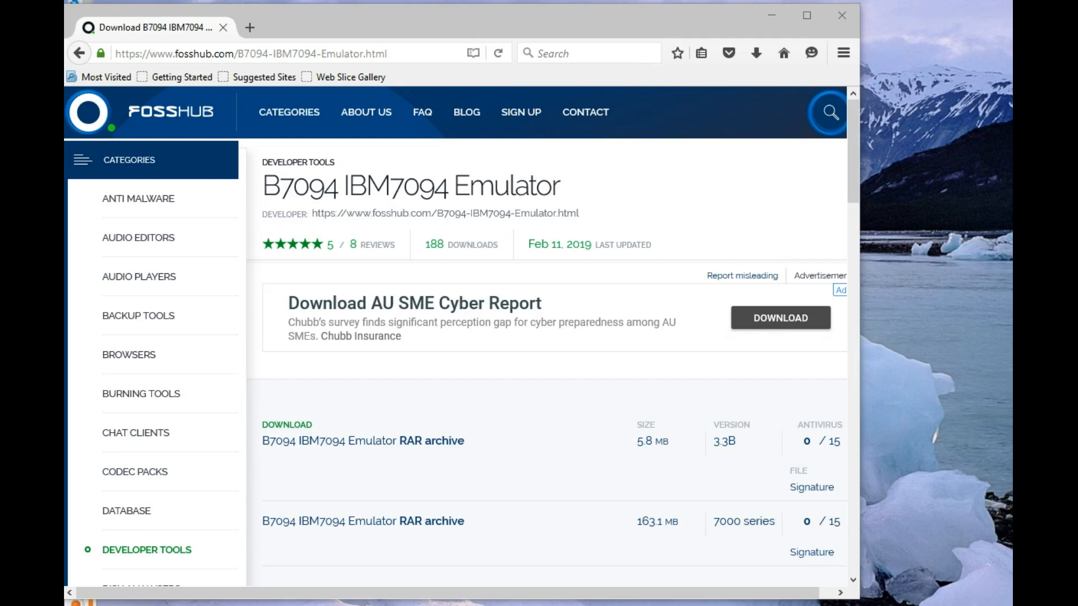
{"action": "mouse_move", "coordinate": [596, 196]}
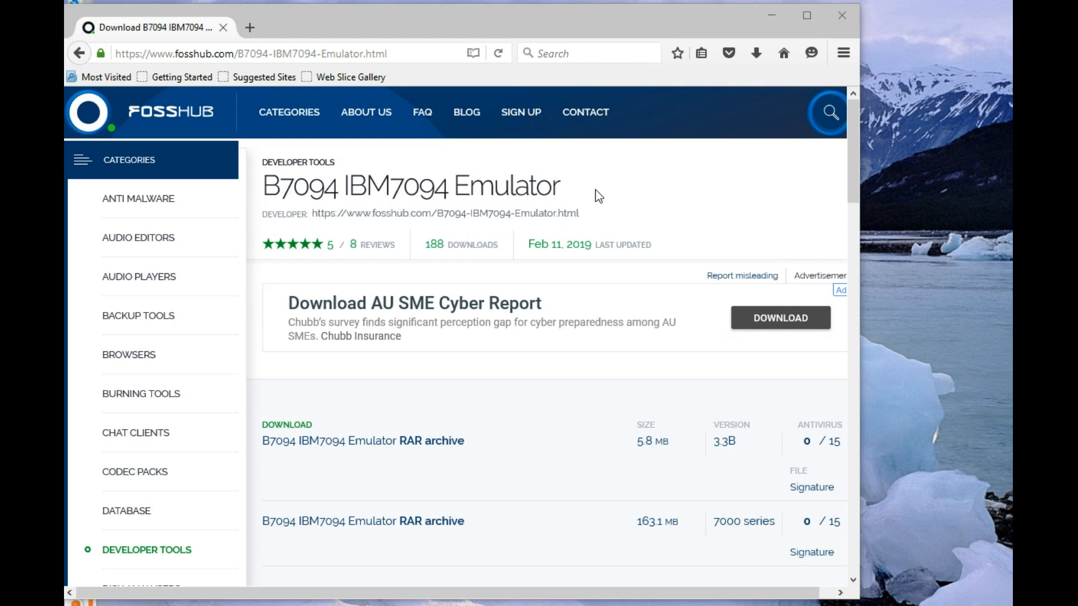
{"action": "mouse_move", "coordinate": [584, 207]}
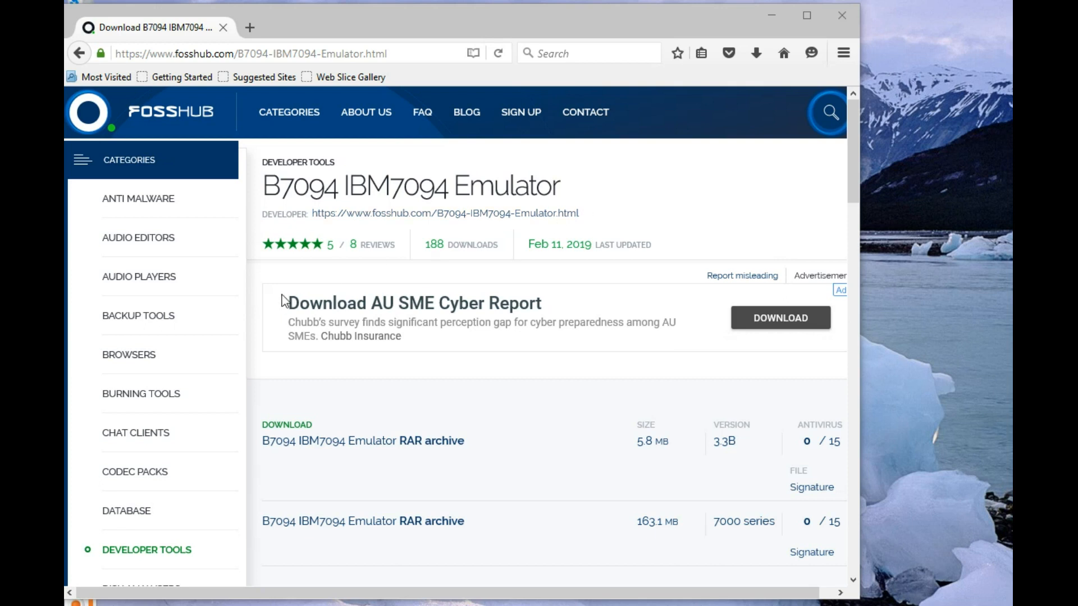
{"action": "mouse_move", "coordinate": [661, 472]}
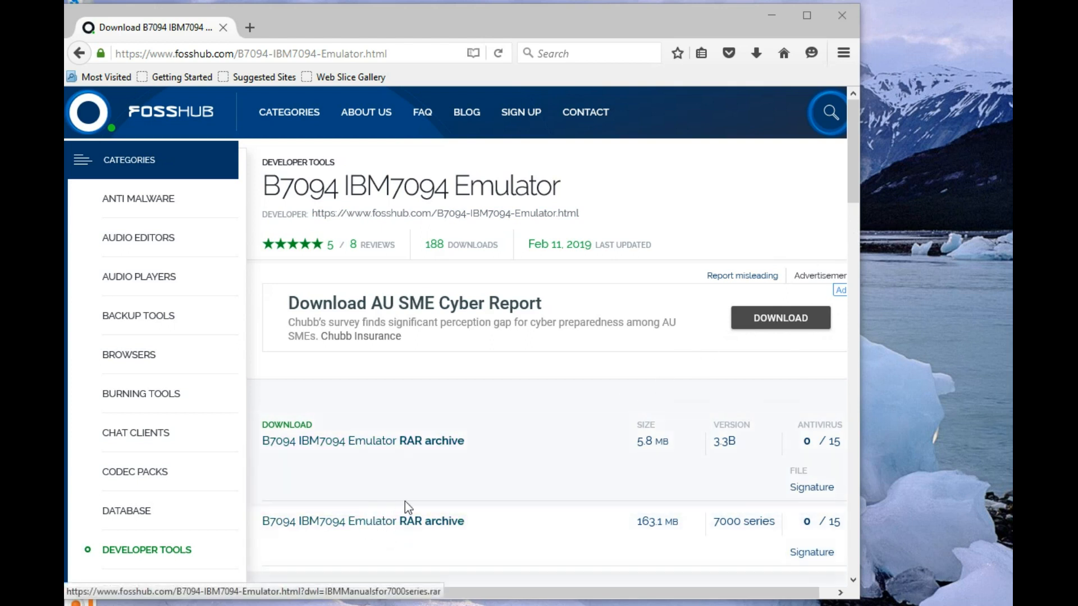
{"action": "mouse_move", "coordinate": [657, 517]}
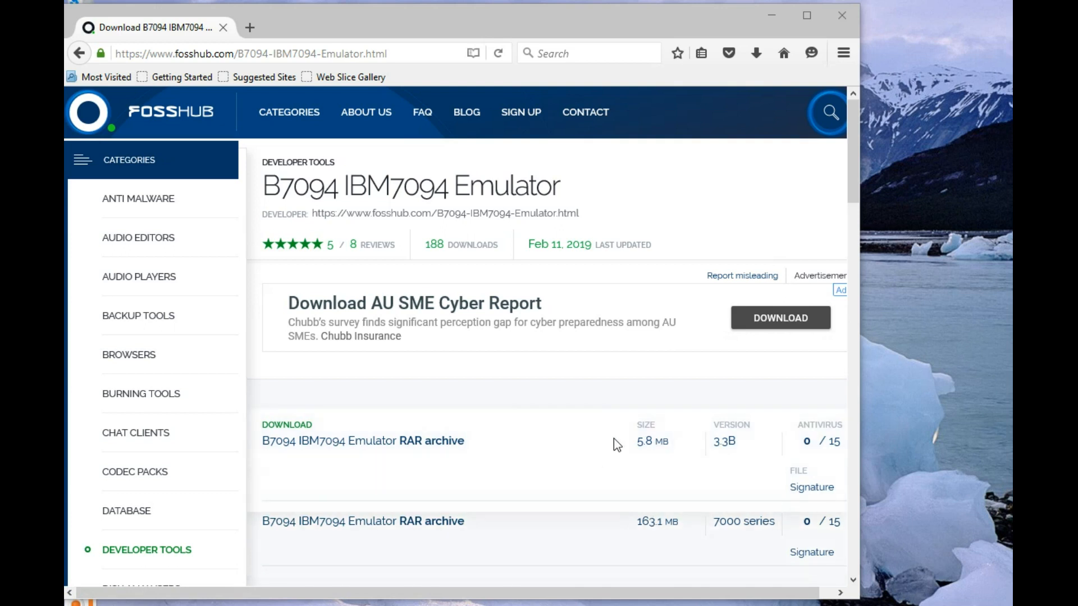
{"action": "mouse_move", "coordinate": [473, 535]}
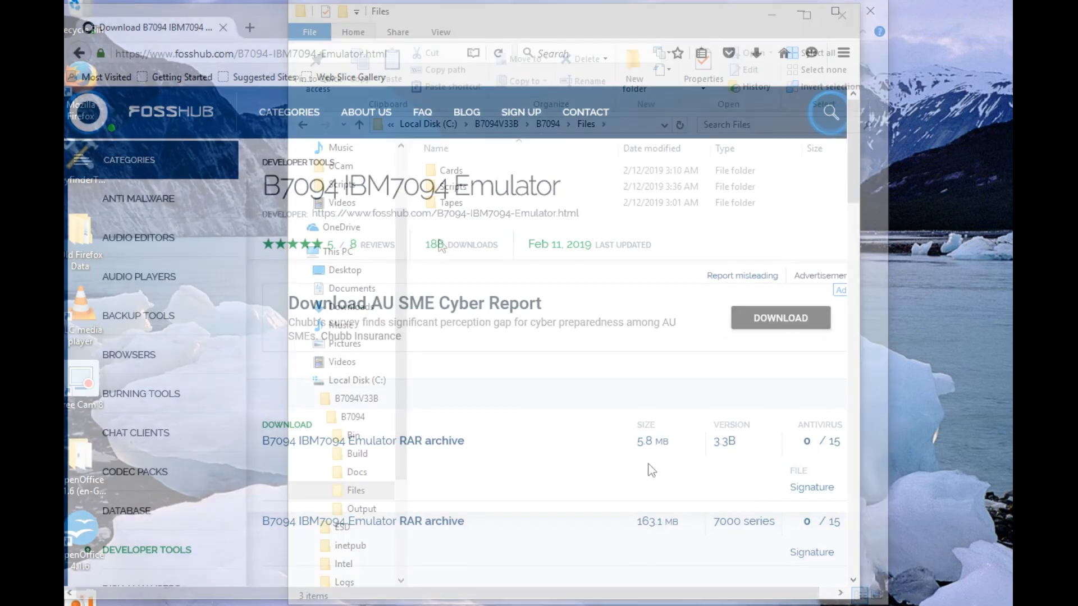
Enter the Scripts folder under B7094 Files and select the Xample Lsqrs.For script
{"action": "left_click", "coordinate": [452, 202]}
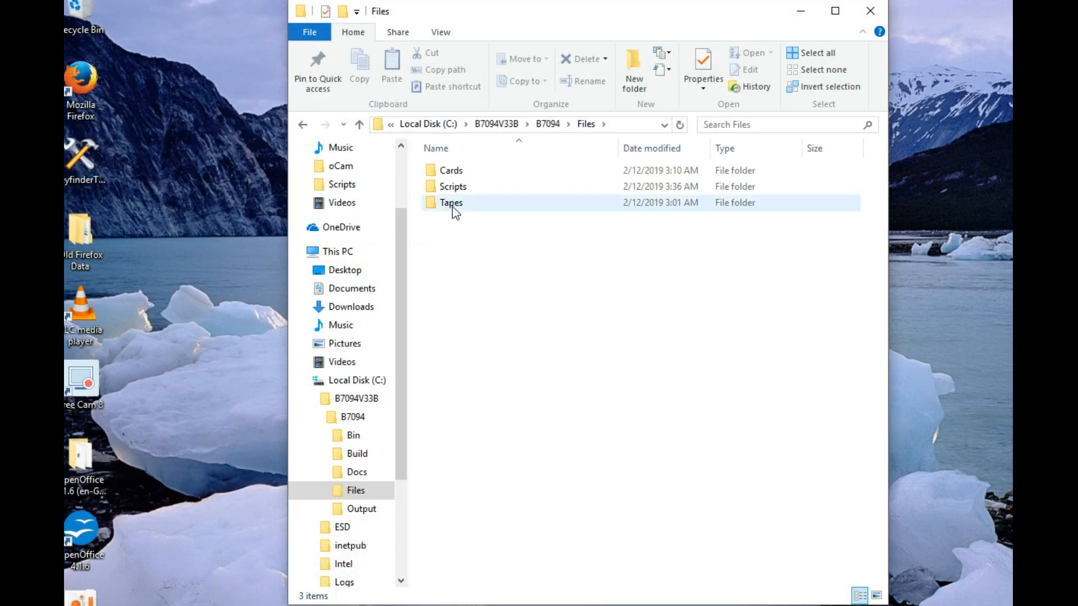
{"action": "left_click", "coordinate": [451, 186]}
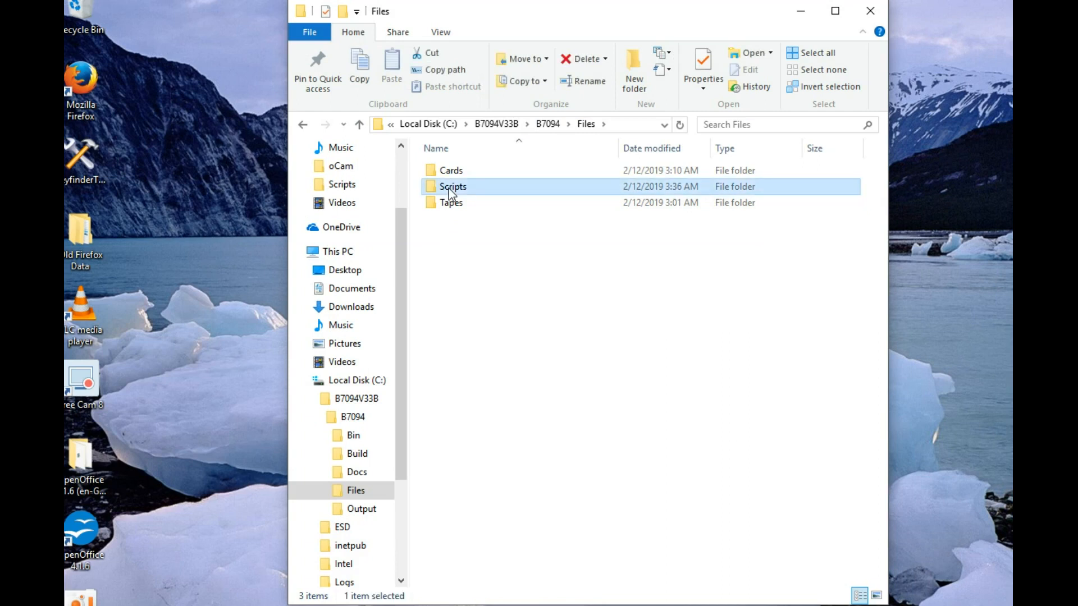
{"action": "double_click", "coordinate": [453, 187]}
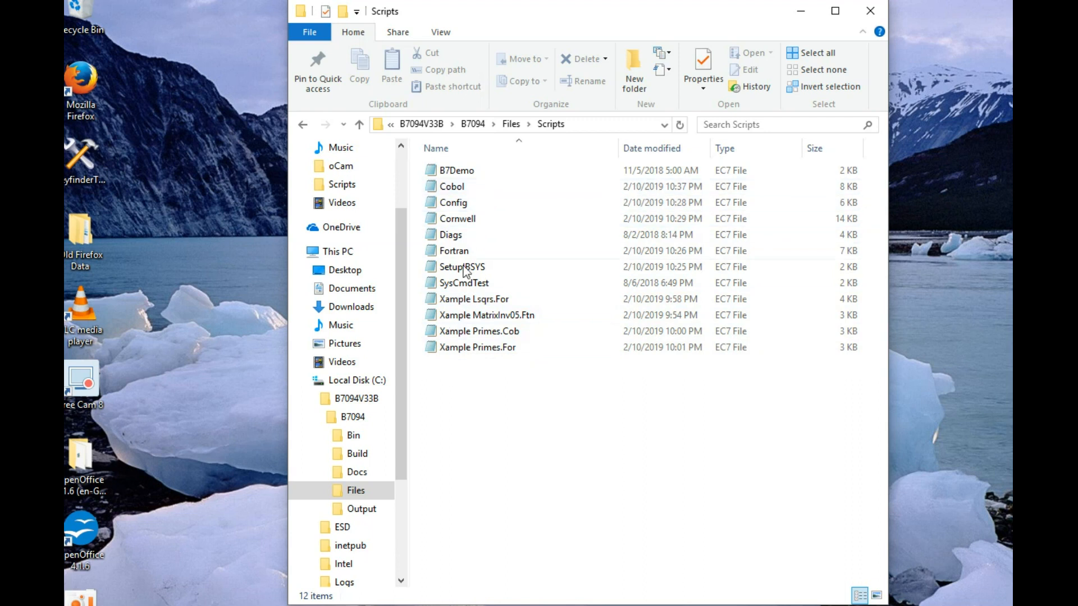
{"action": "left_click", "coordinate": [462, 268]}
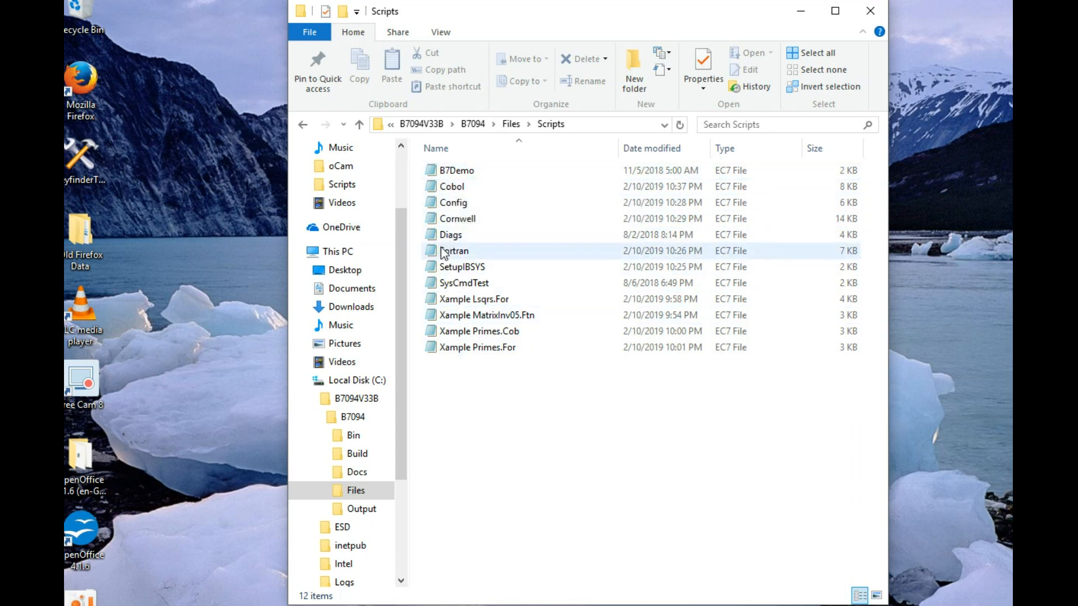
{"action": "mouse_move", "coordinate": [461, 267]}
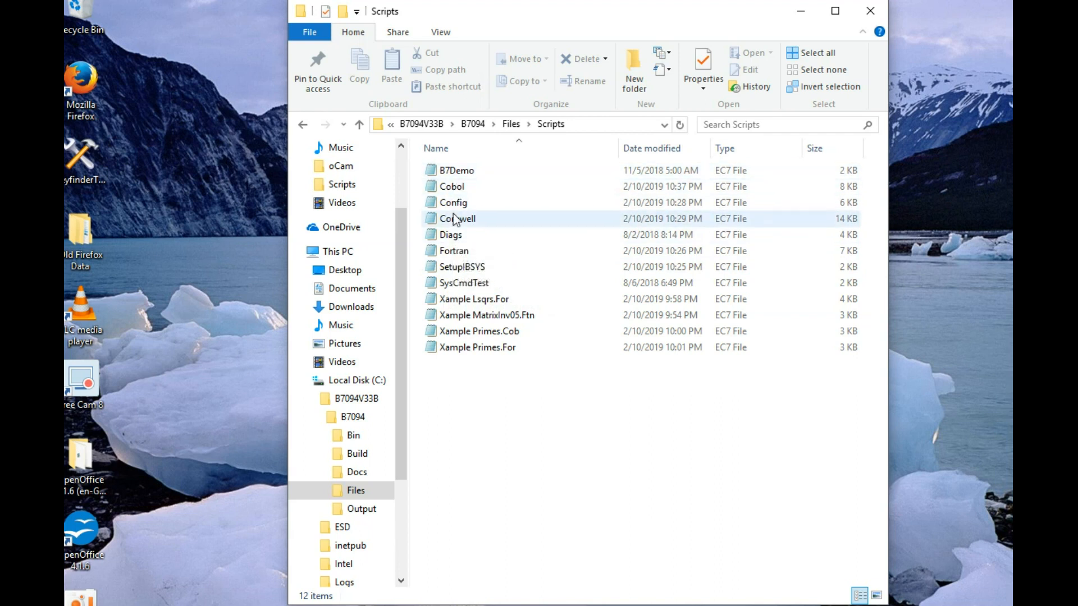
{"action": "mouse_move", "coordinate": [470, 236]}
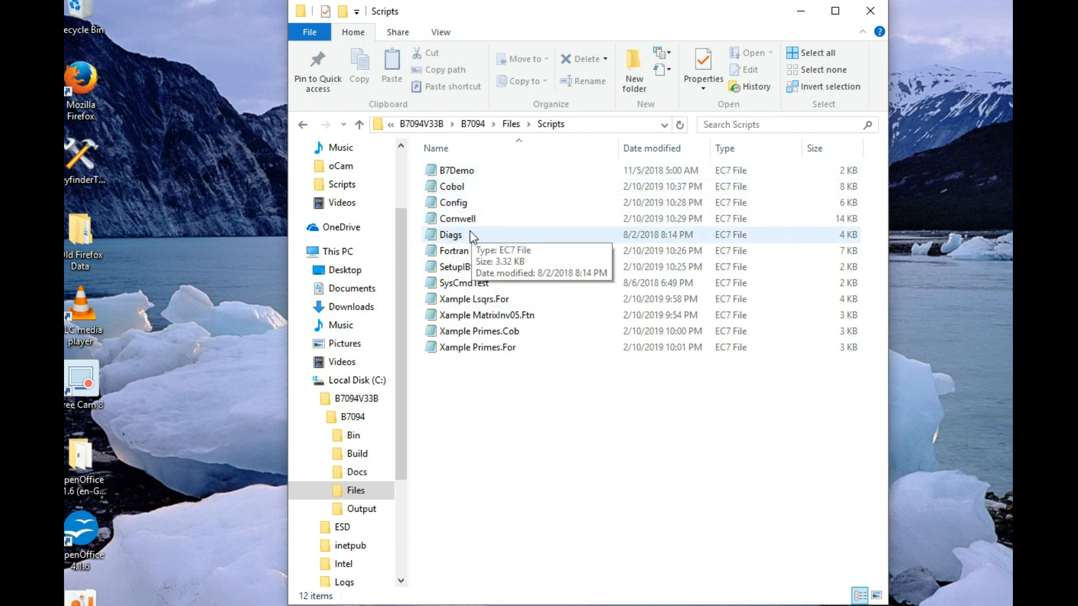
{"action": "mouse_move", "coordinate": [476, 242]}
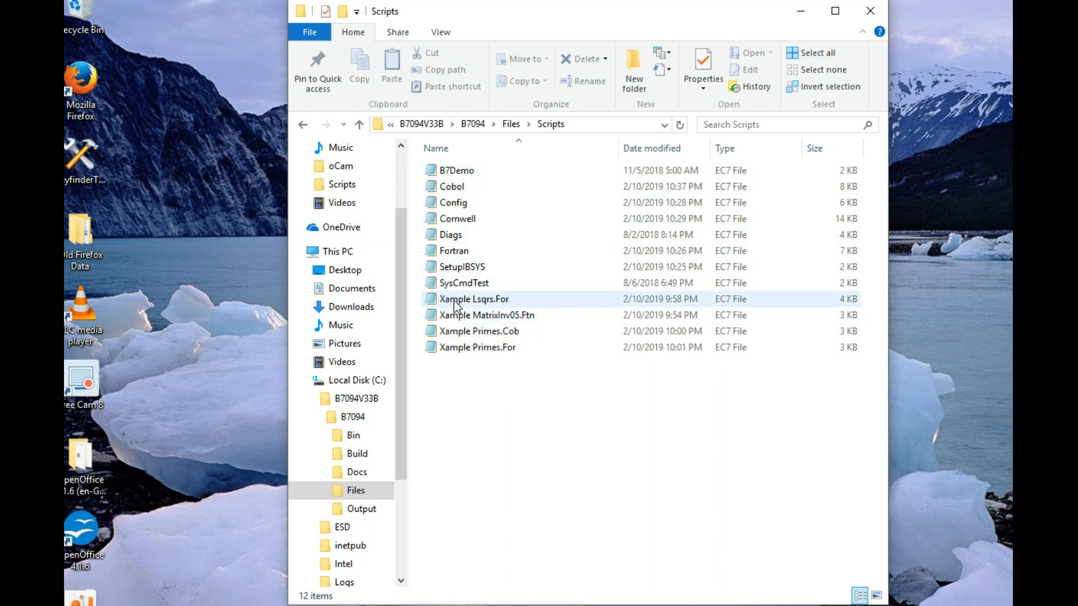
{"action": "left_click", "coordinate": [474, 299]}
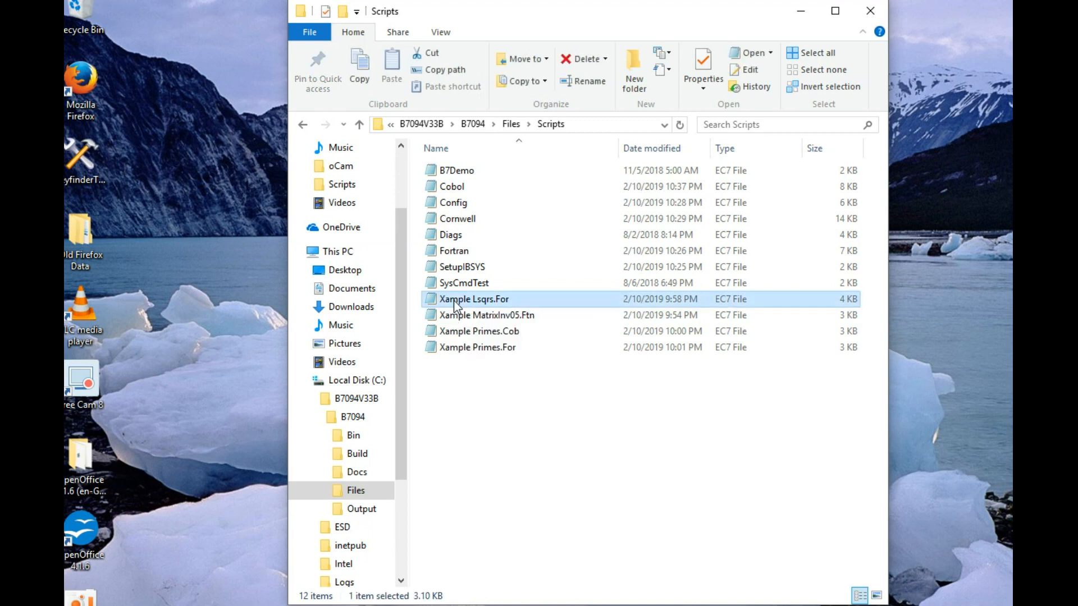
{"action": "double_click", "coordinate": [473, 299]}
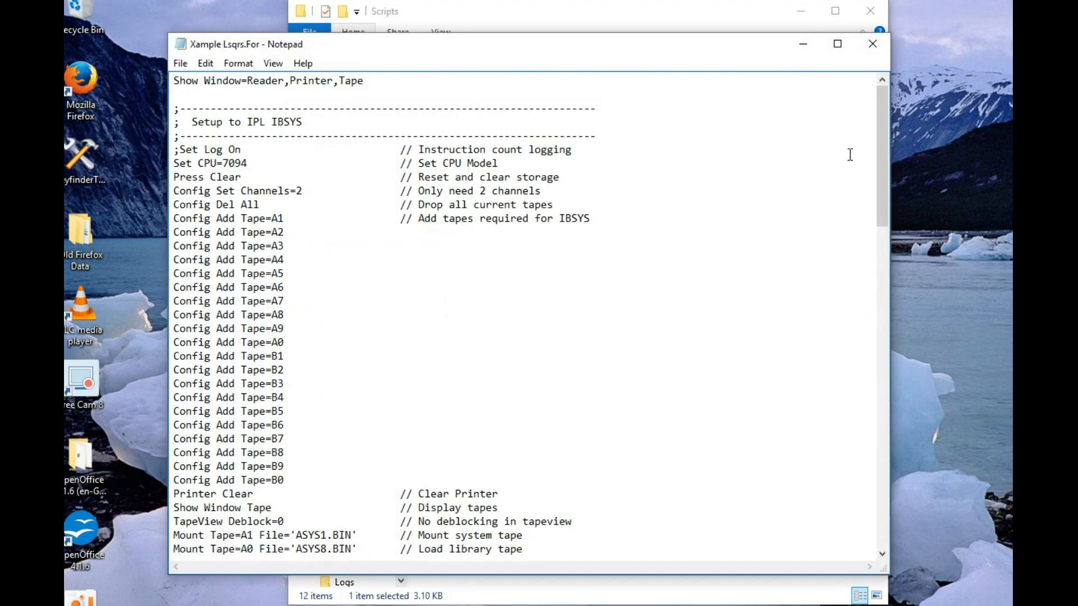
{"action": "scroll", "scroll_direction": "down", "scroll_amount": 3}
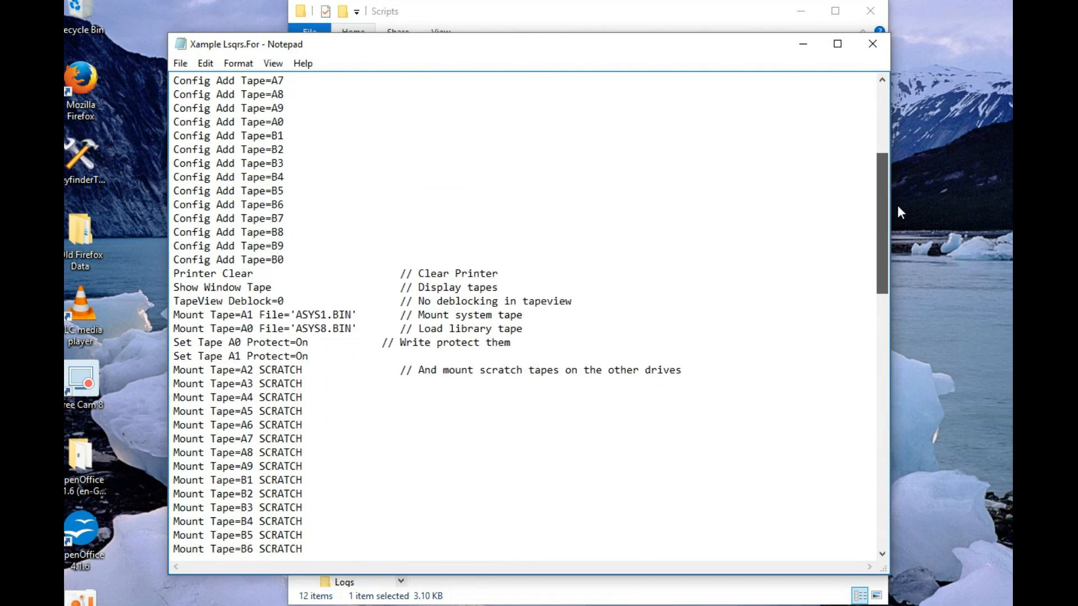
{"action": "scroll", "scroll_direction": "down", "scroll_amount": 3}
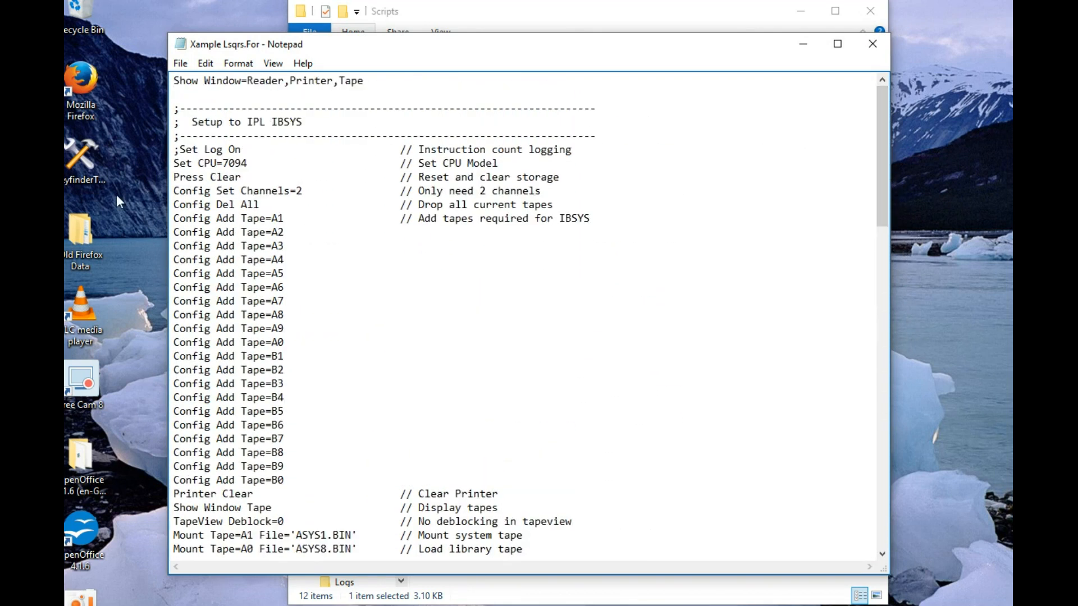
{"action": "mouse_move", "coordinate": [923, 104]}
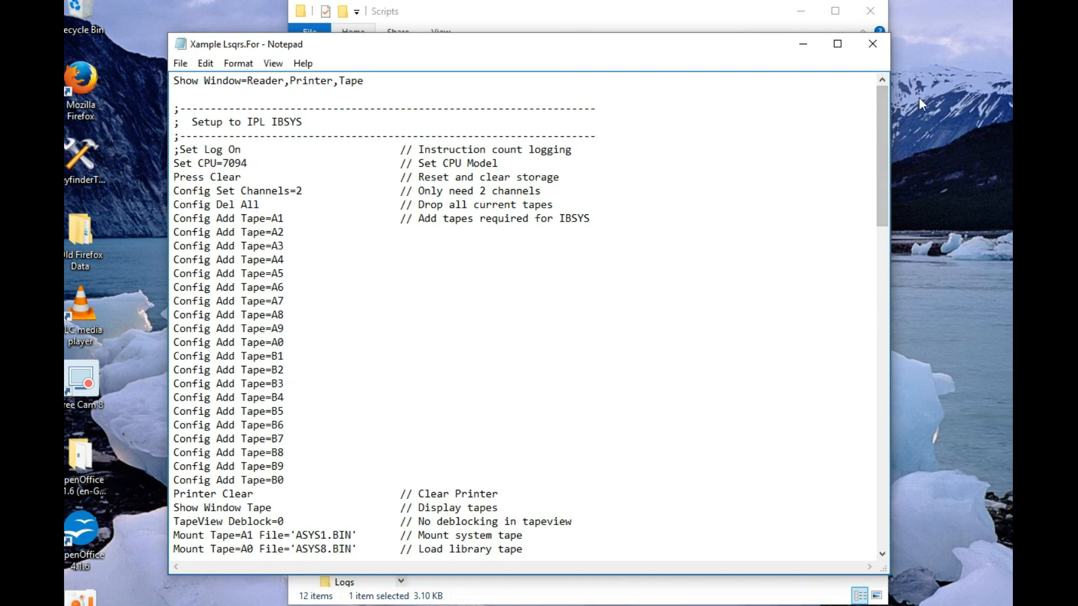
{"action": "scroll", "scroll_direction": "down", "scroll_amount": 3}
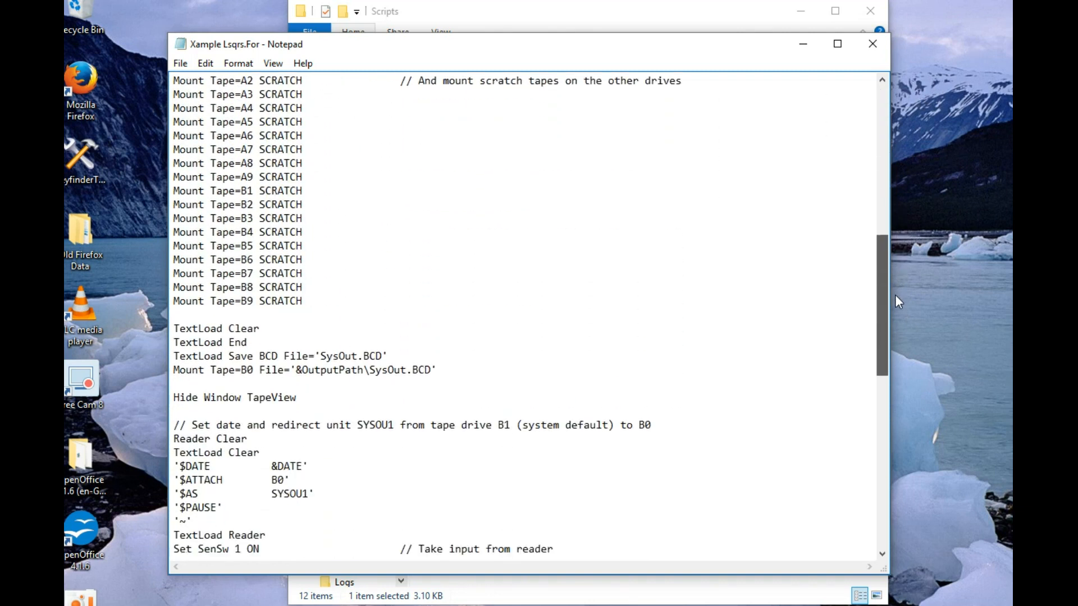
{"action": "scroll", "scroll_direction": "down", "scroll_amount": 3}
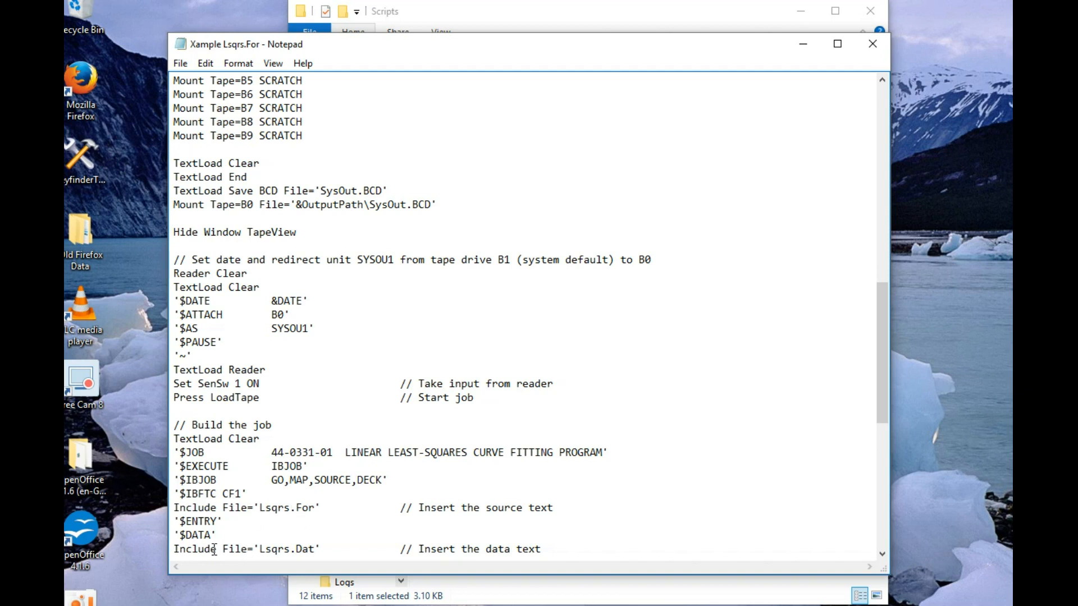
{"action": "mouse_move", "coordinate": [274, 544]}
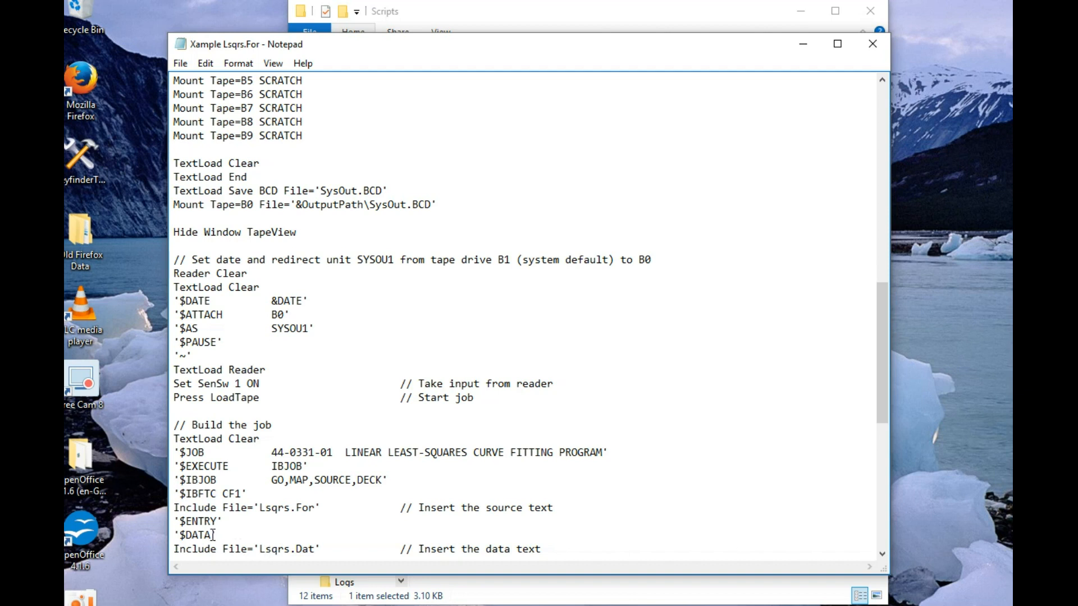
{"action": "mouse_move", "coordinate": [732, 461]}
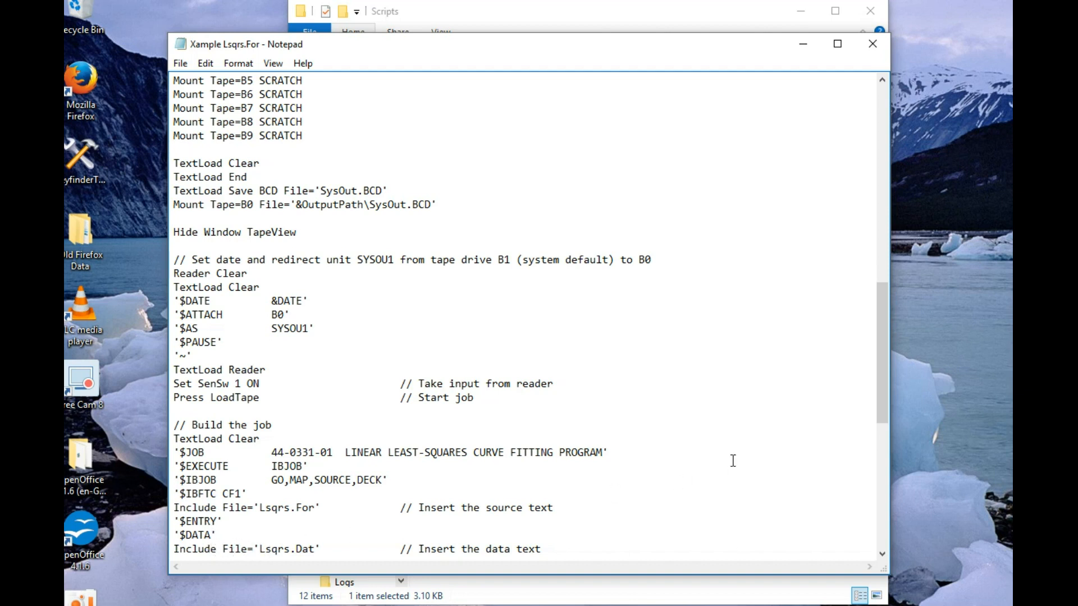
{"action": "scroll", "scroll_direction": "down", "scroll_amount": 3}
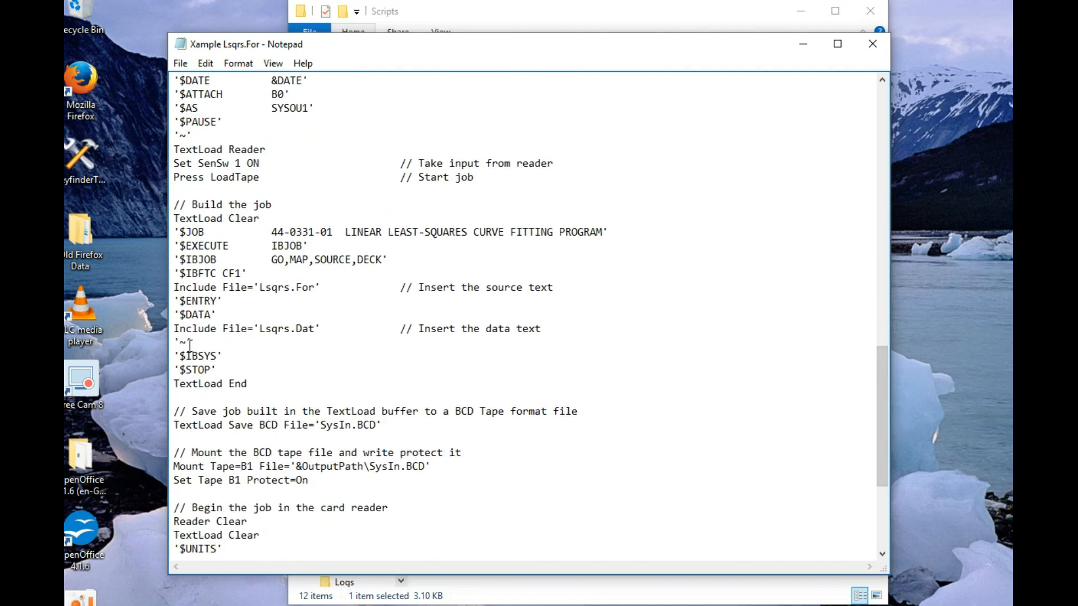
{"action": "scroll", "scroll_direction": "down", "scroll_amount": 3}
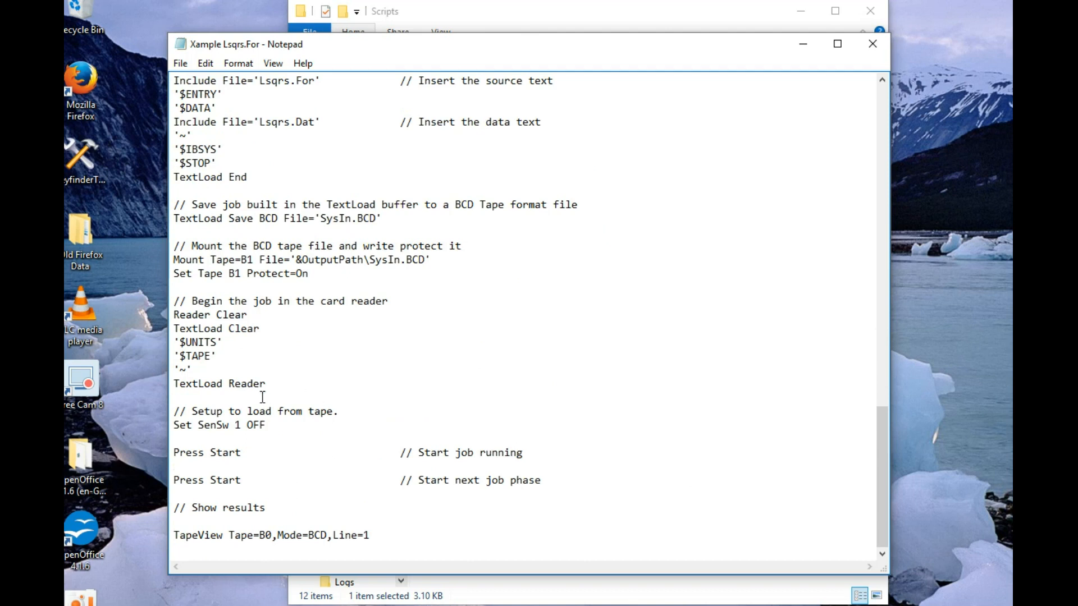
{"action": "mouse_move", "coordinate": [249, 434]}
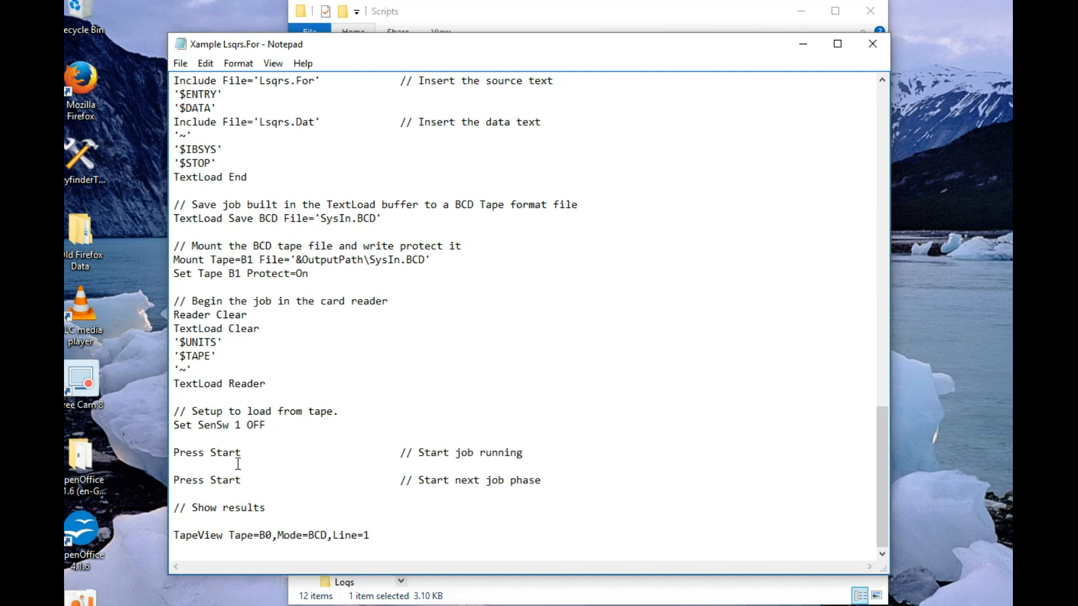
{"action": "mouse_move", "coordinate": [230, 482]}
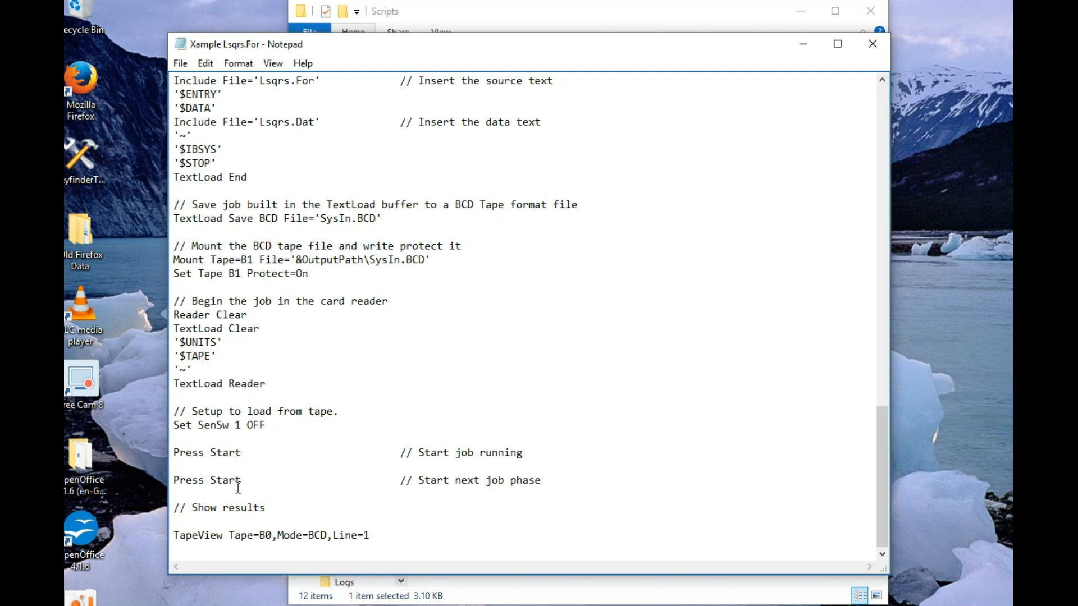
{"action": "mouse_move", "coordinate": [630, 197]}
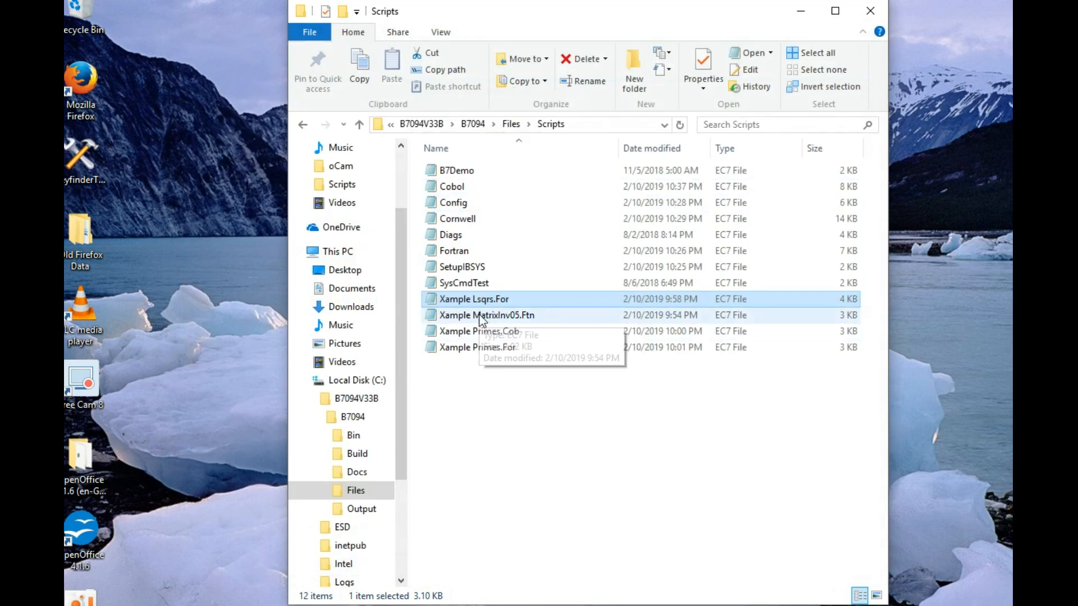
Read through Xample MatrixInv05.Ftn, then Xample Primes.Cob and Xample Primes.For to their ends, closing each in turn
{"action": "double_click", "coordinate": [486, 315]}
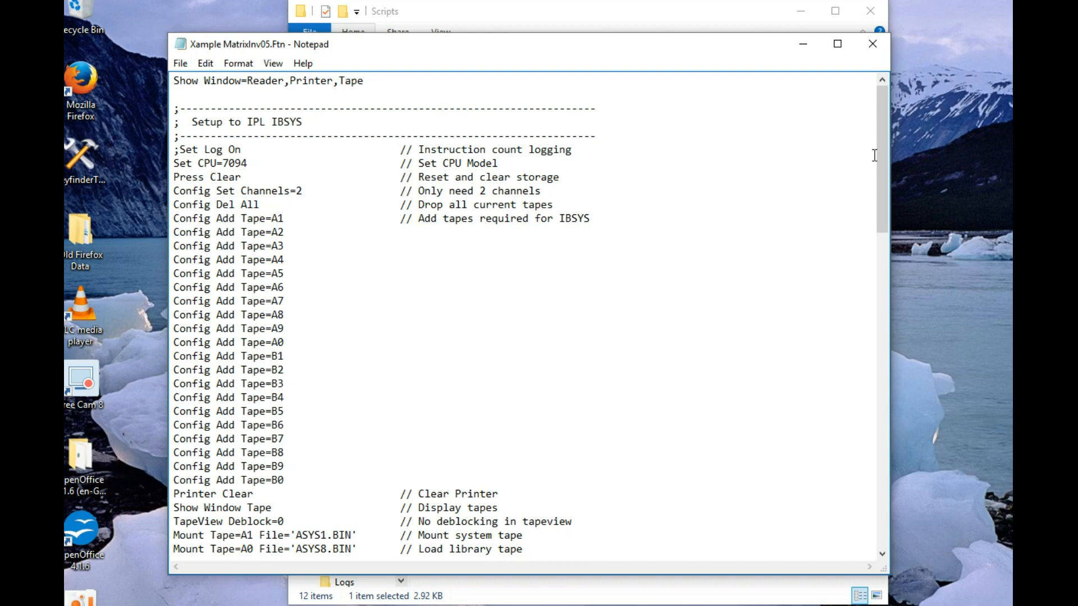
{"action": "scroll", "scroll_direction": "down", "scroll_amount": 3}
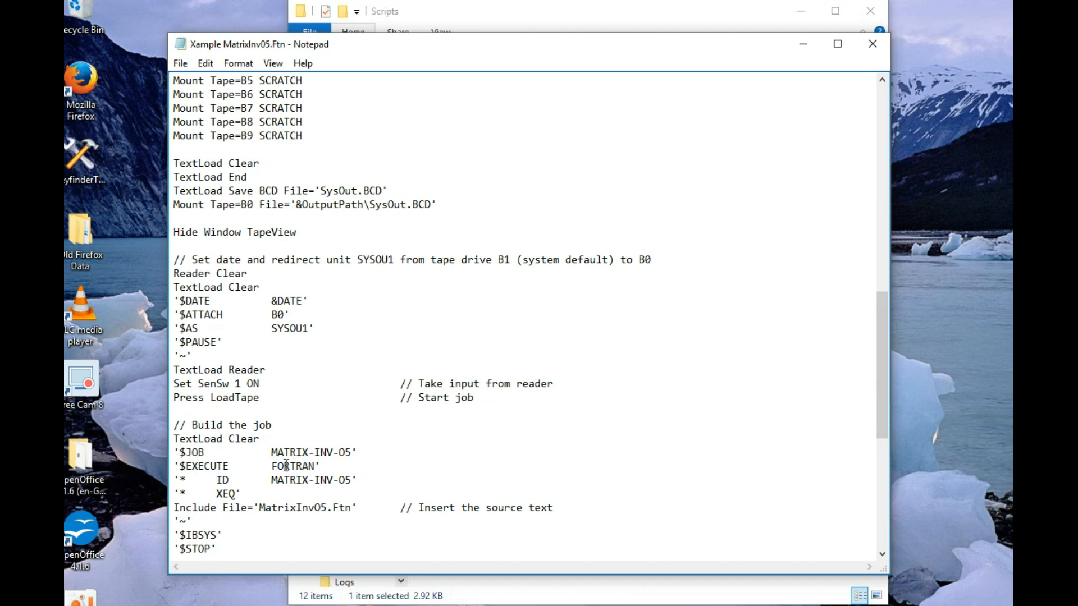
{"action": "mouse_move", "coordinate": [282, 513]}
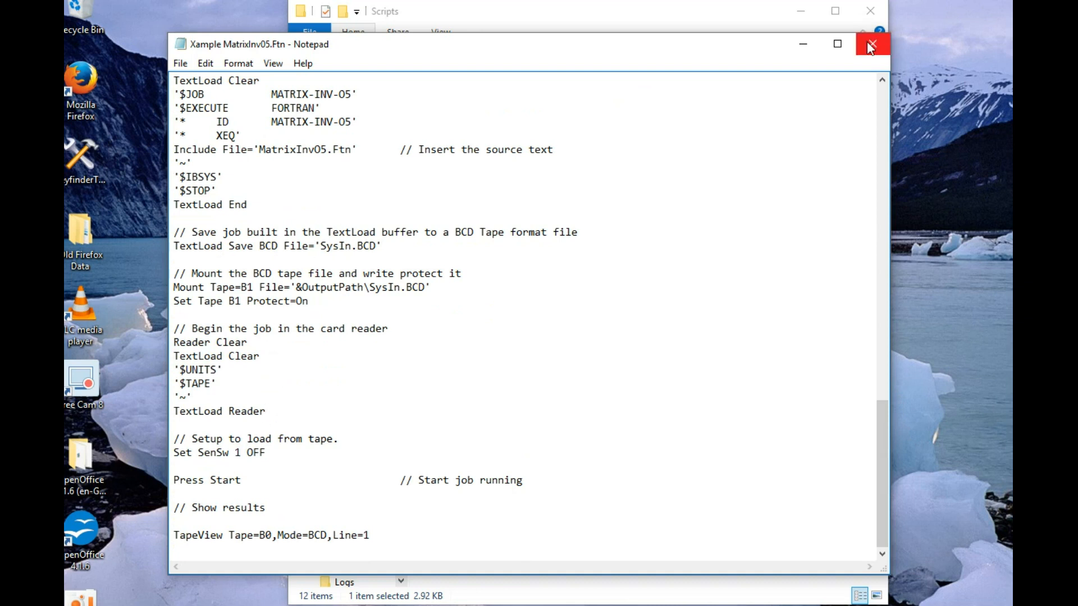
{"action": "left_click", "coordinate": [871, 43]}
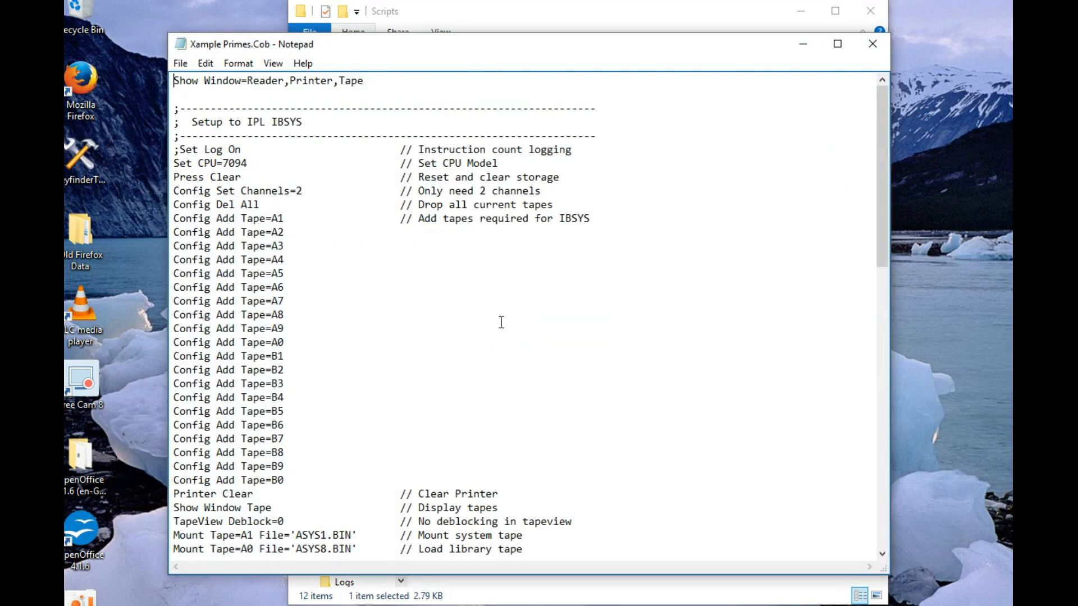
{"action": "scroll", "scroll_direction": "down", "scroll_amount": 3}
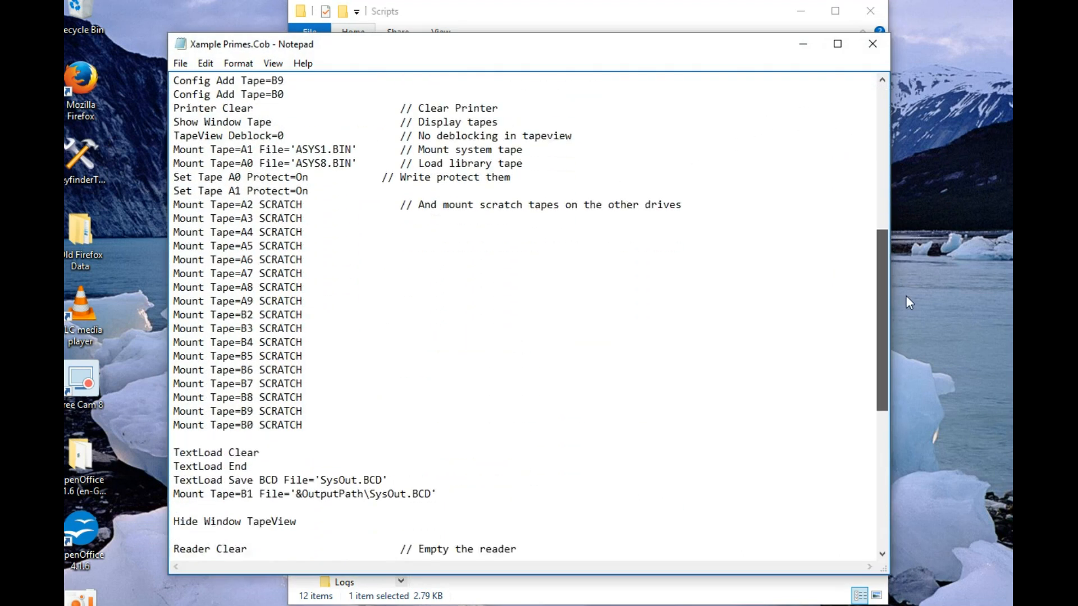
{"action": "scroll", "scroll_direction": "down", "scroll_amount": 3}
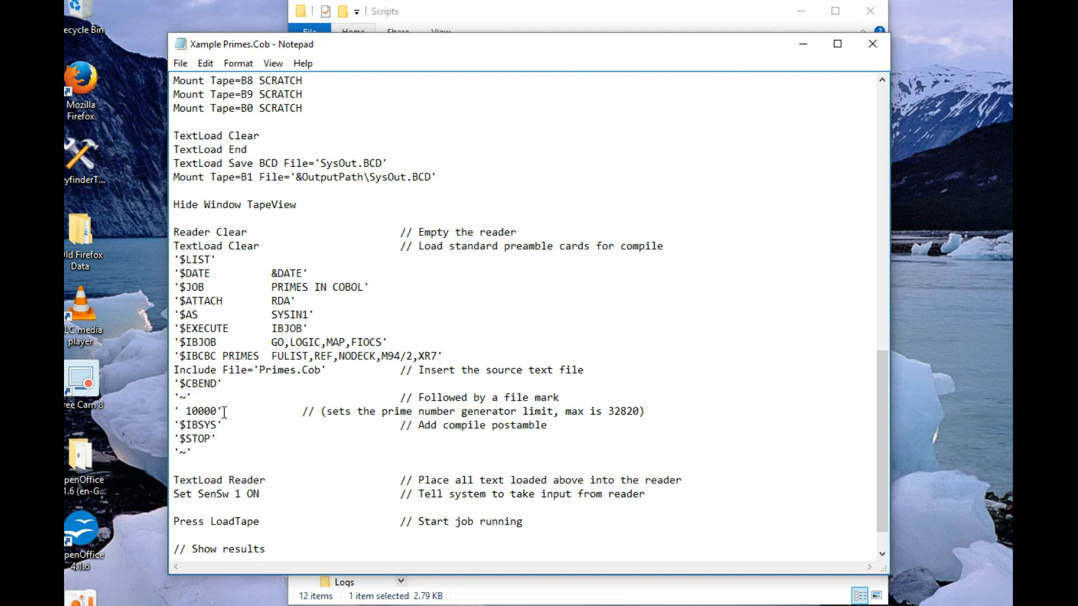
{"action": "scroll", "scroll_direction": "down", "scroll_amount": 3}
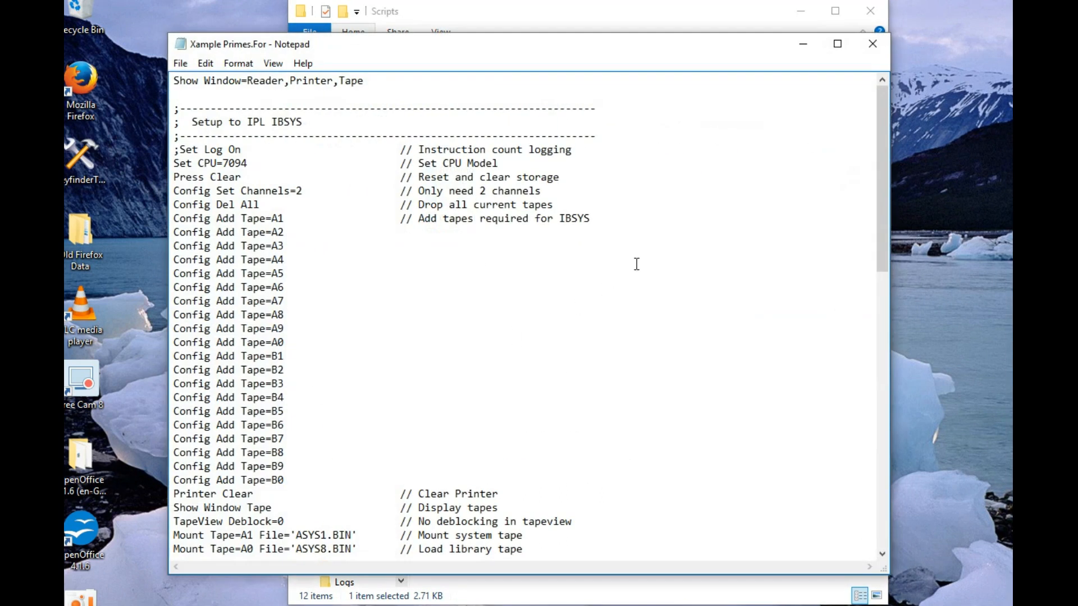
{"action": "scroll", "scroll_direction": "down", "scroll_amount": 3}
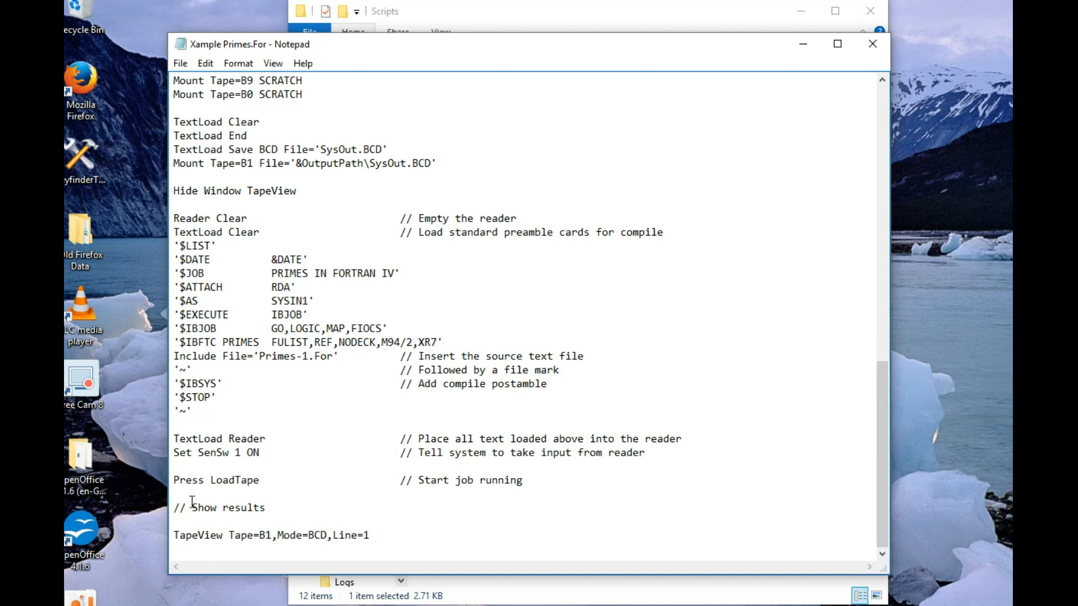
{"action": "mouse_move", "coordinate": [225, 473]}
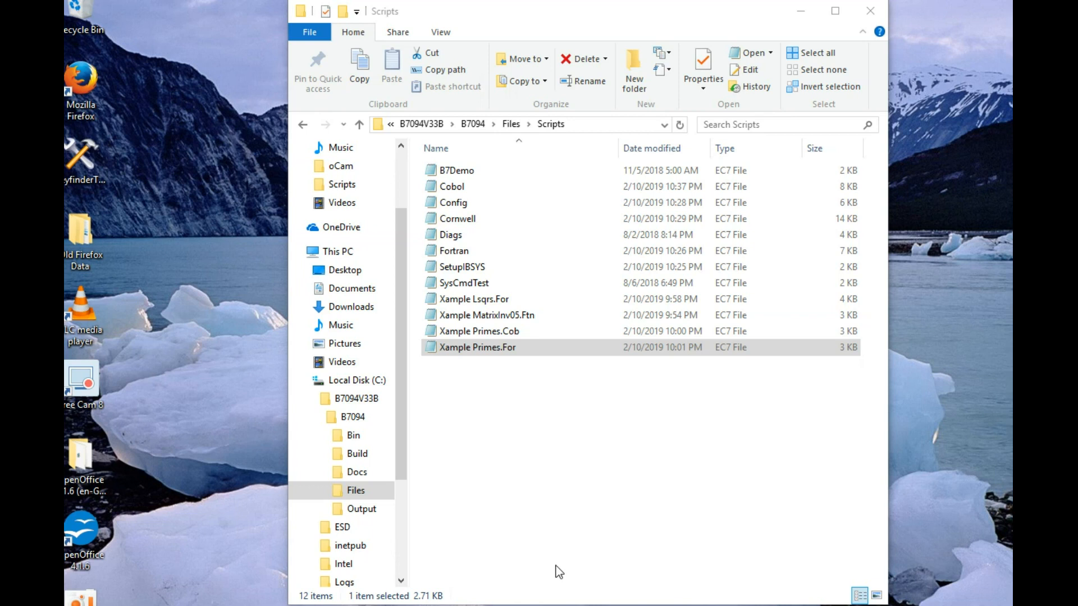
{"action": "mouse_move", "coordinate": [441, 450]}
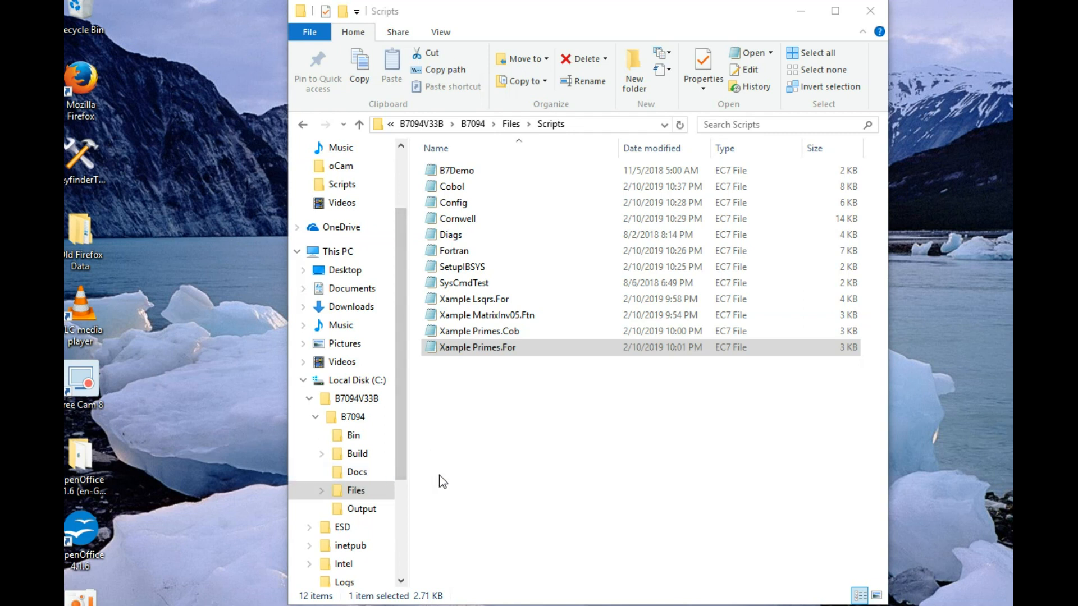
{"action": "mouse_move", "coordinate": [356, 472]}
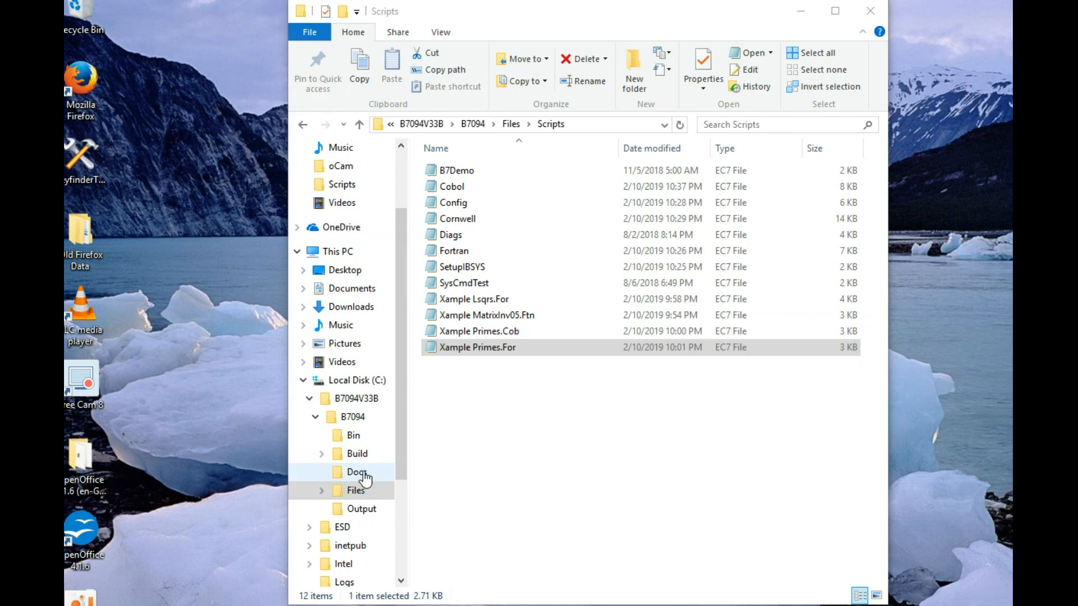
From the Docs folder, launch ReadMe7094Source and choose WordPad in the open-with prompt
{"action": "left_click", "coordinate": [357, 473]}
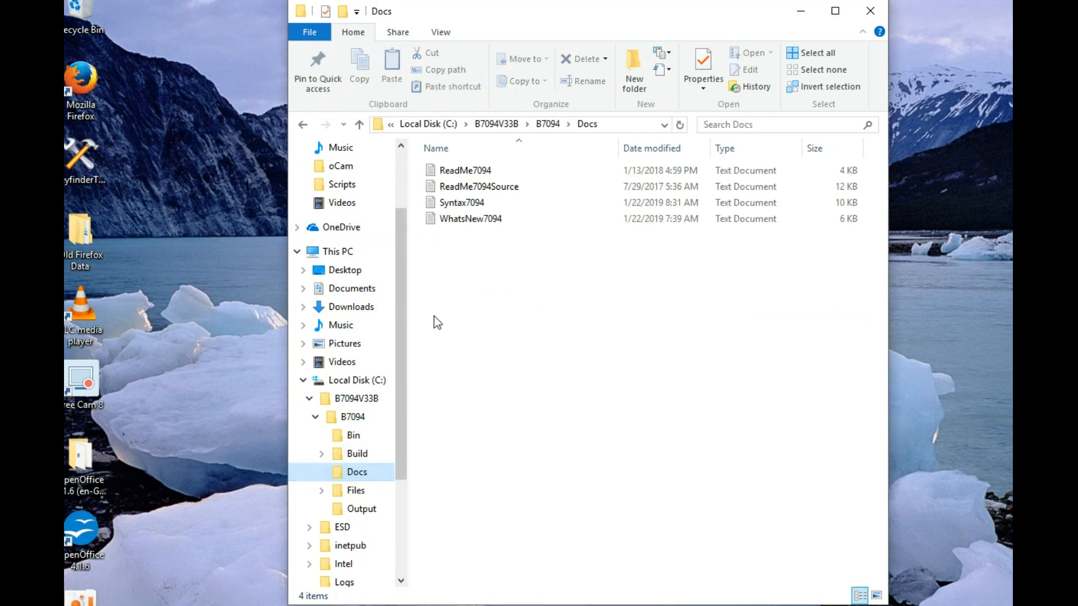
{"action": "left_click", "coordinate": [478, 186]}
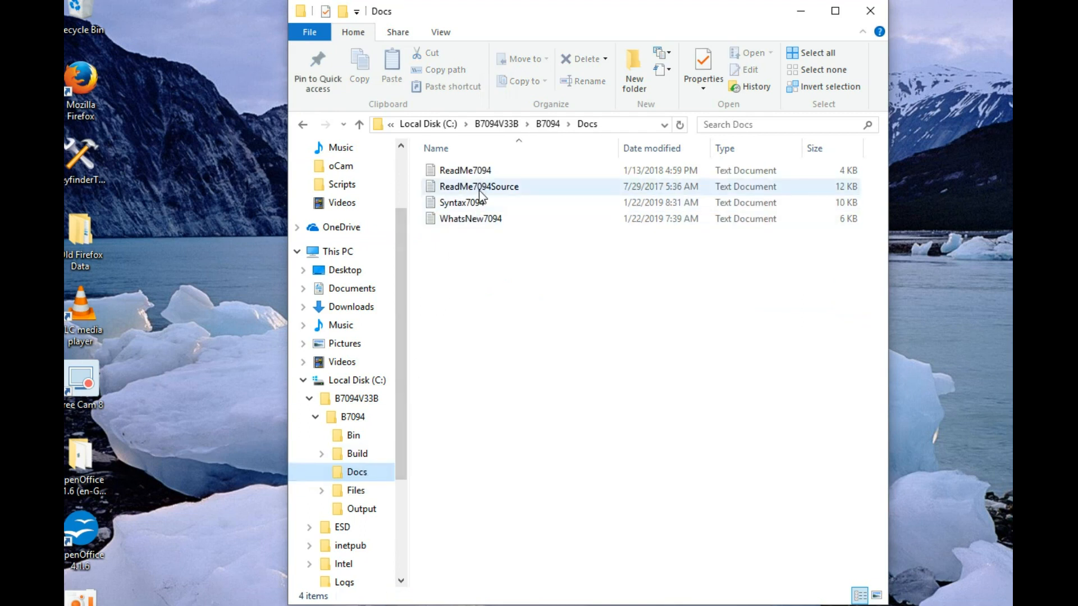
{"action": "double_click", "coordinate": [478, 187]}
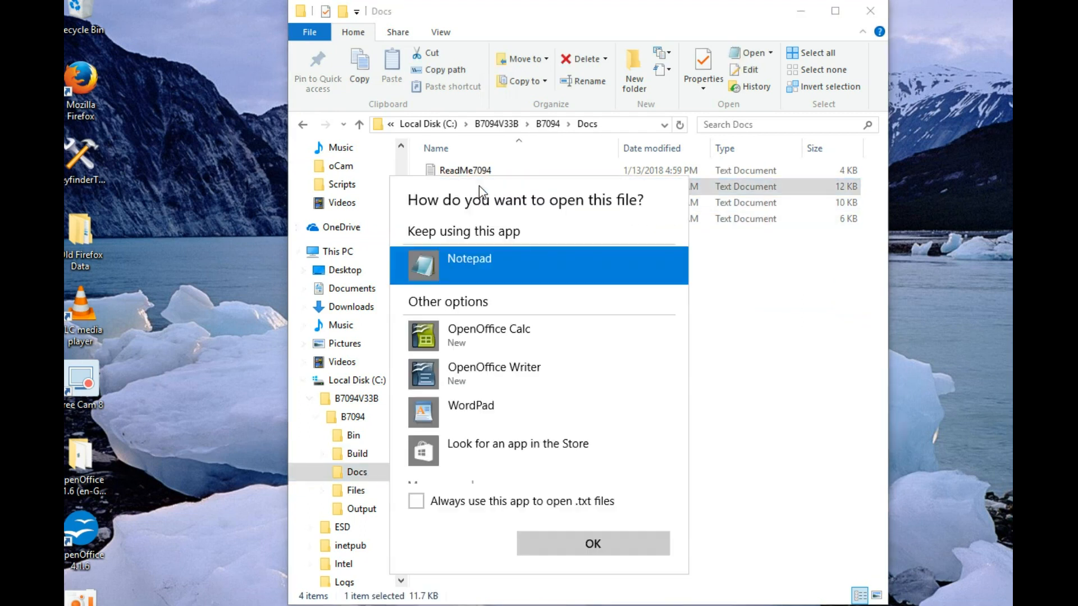
{"action": "left_click", "coordinate": [470, 411]}
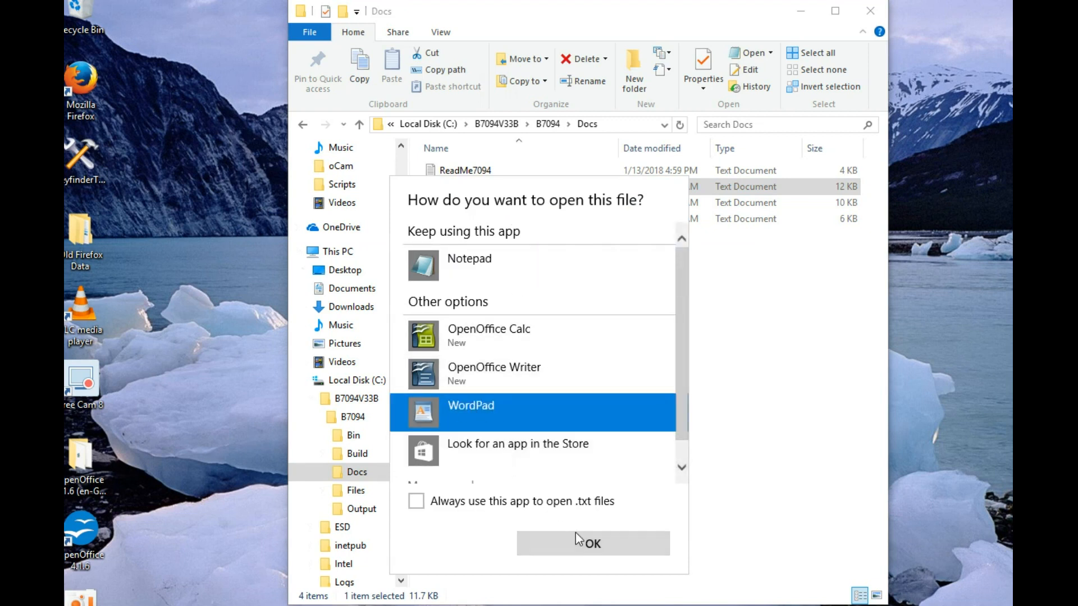
Read ReadMe7094Source in WordPad down to the Lazarus build notes with the sourceforge.net/projects/lazarus/files link
{"action": "left_click", "coordinate": [593, 544]}
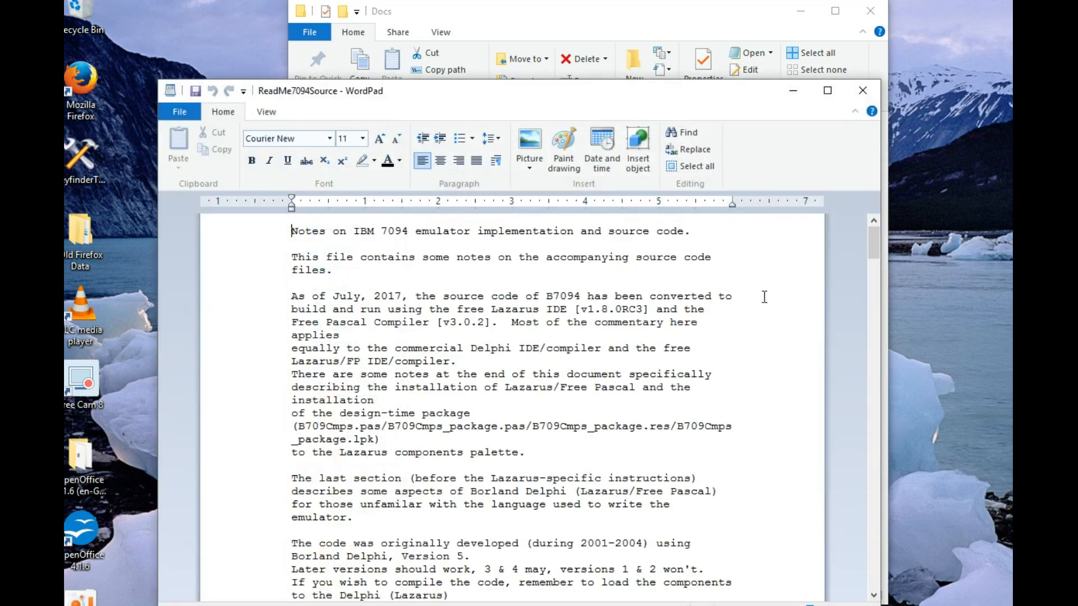
{"action": "scroll", "scroll_direction": "down", "scroll_amount": 3}
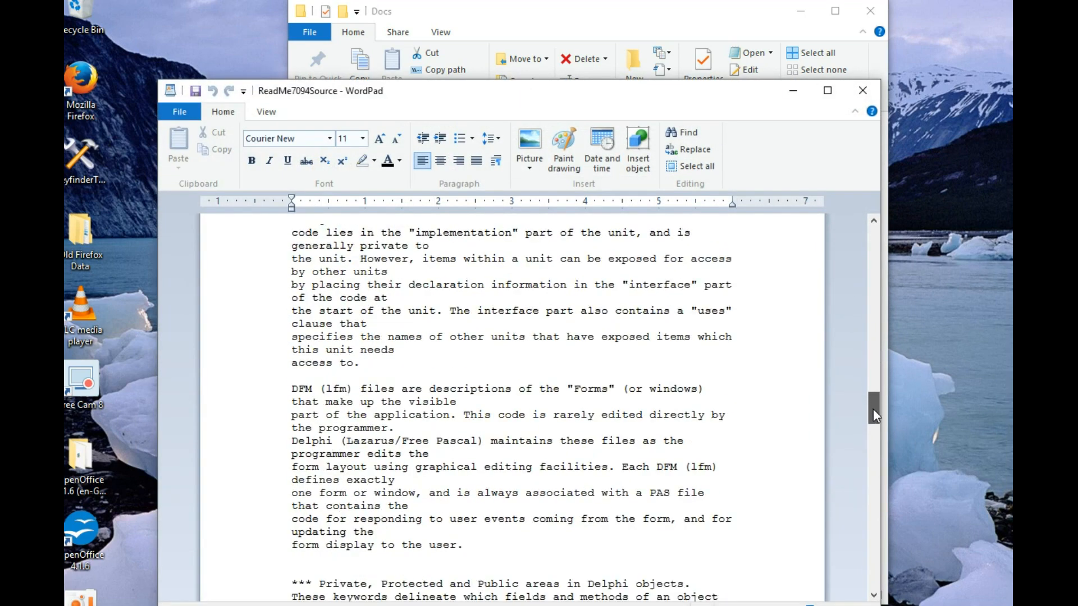
{"action": "scroll", "scroll_direction": "down", "scroll_amount": 3}
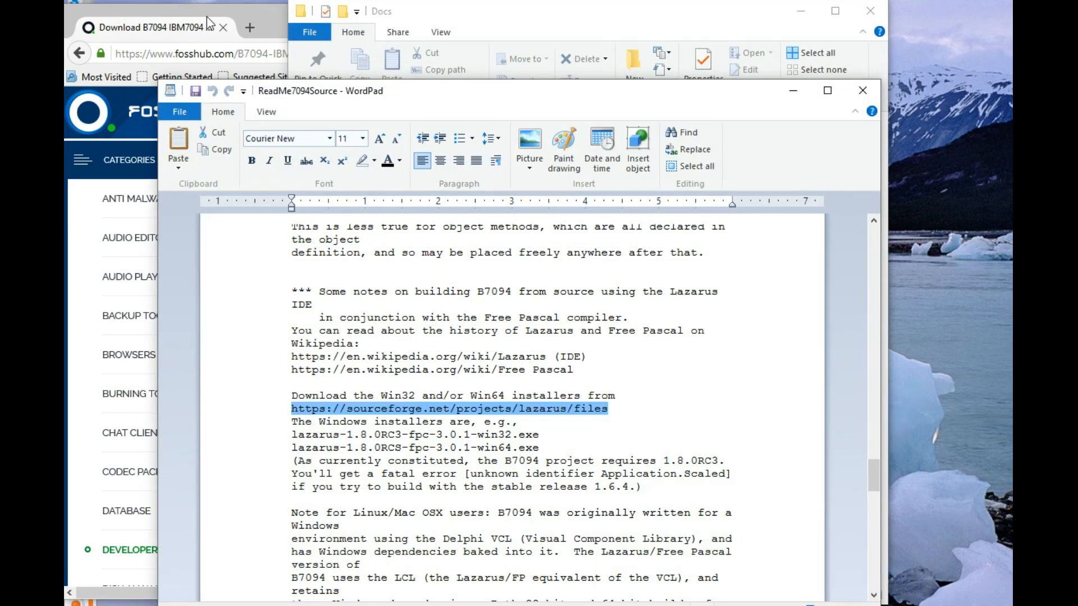
{"action": "left_click", "coordinate": [249, 27]}
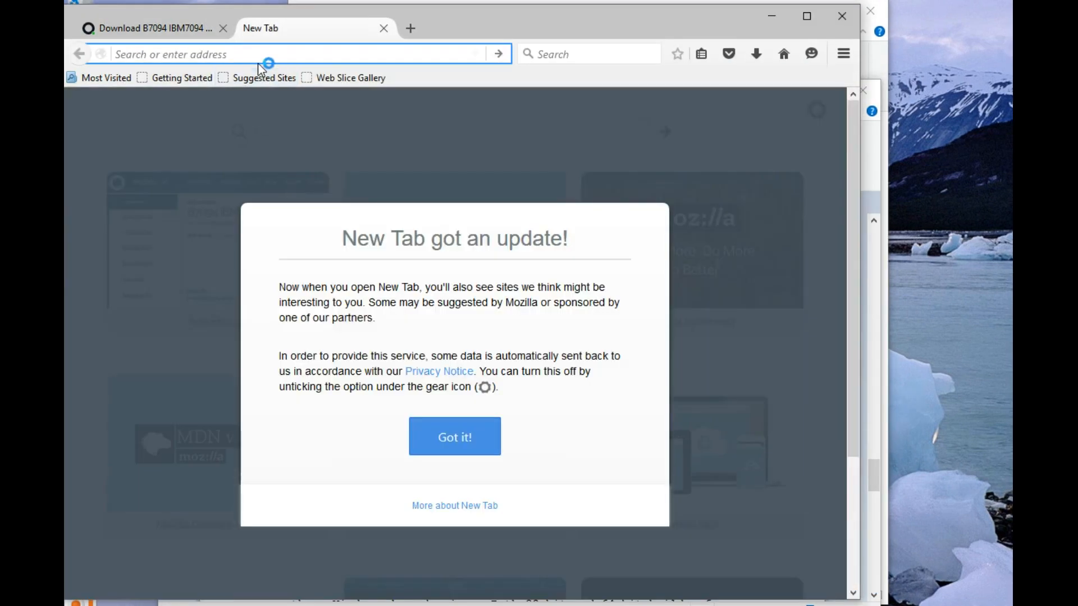
{"action": "type", "text": "https://sourceforge.net/projects/lazarus/files"}
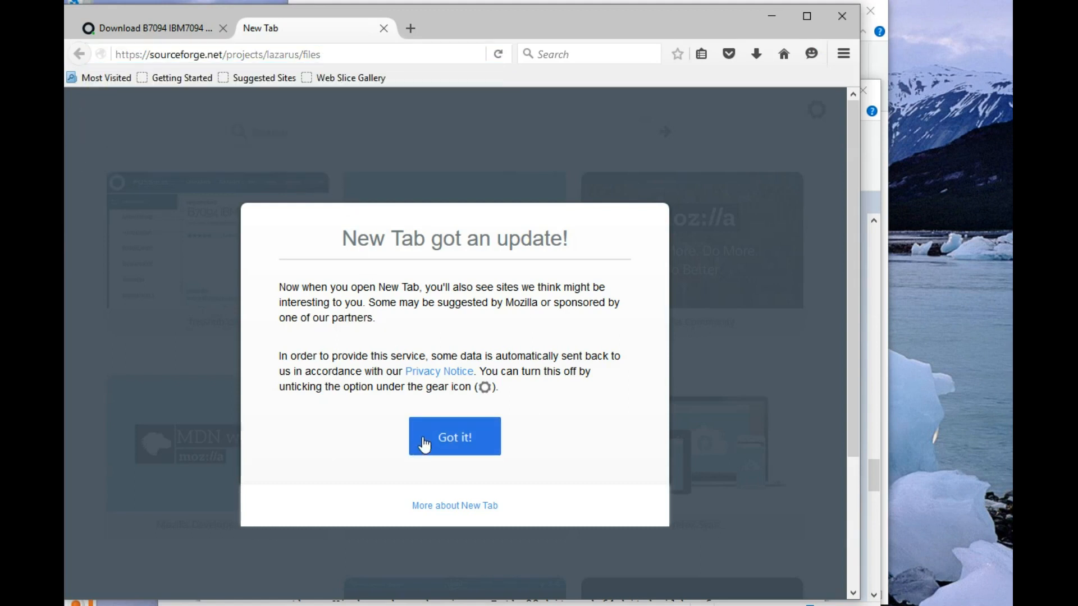
{"action": "left_click", "coordinate": [455, 437]}
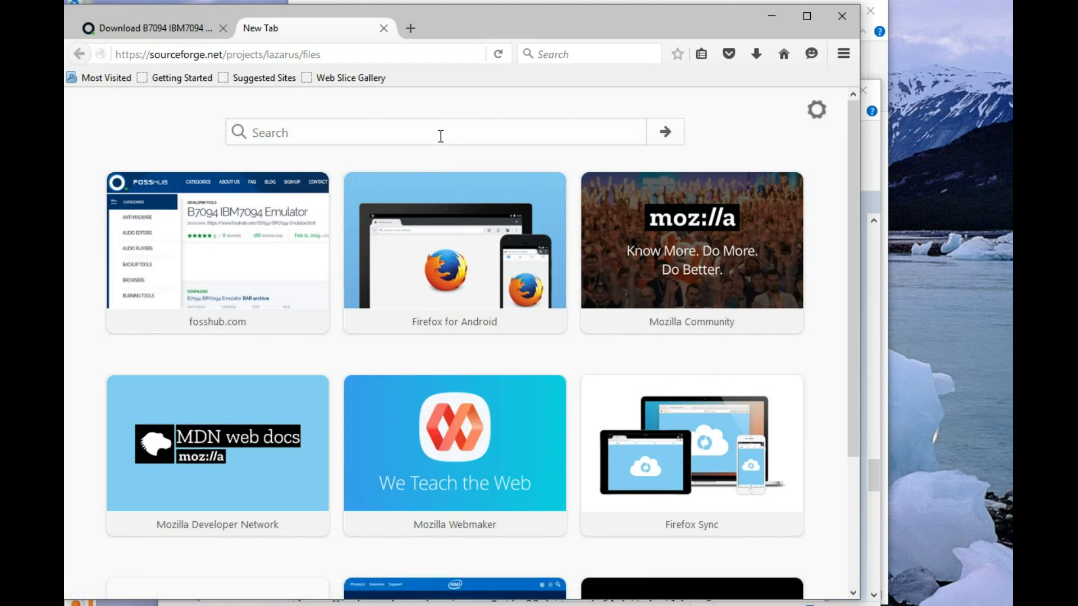
{"action": "mouse_move", "coordinate": [438, 125]}
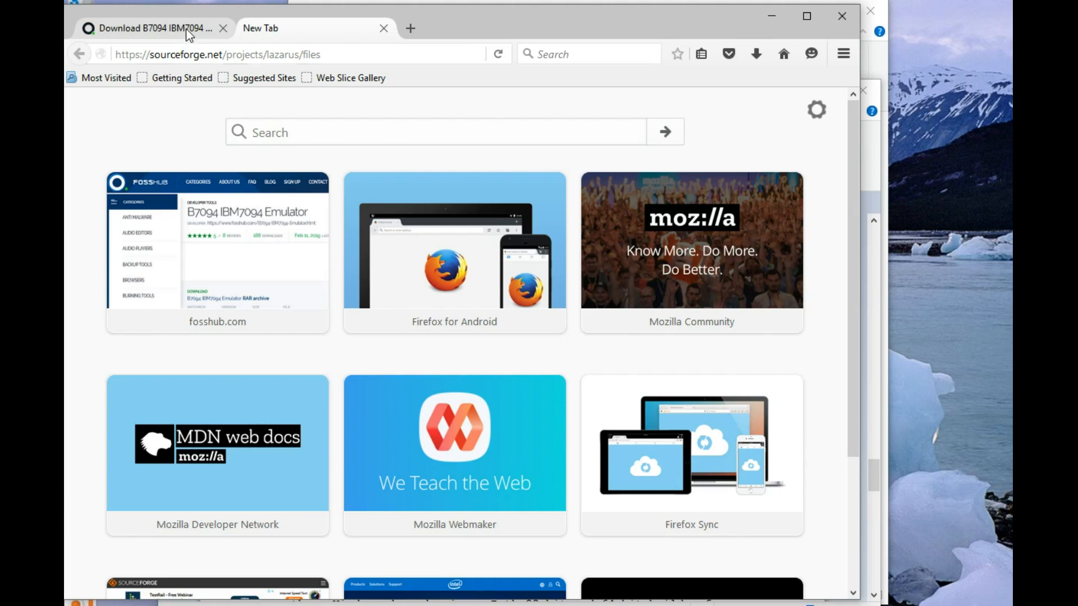
{"action": "mouse_move", "coordinate": [169, 28]}
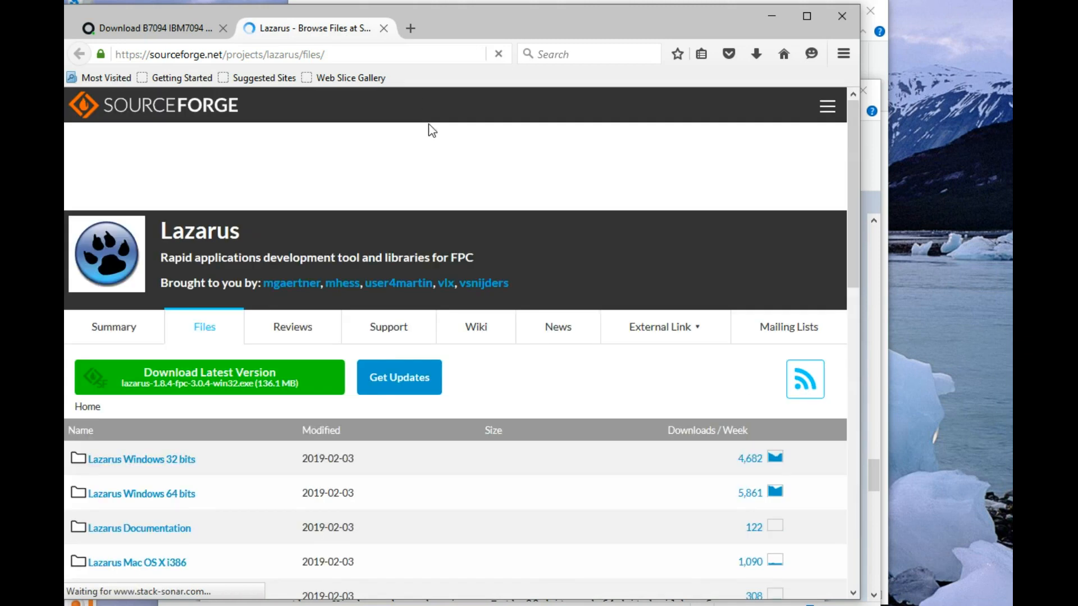
{"action": "scroll", "scroll_direction": "down", "scroll_amount": 3}
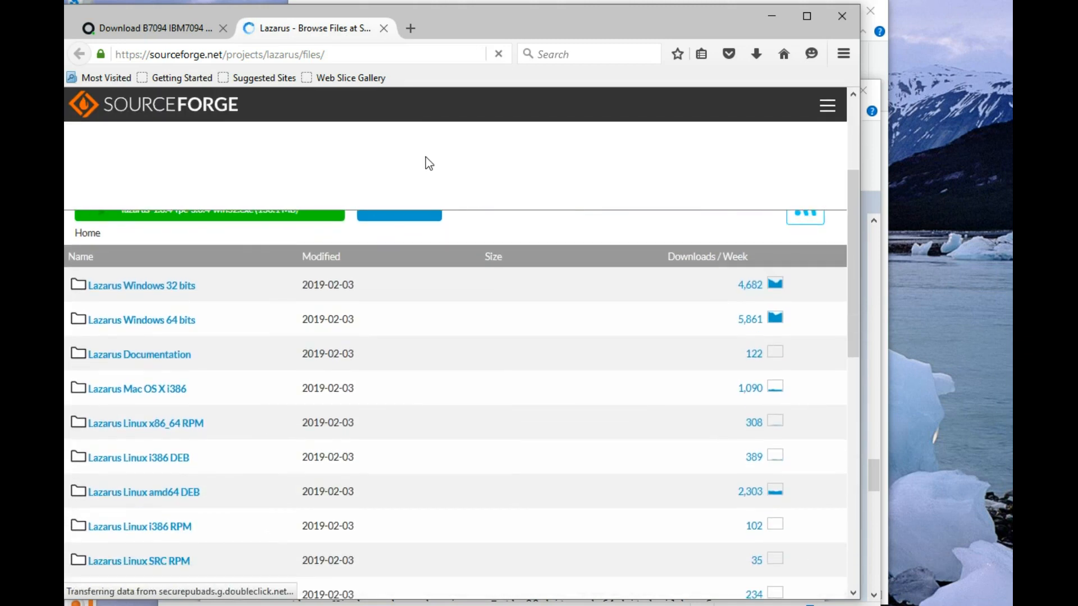
{"action": "mouse_move", "coordinate": [142, 320]}
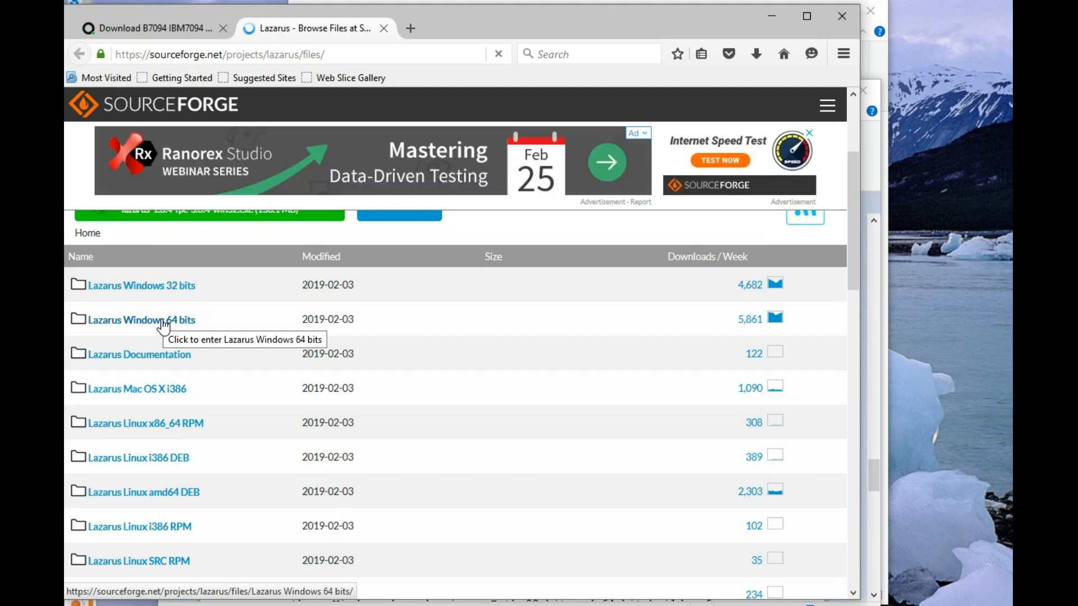
From Lazarus Windows 64 bits, download the latest installer lazarus-1.8.4-fpc-3.0.4-win32.exe and save it to disk
{"action": "left_click", "coordinate": [140, 320]}
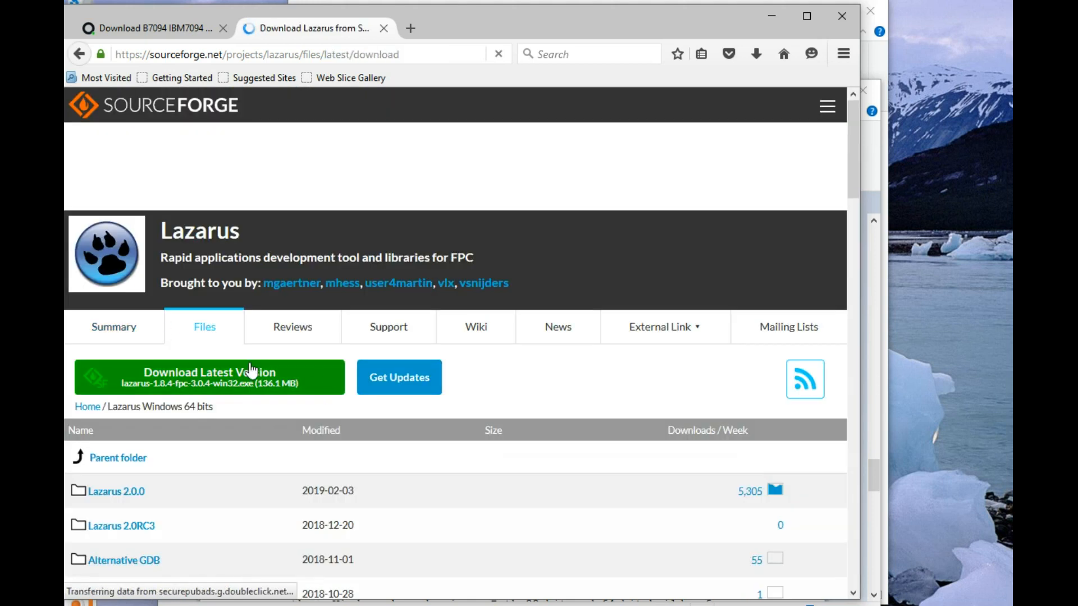
{"action": "left_click", "coordinate": [209, 377]}
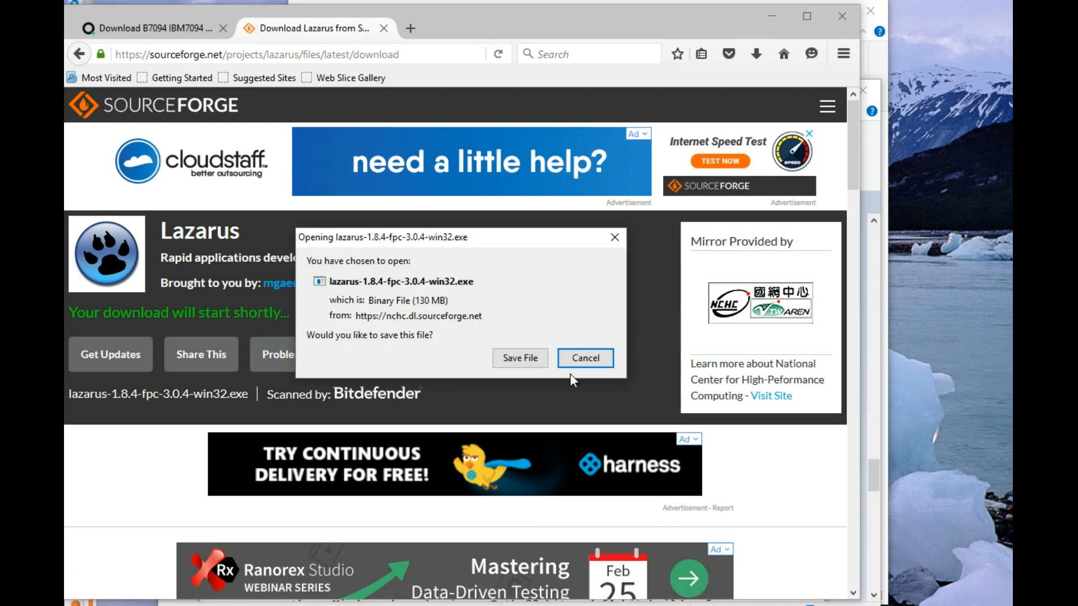
{"action": "left_click", "coordinate": [520, 358]}
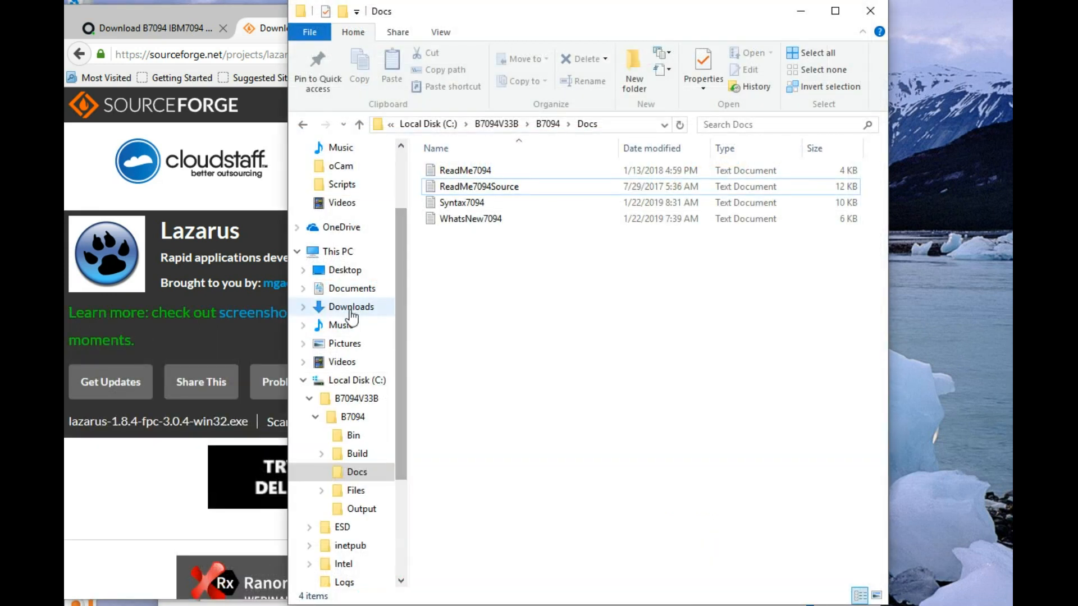
Launch the downloaded lazarus-1.8.4-fpc-3.0.4-win32 installer from the Downloads folder
{"action": "left_click", "coordinate": [351, 307]}
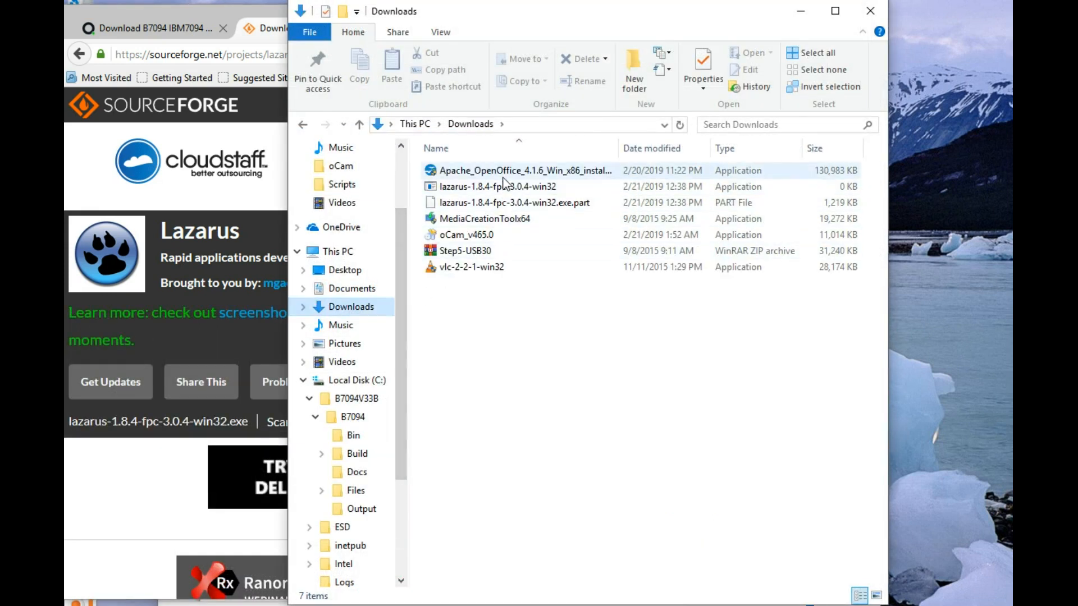
{"action": "left_click", "coordinate": [512, 202]}
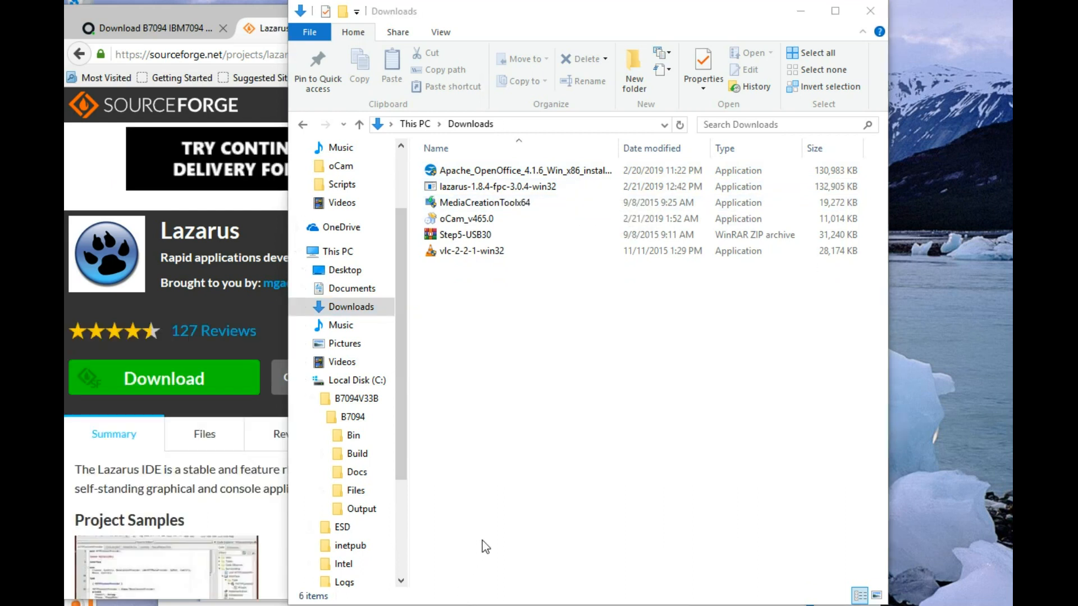
{"action": "left_click", "coordinate": [497, 186]}
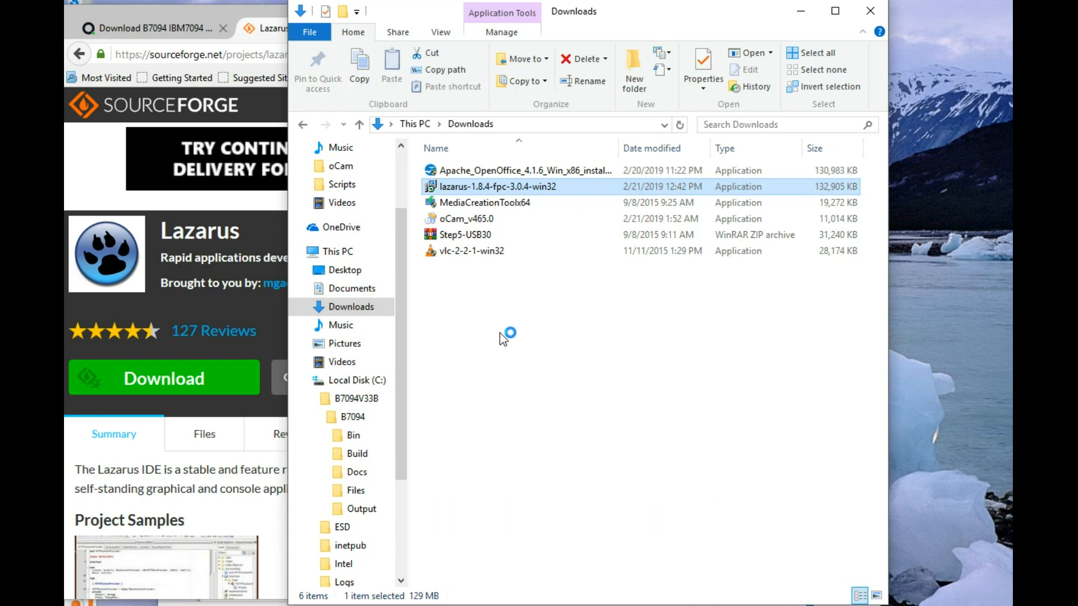
{"action": "double_click", "coordinate": [496, 187]}
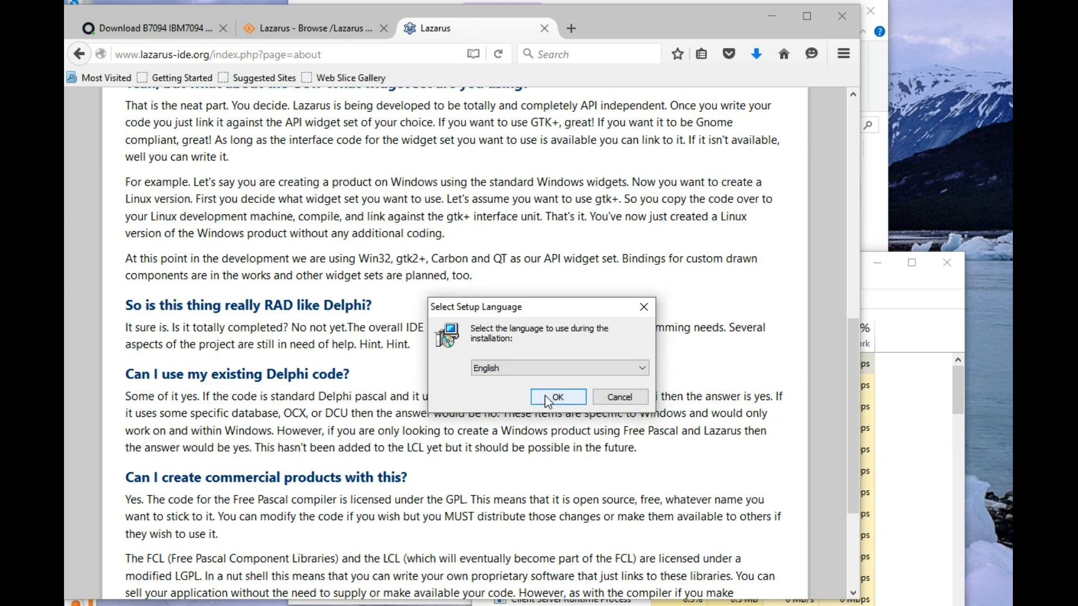
Run Lazarus Setup in English for a full install into C:\lazarus with a desktop icon and start installing
{"action": "left_click", "coordinate": [557, 396]}
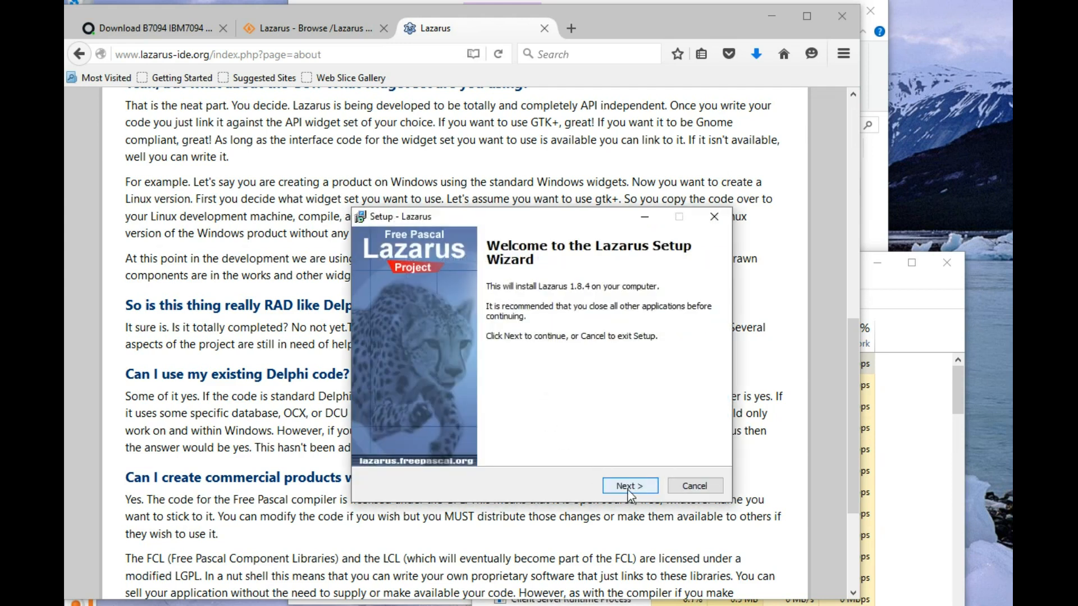
{"action": "left_click", "coordinate": [629, 485]}
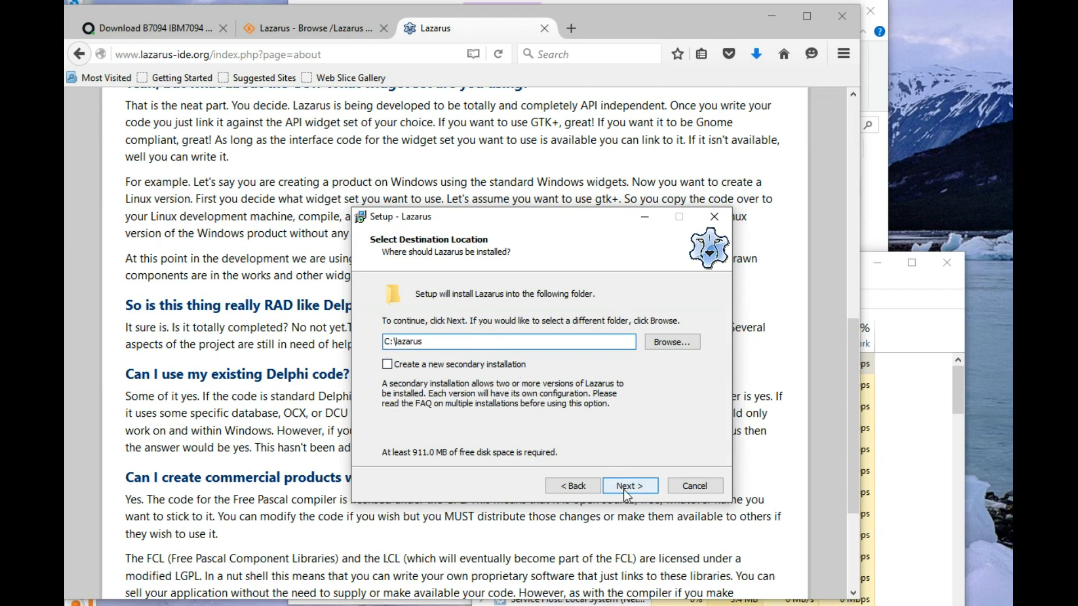
{"action": "left_click", "coordinate": [629, 485]}
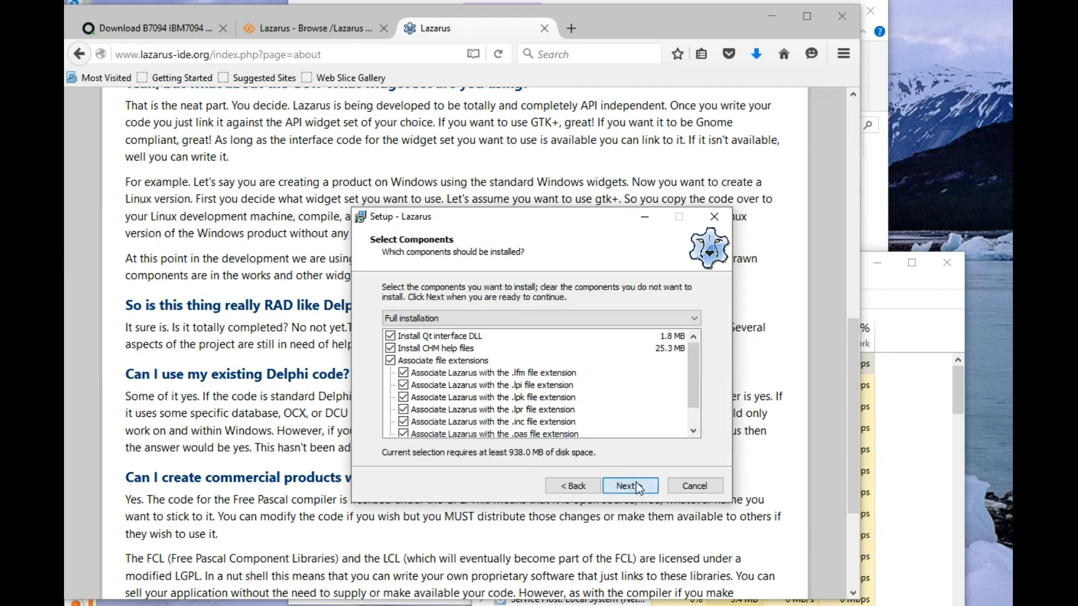
{"action": "left_click", "coordinate": [627, 487]}
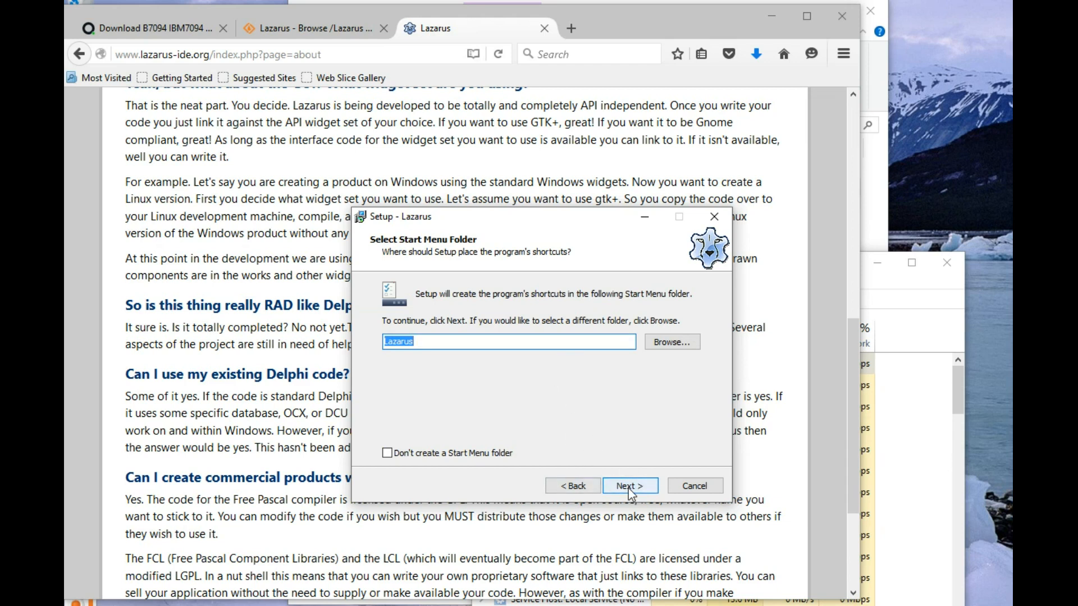
{"action": "left_click", "coordinate": [628, 485]}
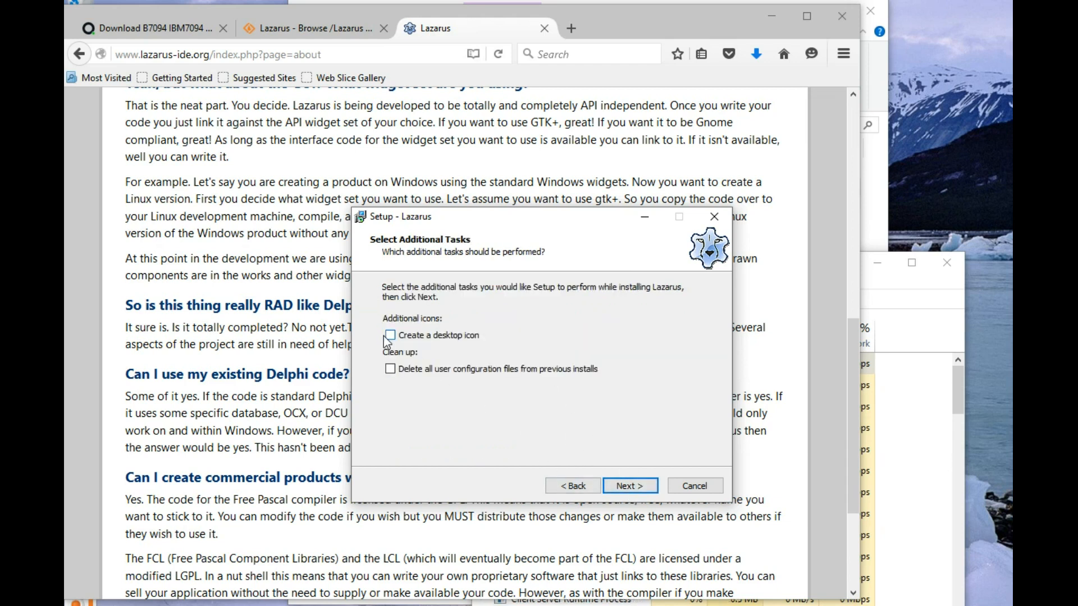
{"action": "left_click", "coordinate": [389, 336]}
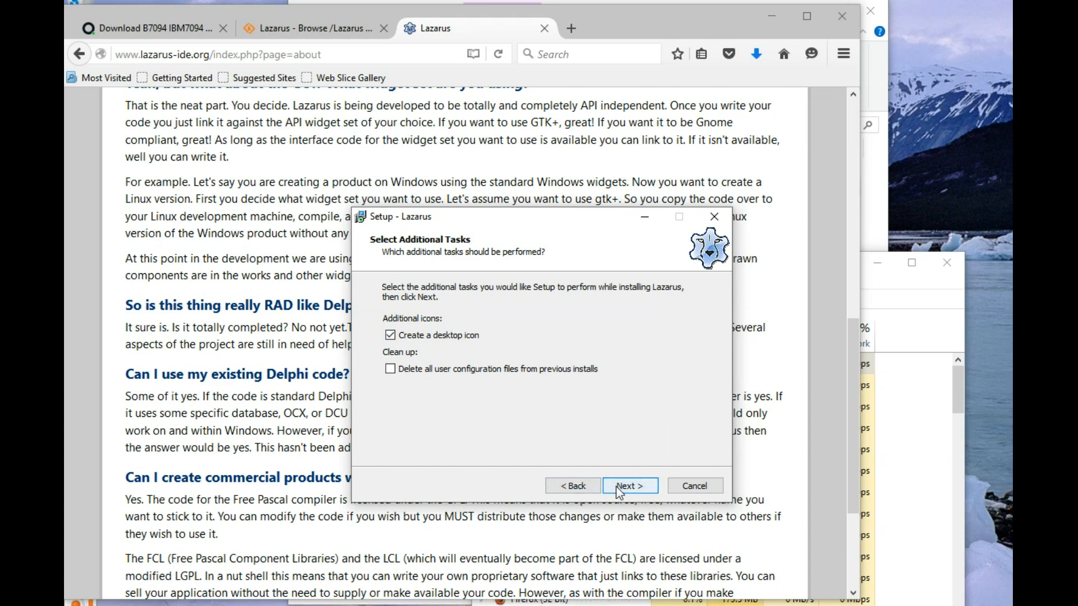
{"action": "left_click", "coordinate": [629, 485]}
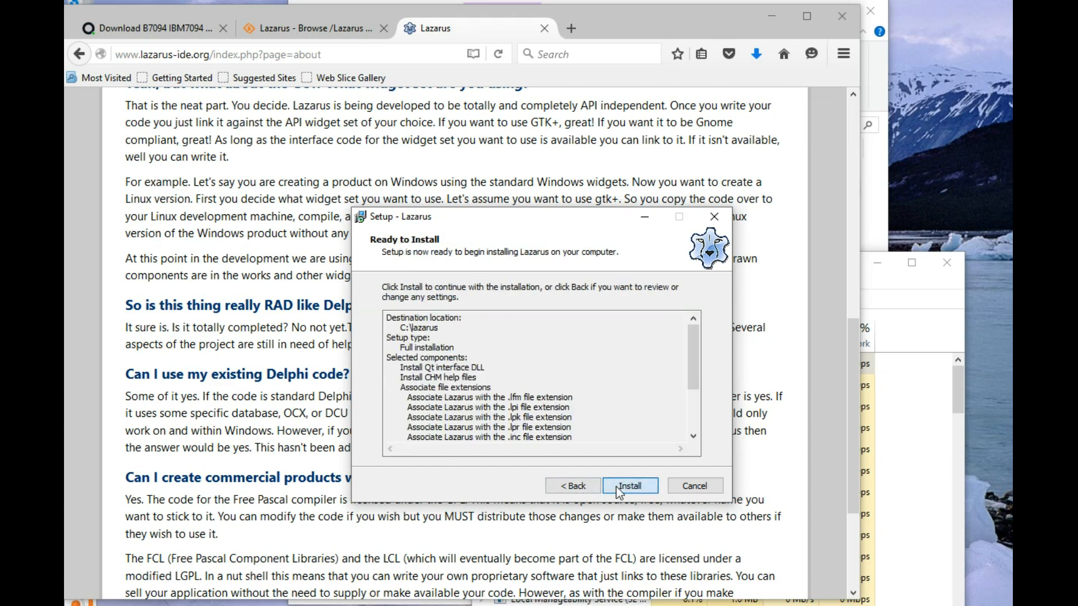
{"action": "left_click", "coordinate": [629, 485]}
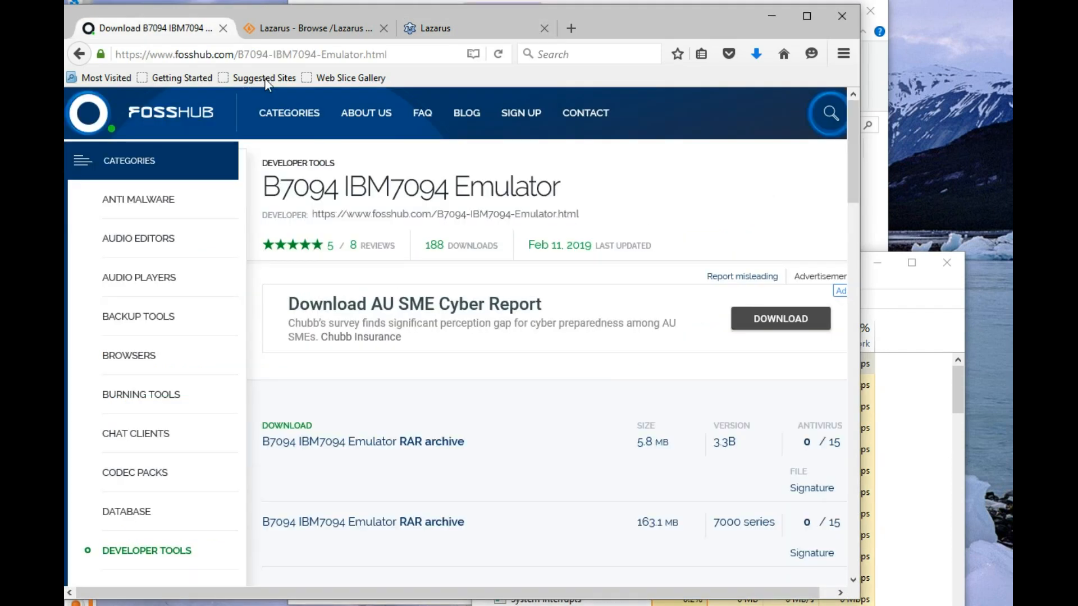
{"action": "mouse_move", "coordinate": [960, 330]}
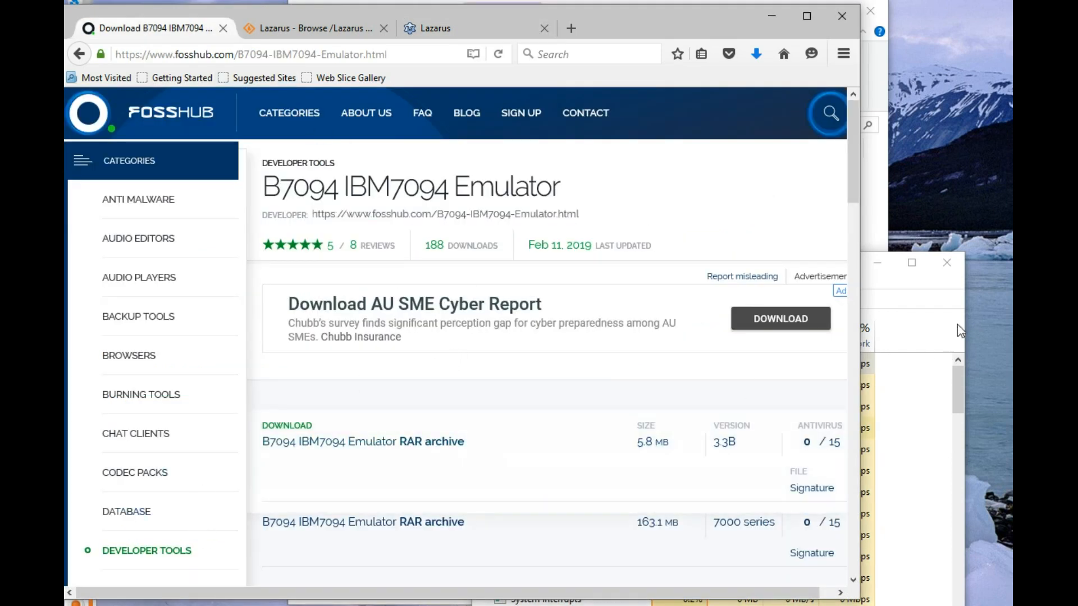
Scroll the FossHub B7094 emulator page past its RAR downloads to the Change Log
{"action": "scroll", "scroll_direction": "down", "scroll_amount": 3}
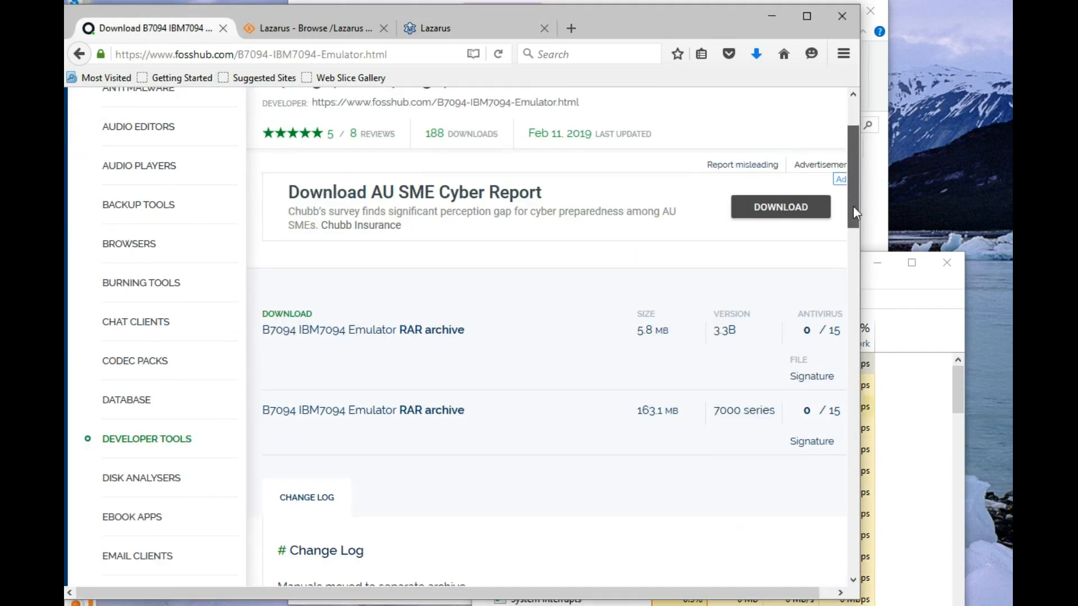
{"action": "mouse_move", "coordinate": [415, 192]}
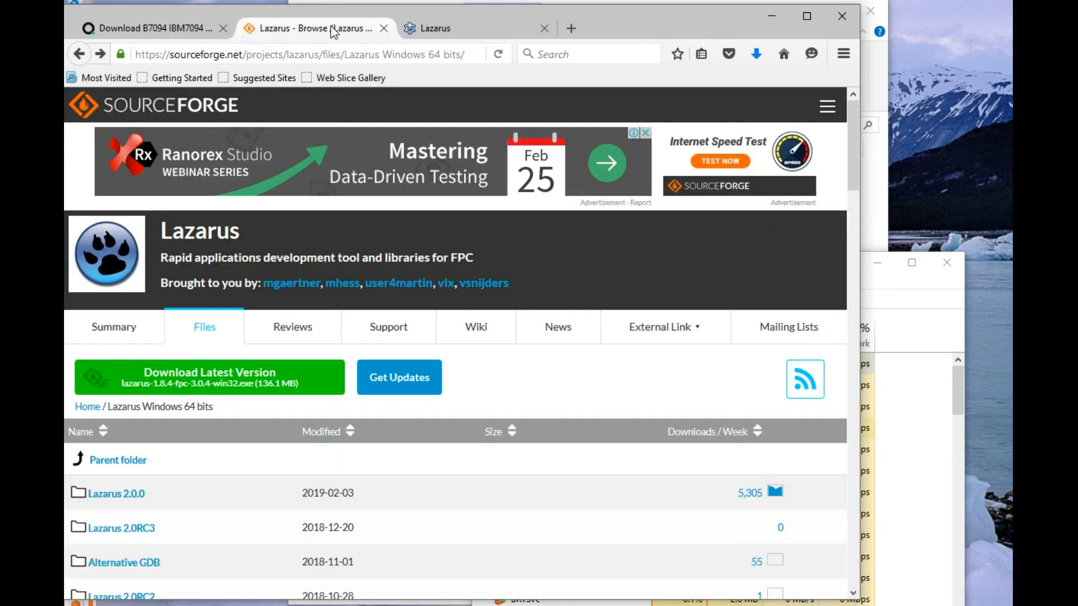
Switch to the Lazarus homepage tab and browse down through its links
{"action": "left_click", "coordinate": [435, 28]}
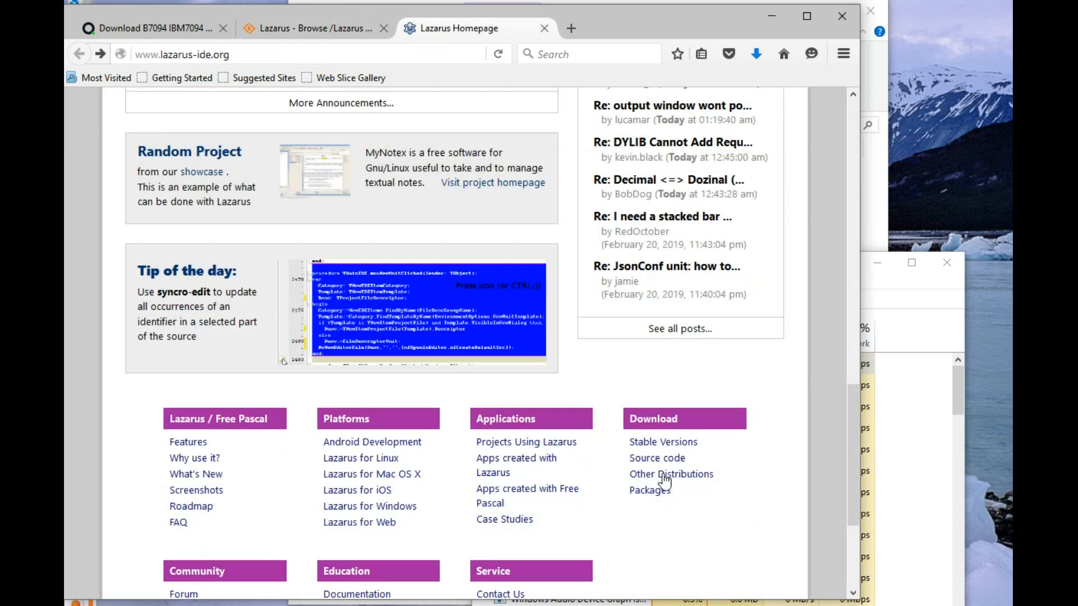
{"action": "mouse_move", "coordinate": [357, 491]}
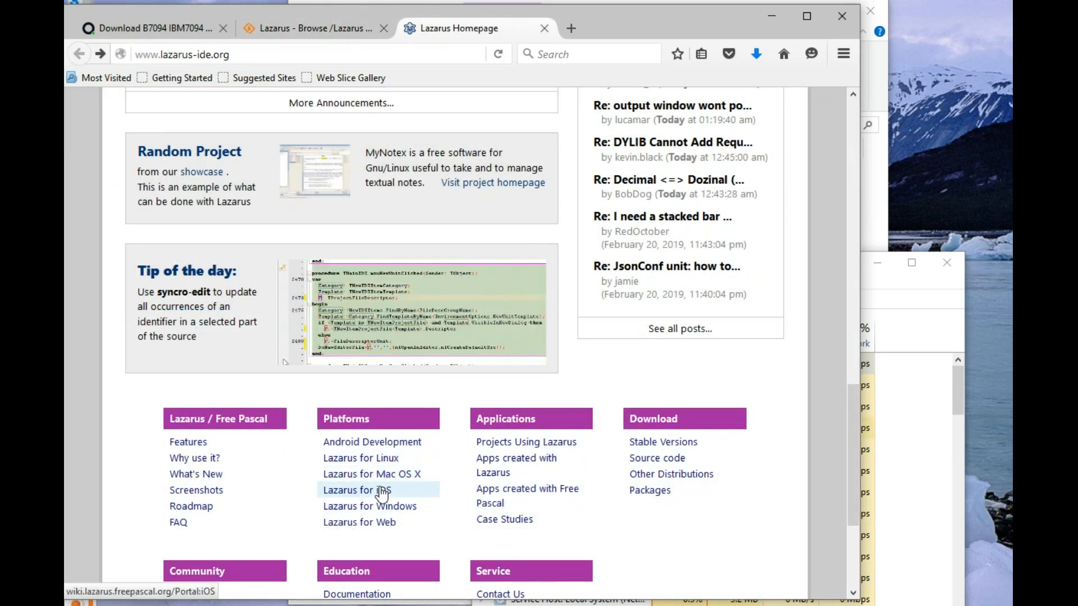
{"action": "mouse_move", "coordinate": [359, 522]}
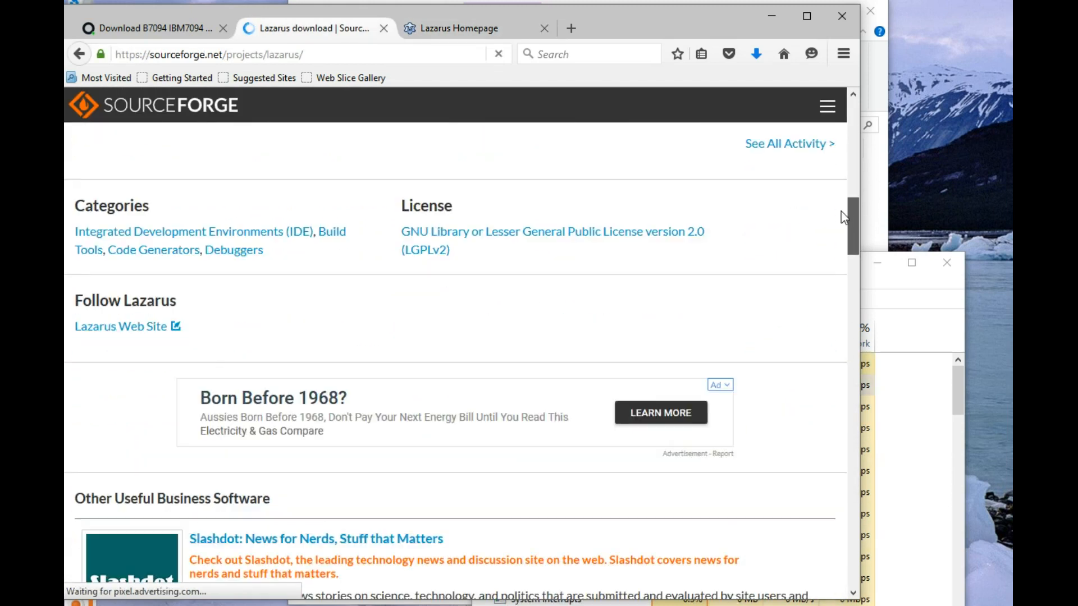
{"action": "scroll", "scroll_direction": "down", "scroll_amount": 3}
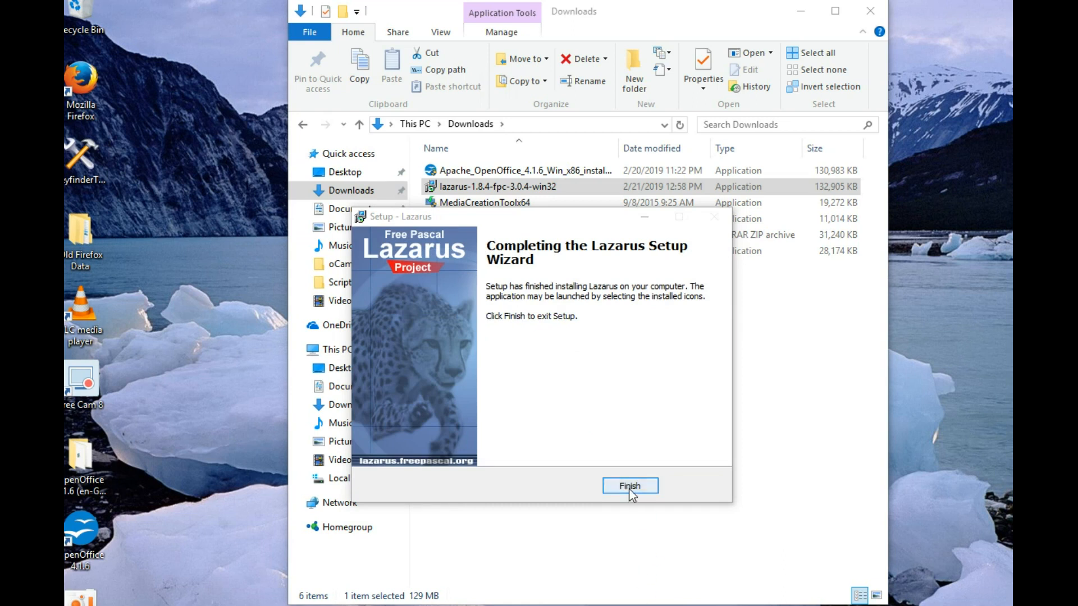
Finish the Lazarus Setup wizard so the Lazarus shortcut lands on the desktop
{"action": "left_click", "coordinate": [629, 486]}
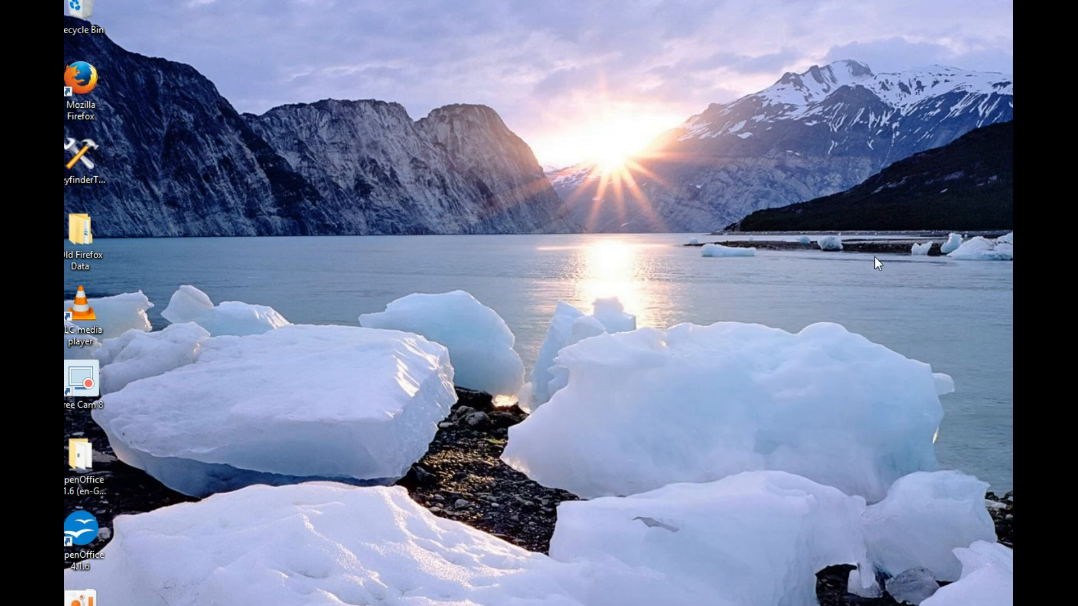
{"action": "mouse_move", "coordinate": [451, 23]}
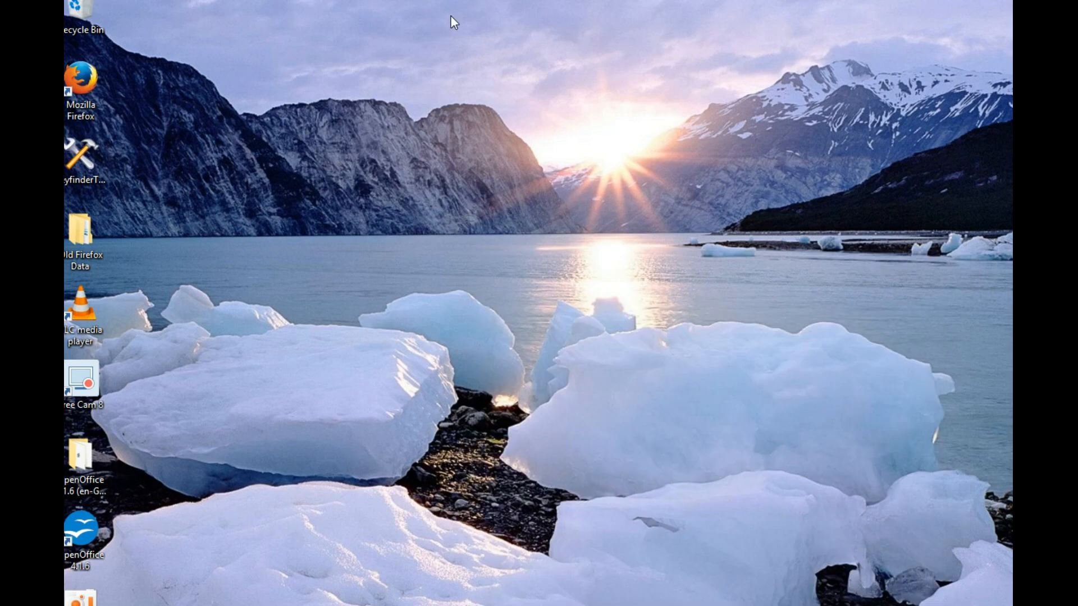
{"action": "mouse_move", "coordinate": [461, 4]}
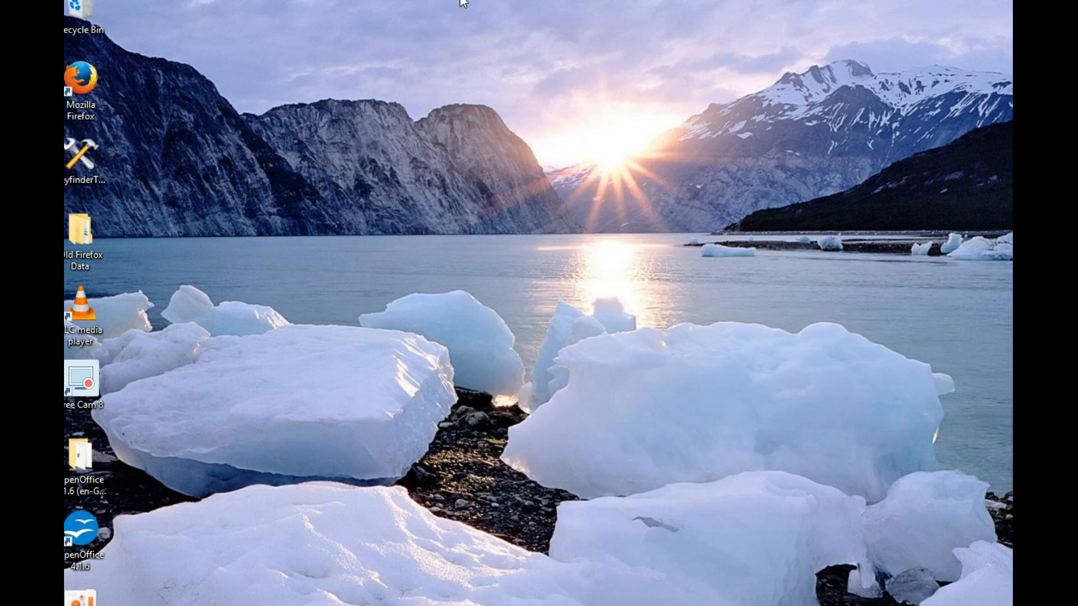
{"action": "mouse_move", "coordinate": [252, 457]}
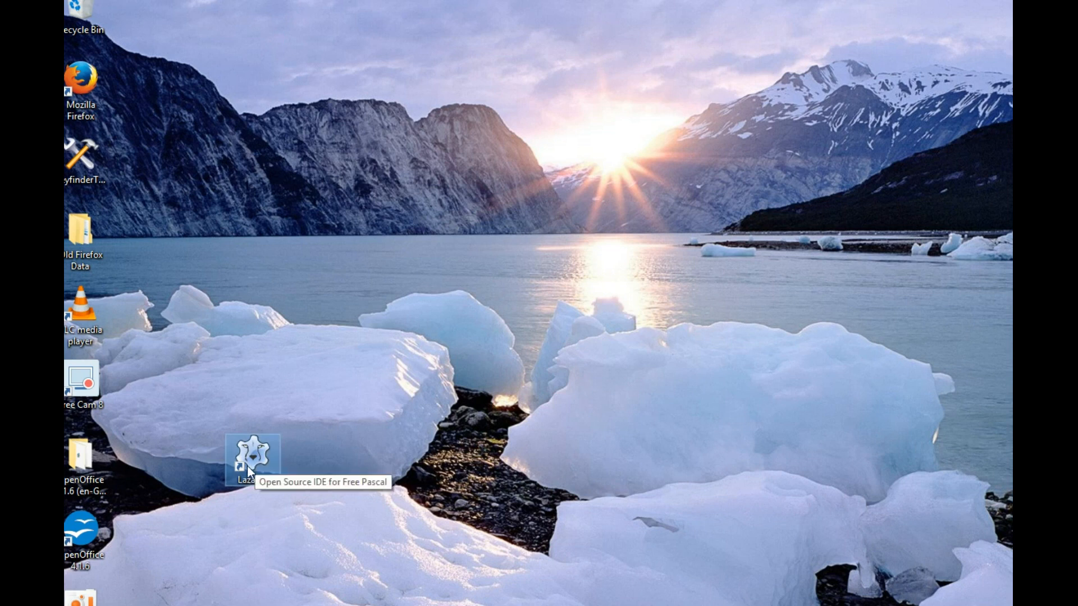
{"action": "mouse_move", "coordinate": [237, 366]}
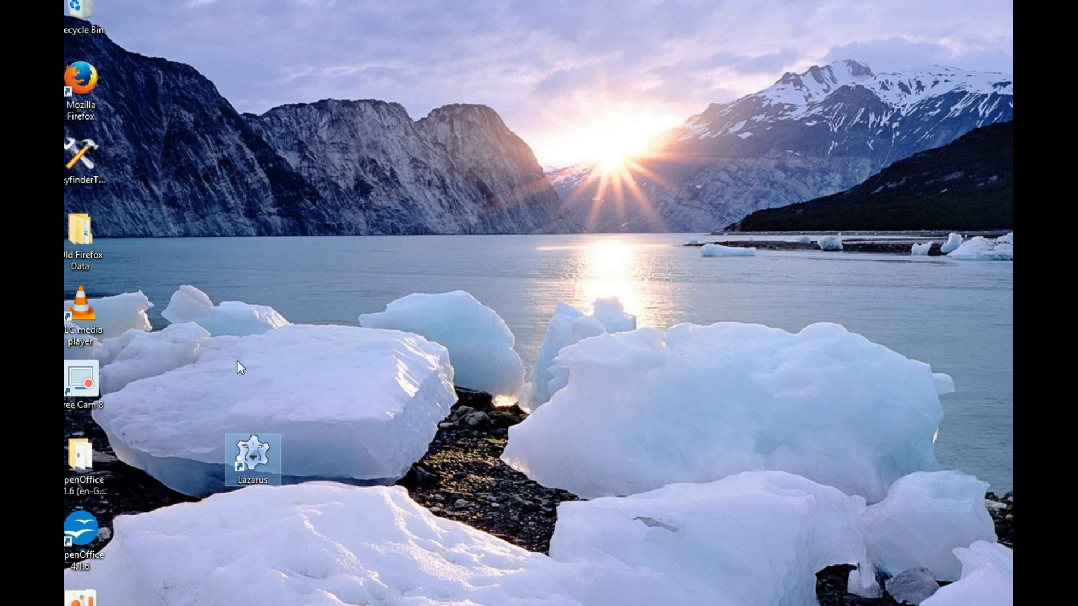
{"action": "mouse_move", "coordinate": [114, 322]}
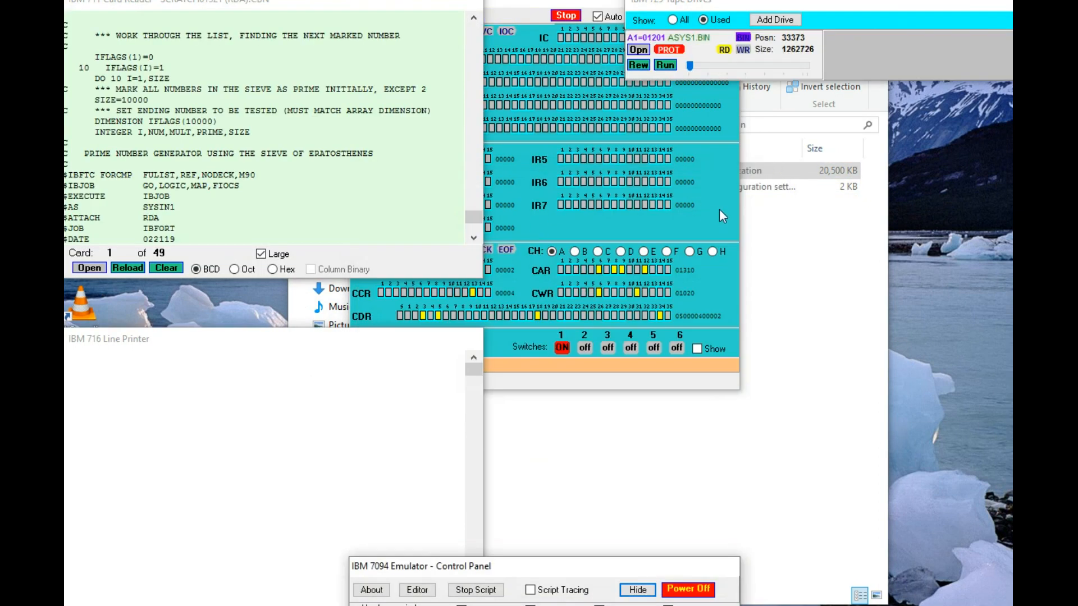
Power off the running IBM 7094 emulator from its Control Panel
{"action": "left_click", "coordinate": [664, 64]}
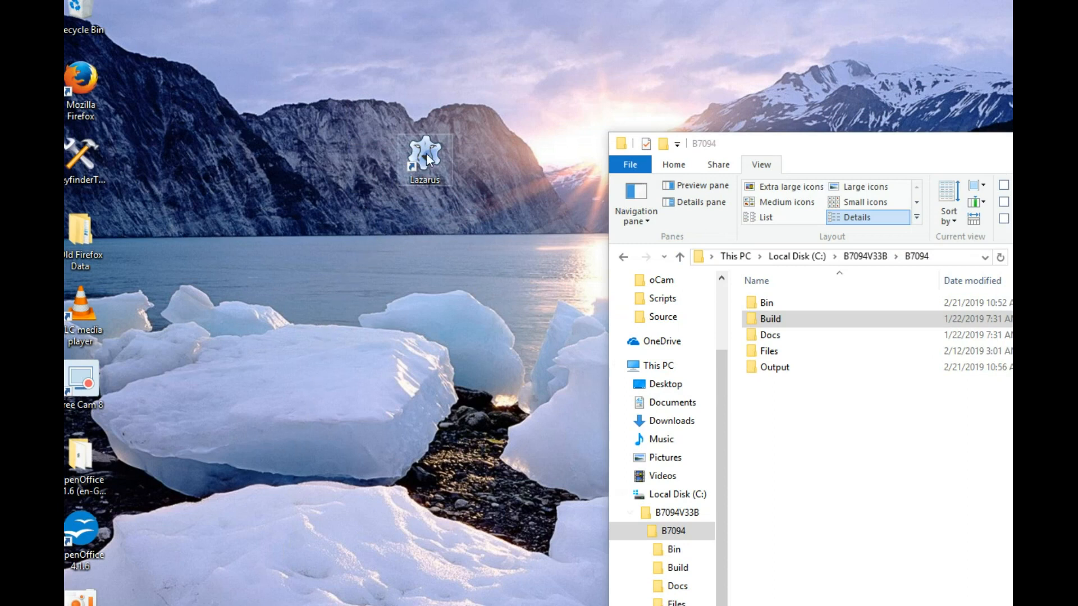
Launch Lazarus and close the default Form1, discarding changes to unit1.pas
{"action": "double_click", "coordinate": [424, 154]}
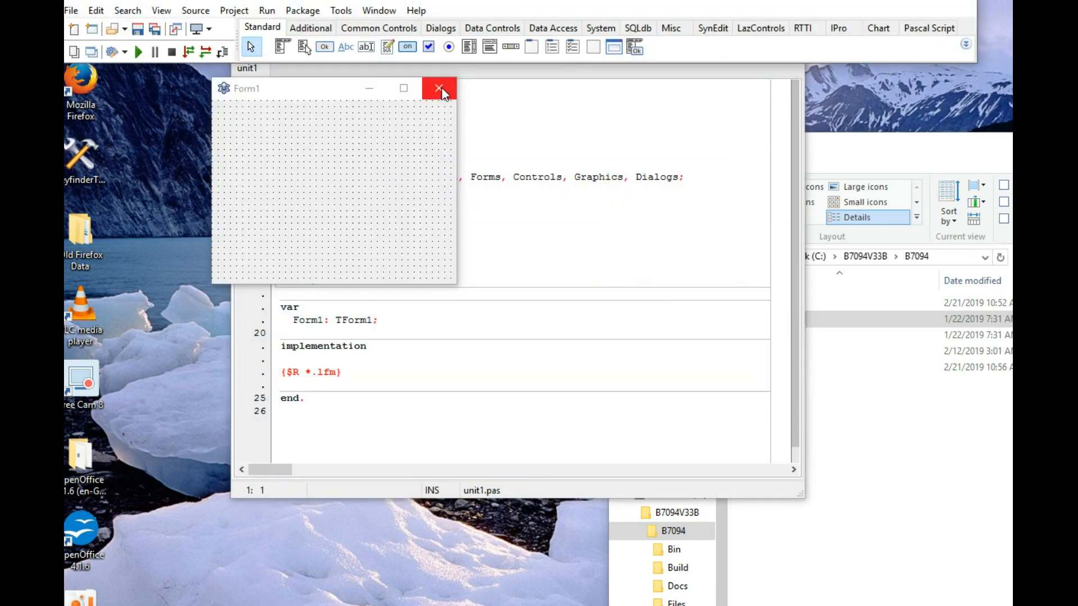
{"action": "left_click", "coordinate": [438, 87]}
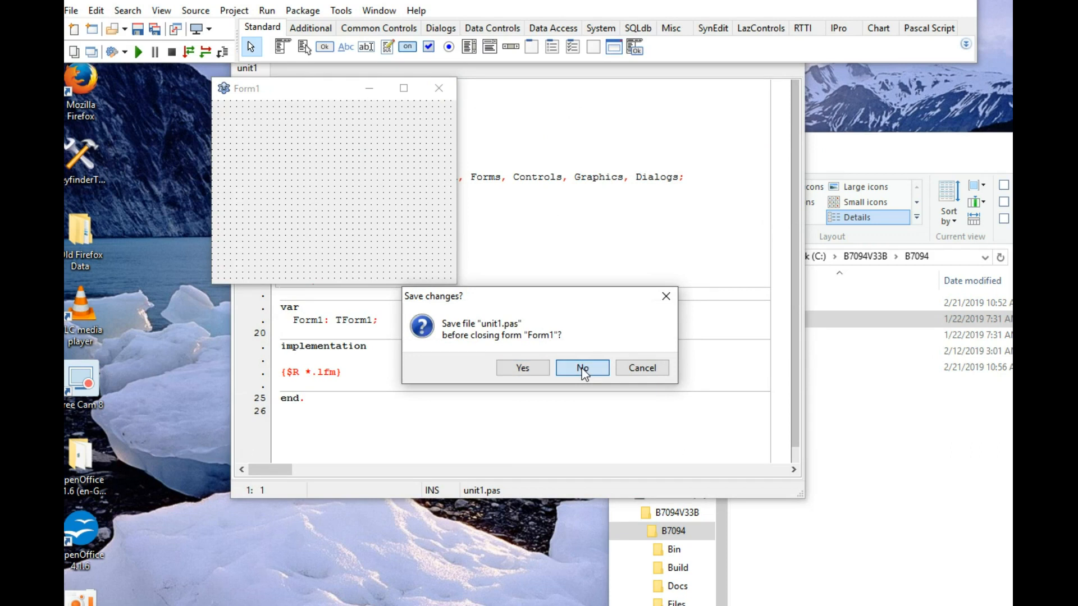
{"action": "left_click", "coordinate": [581, 368]}
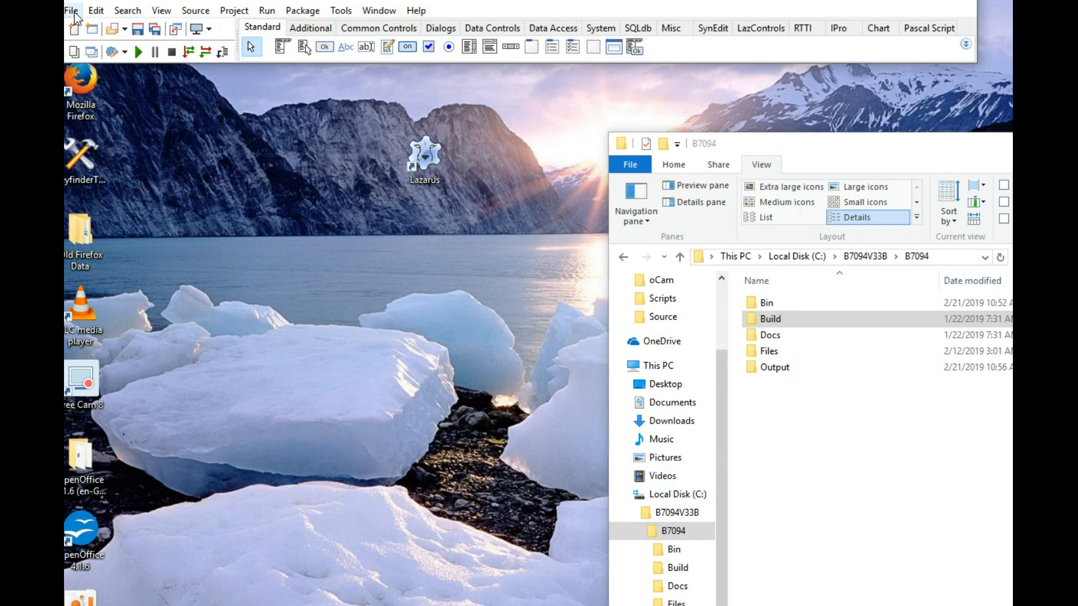
Show the compiler Messages panel and open the B7094 Build folder in File Explorer
{"action": "left_click", "coordinate": [161, 10]}
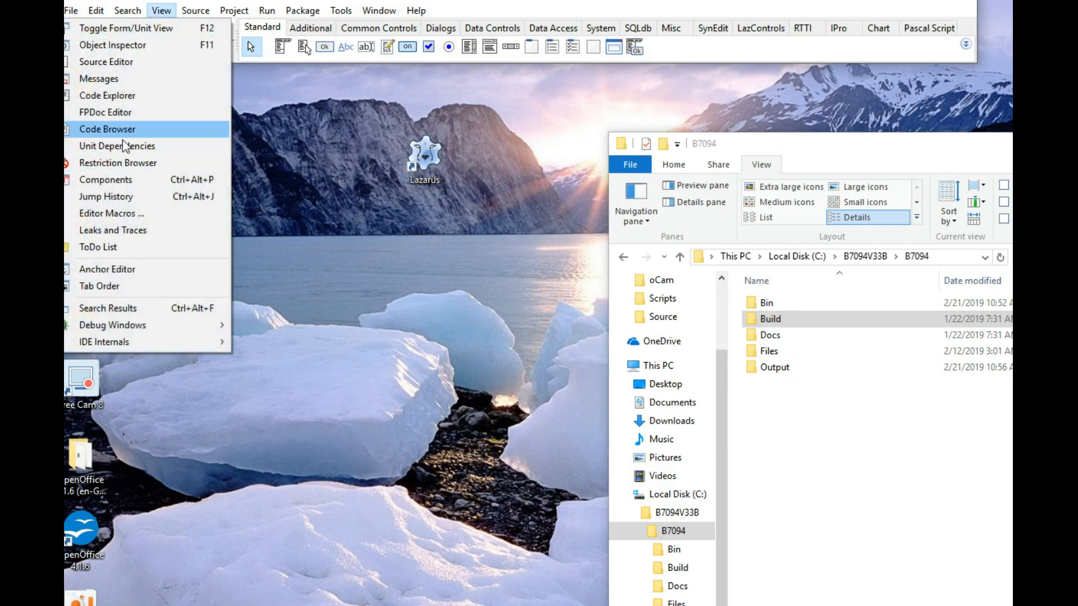
{"action": "left_click", "coordinate": [99, 78]}
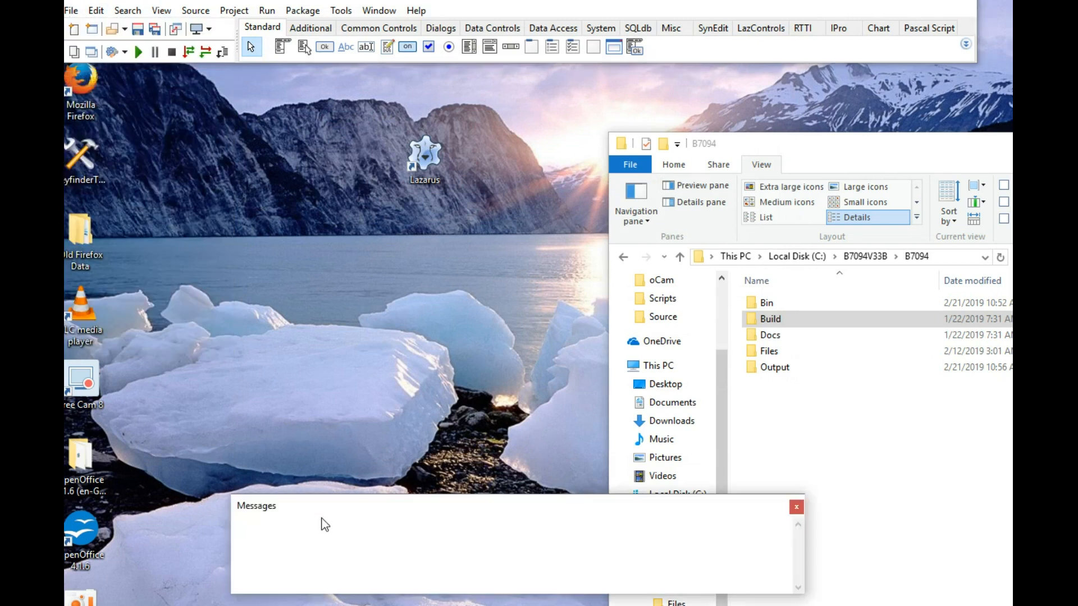
{"action": "mouse_move", "coordinate": [506, 184]}
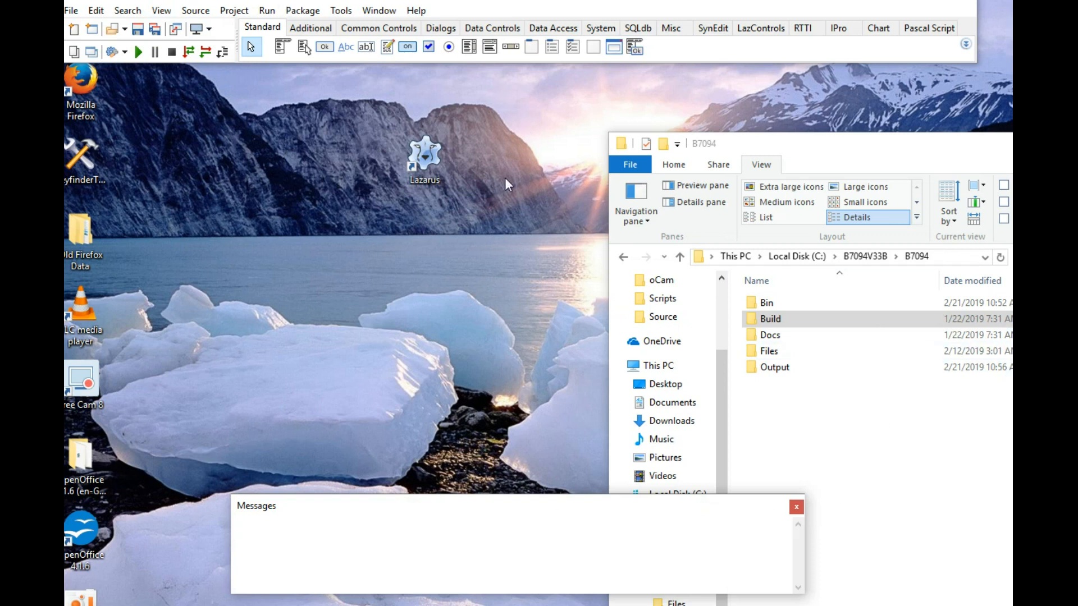
{"action": "left_click", "coordinate": [771, 318]}
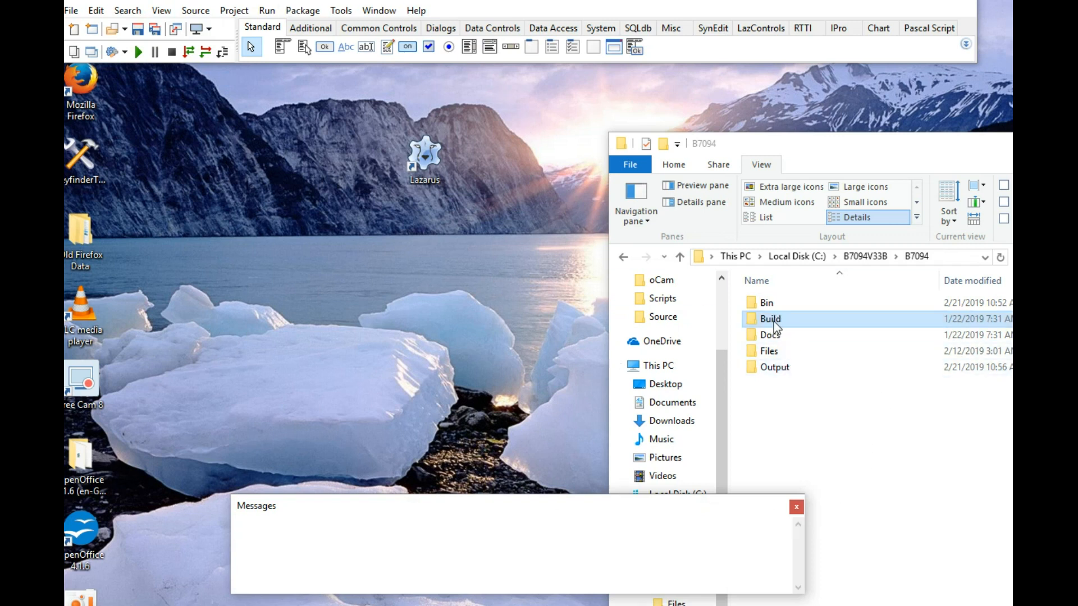
{"action": "double_click", "coordinate": [771, 318]}
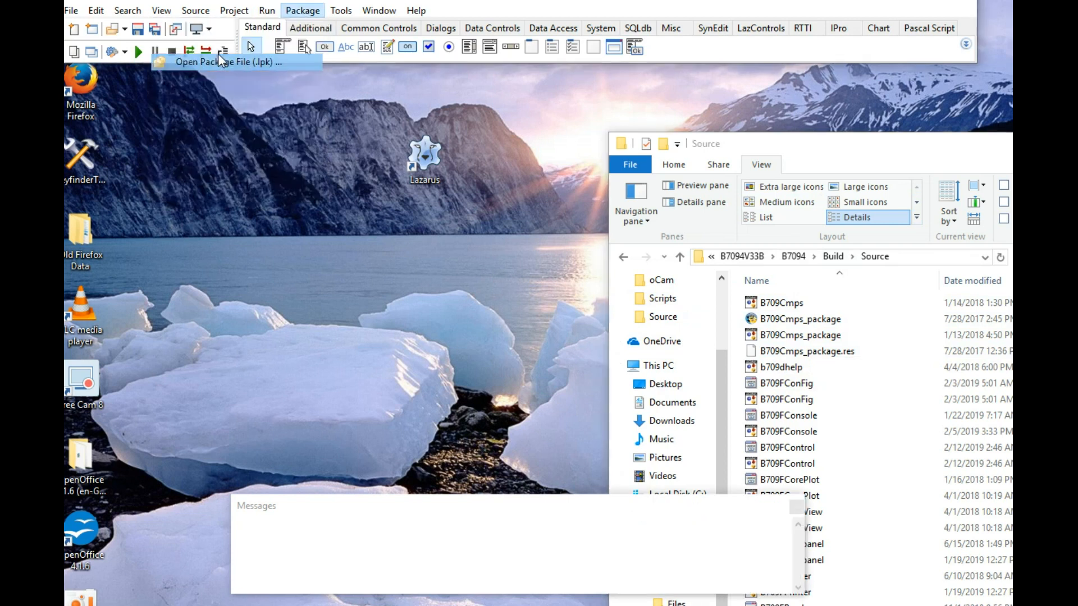
Load B709Cmps_package.lpk and compile the package
{"action": "left_click", "coordinate": [219, 61]}
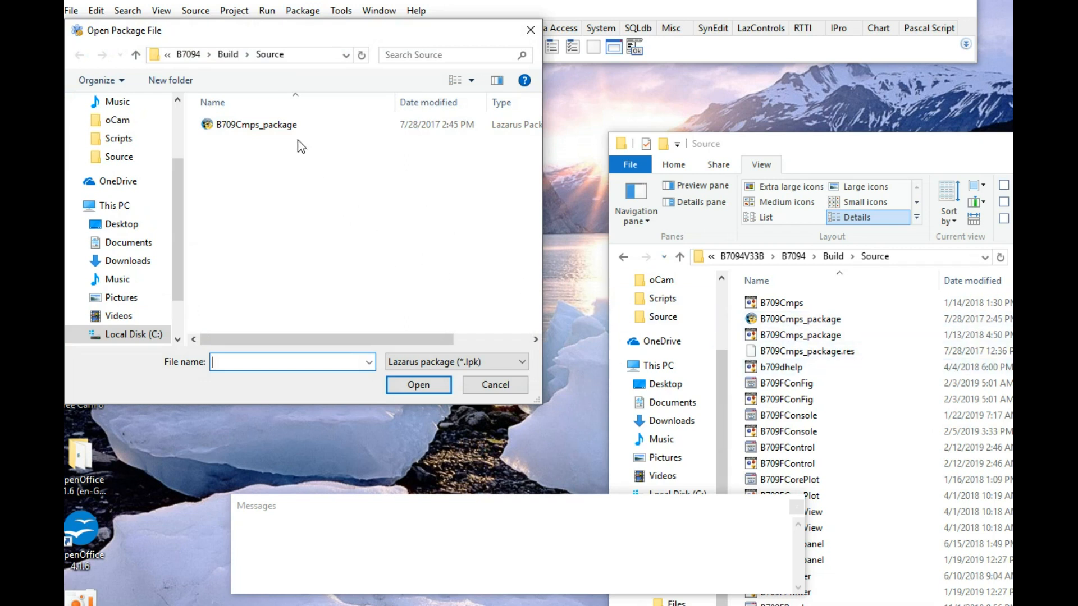
{"action": "left_click", "coordinate": [418, 384]}
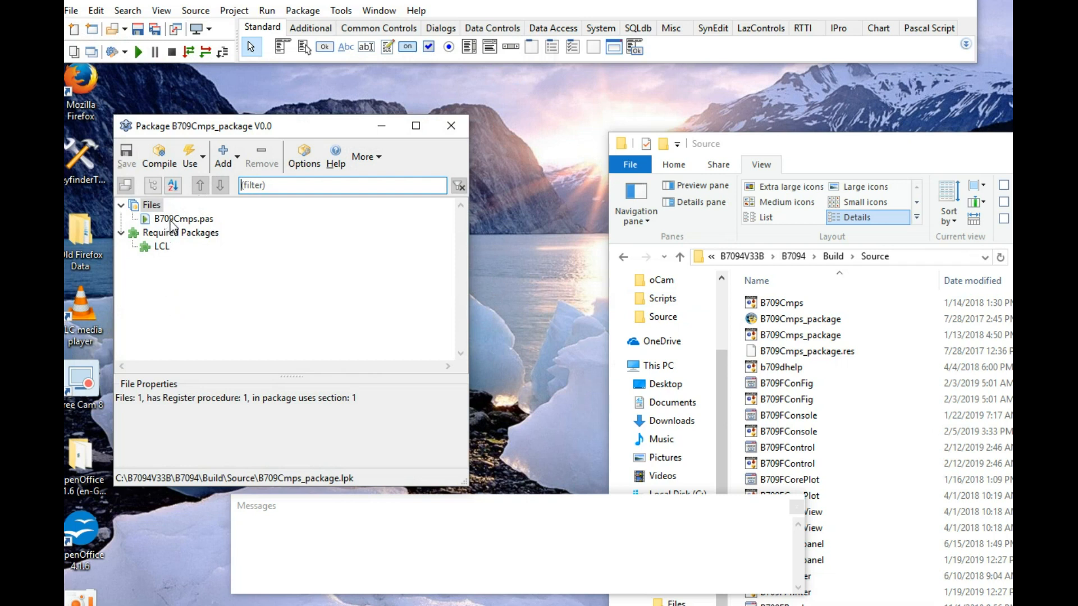
{"action": "left_click", "coordinate": [183, 219]}
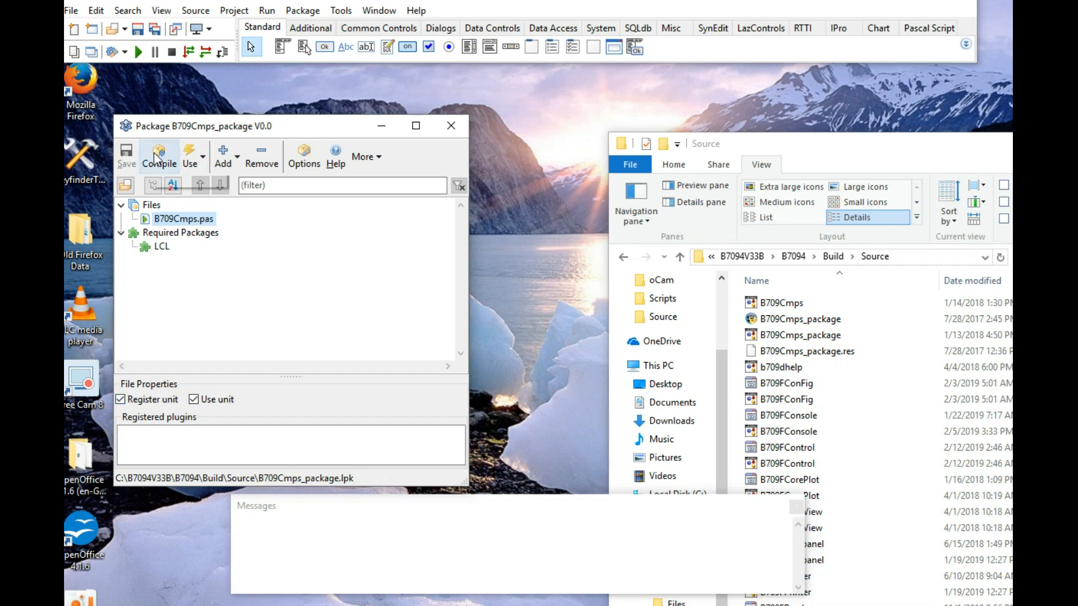
{"action": "left_click", "coordinate": [158, 154]}
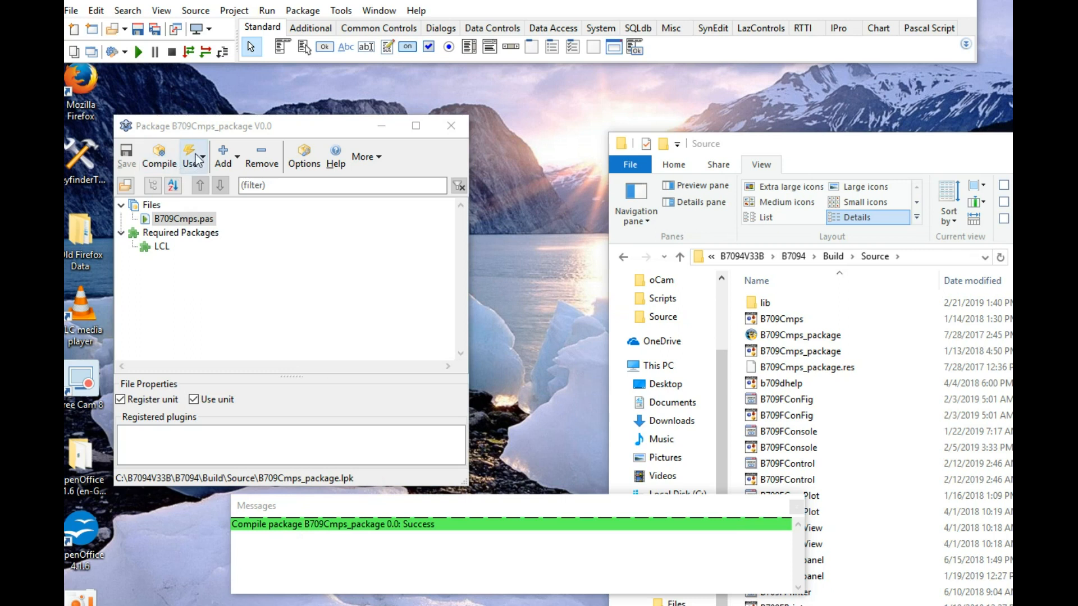
{"action": "mouse_move", "coordinate": [194, 155]}
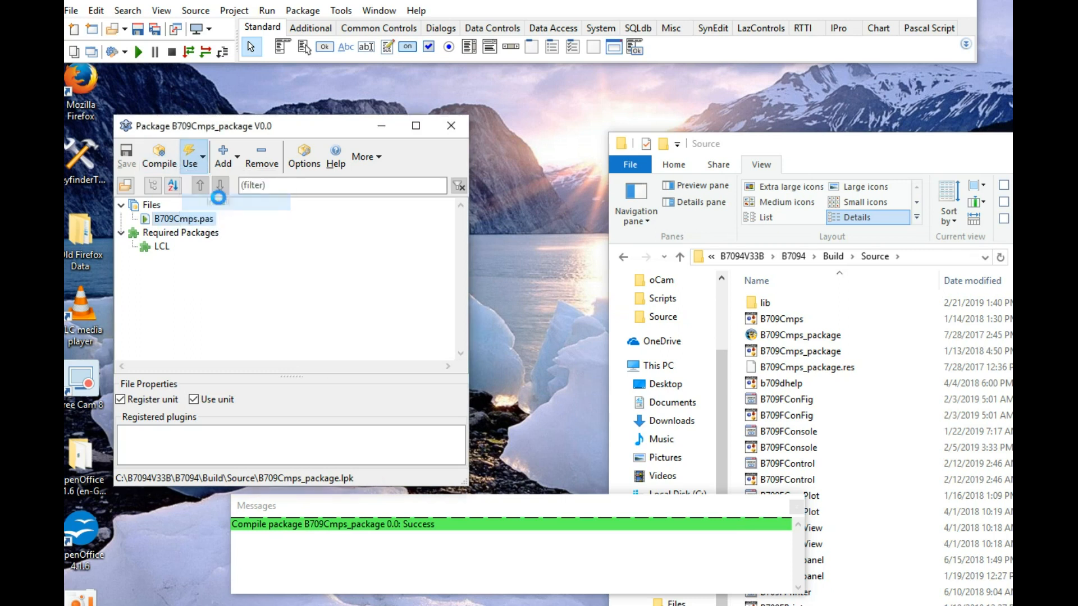
Install the package, confirming the IDE rebuild, then close the blank form and unit editor
{"action": "left_click", "coordinate": [190, 156]}
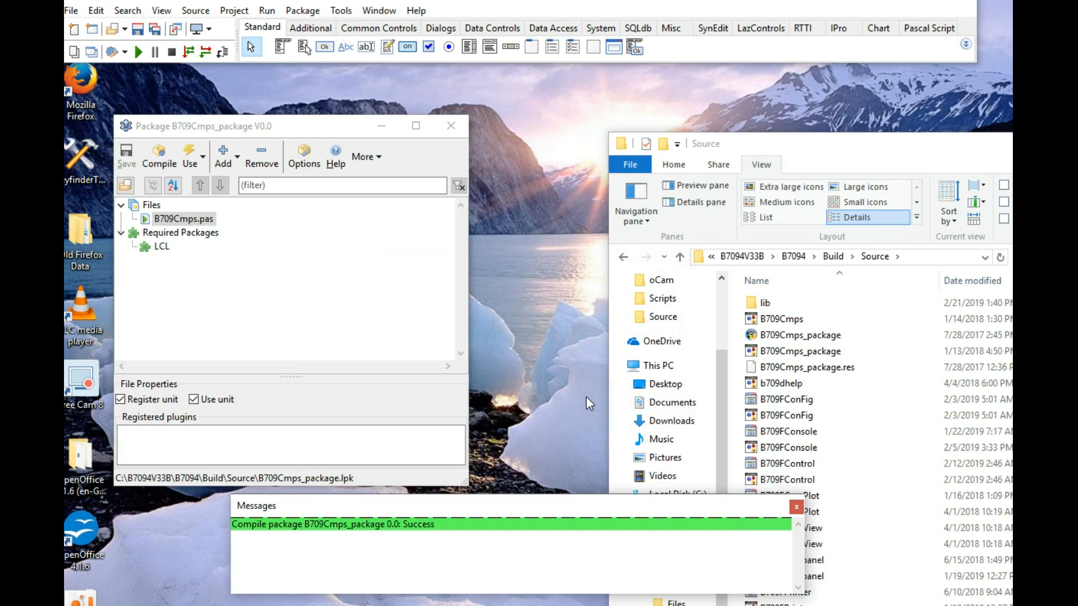
{"action": "left_click", "coordinate": [158, 156]}
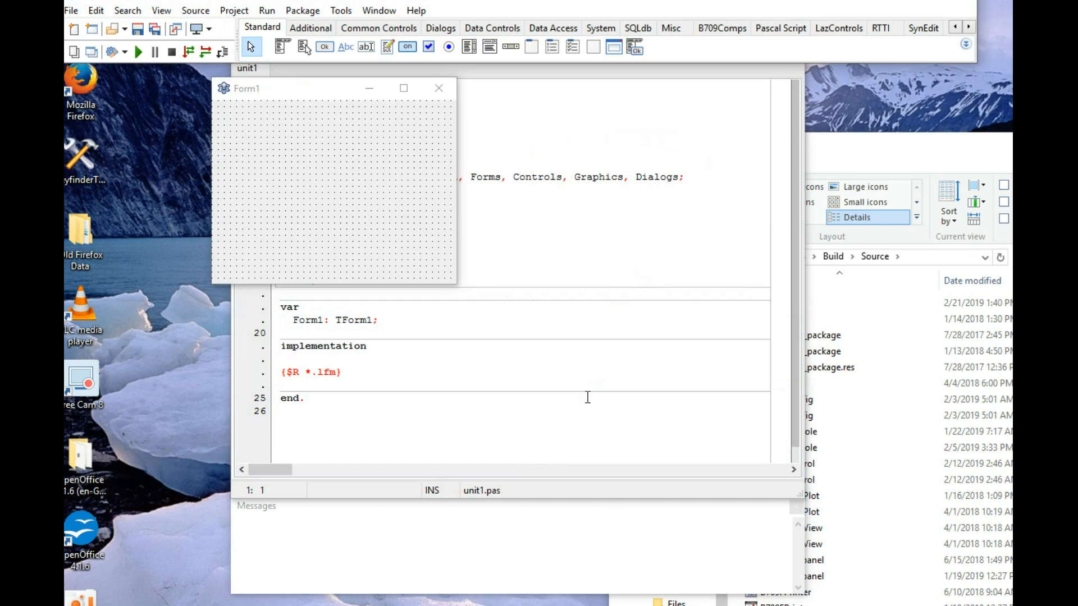
{"action": "mouse_move", "coordinate": [437, 113]}
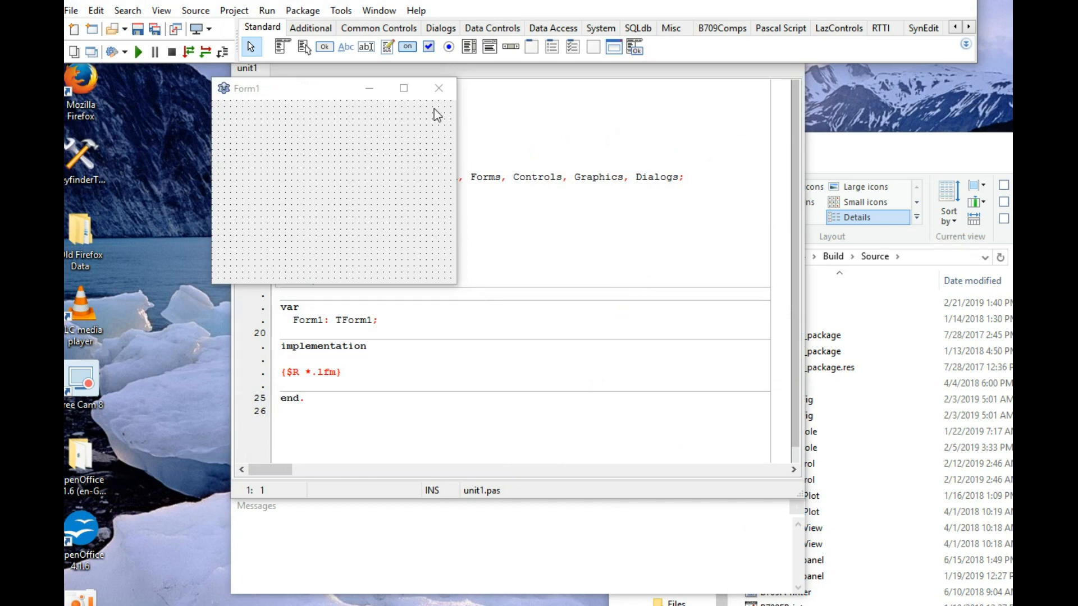
{"action": "left_click", "coordinate": [439, 88]}
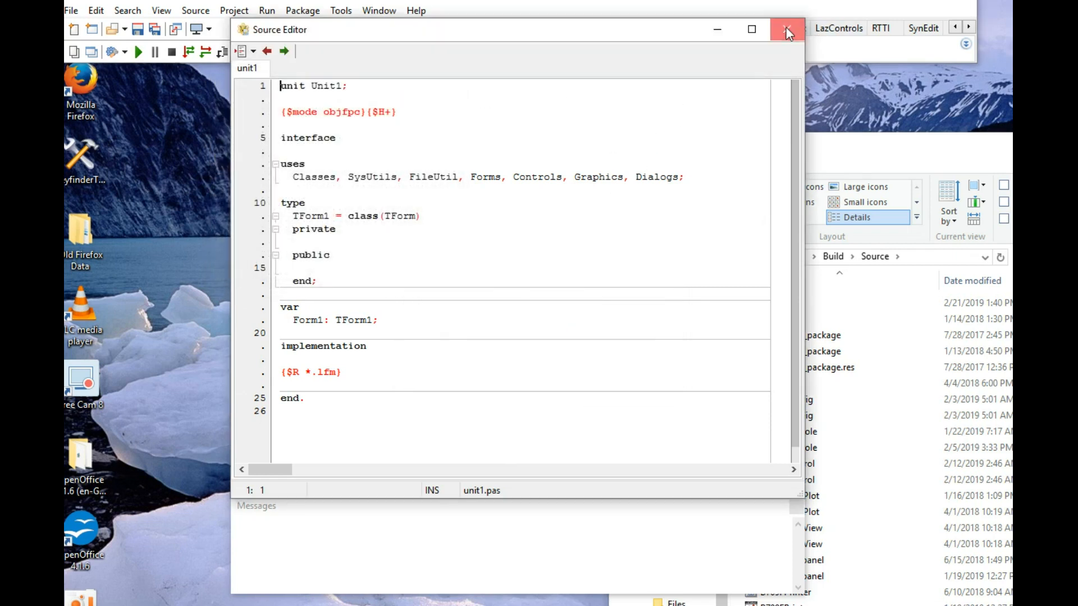
{"action": "left_click", "coordinate": [788, 30]}
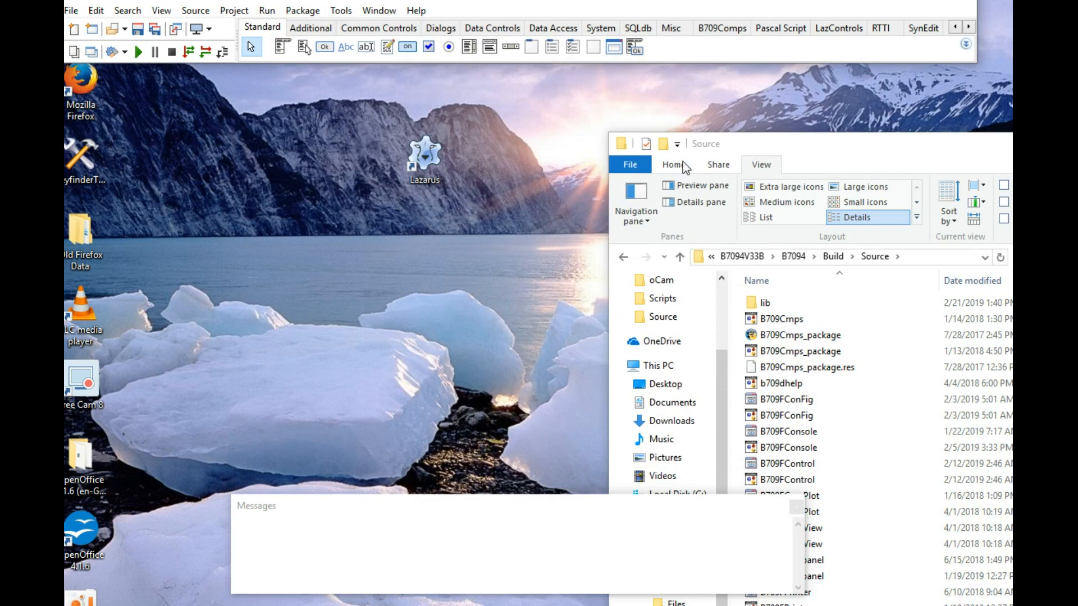
{"action": "mouse_move", "coordinate": [521, 427]}
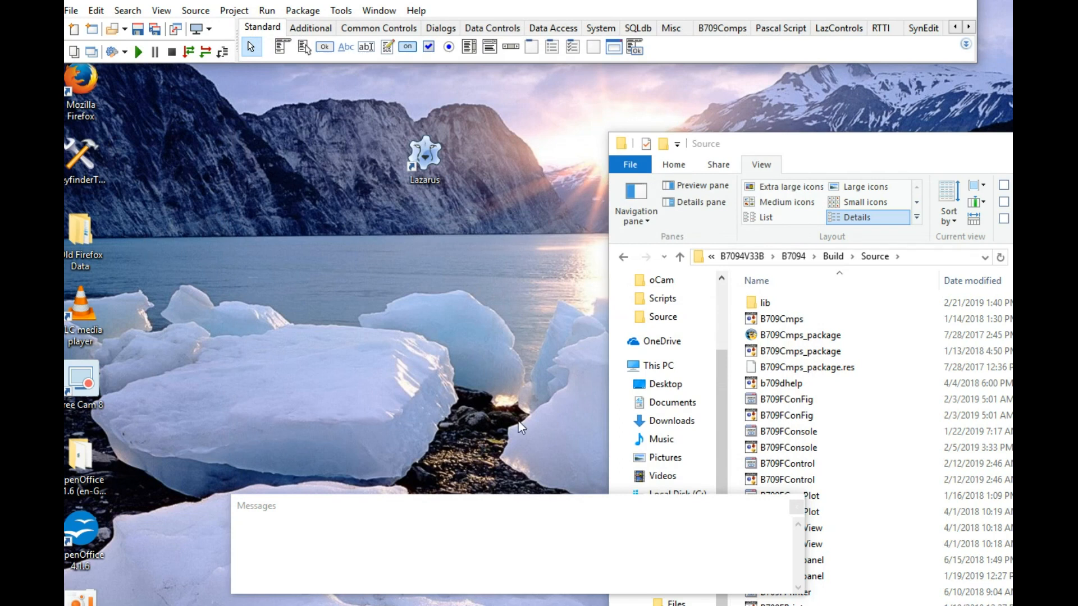
{"action": "mouse_move", "coordinate": [82, 9]}
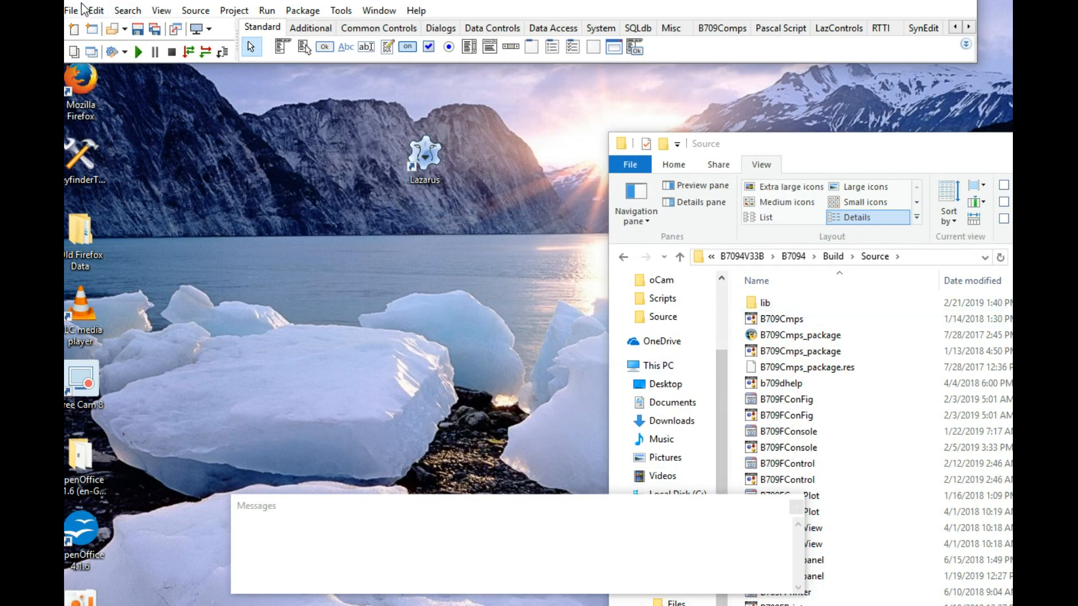
Open B7094.lpi from Build\Source and load it as a project
{"action": "left_click", "coordinate": [70, 11]}
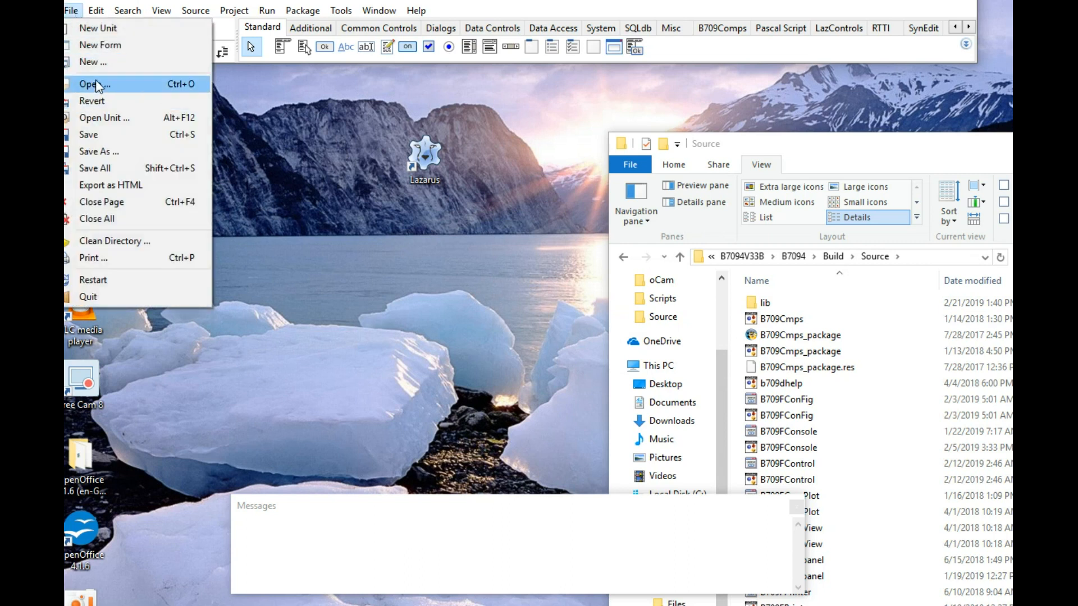
{"action": "left_click", "coordinate": [94, 84]}
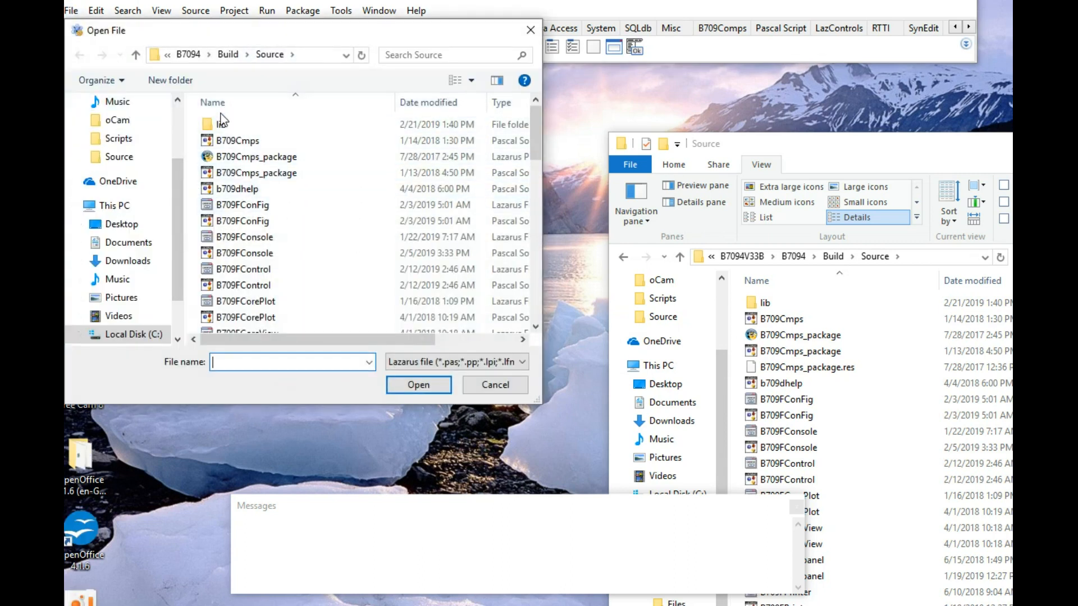
{"action": "left_click", "coordinate": [242, 204]}
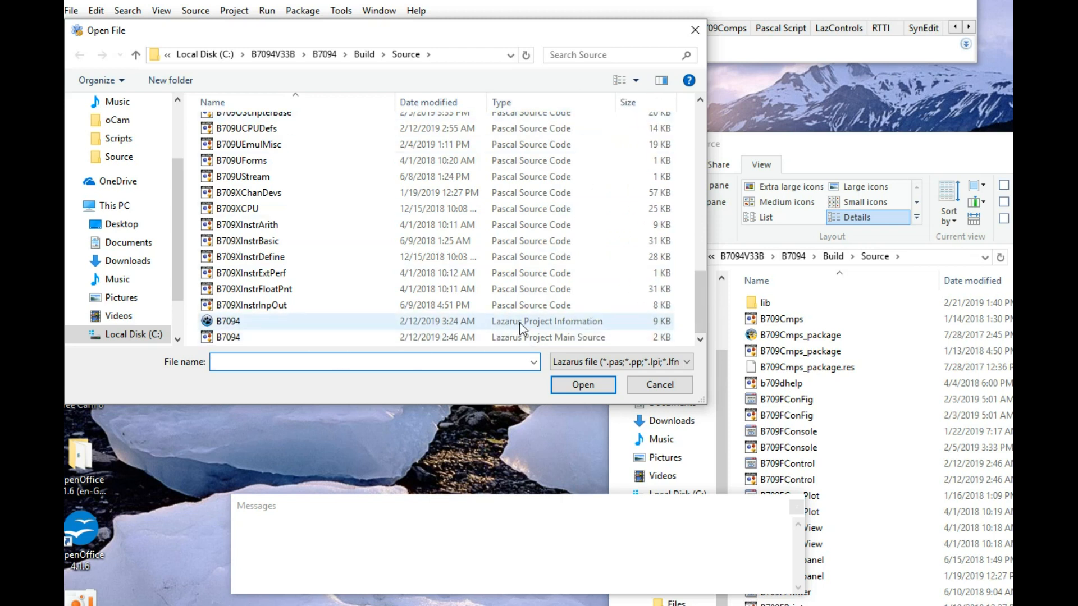
{"action": "left_click", "coordinate": [228, 321]}
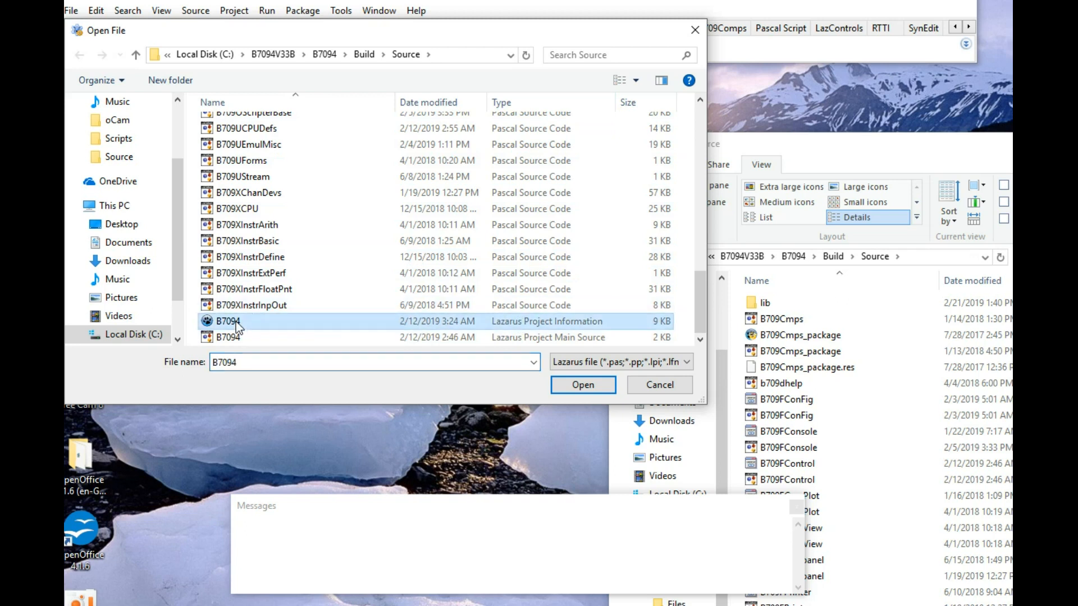
{"action": "left_click", "coordinate": [582, 384]}
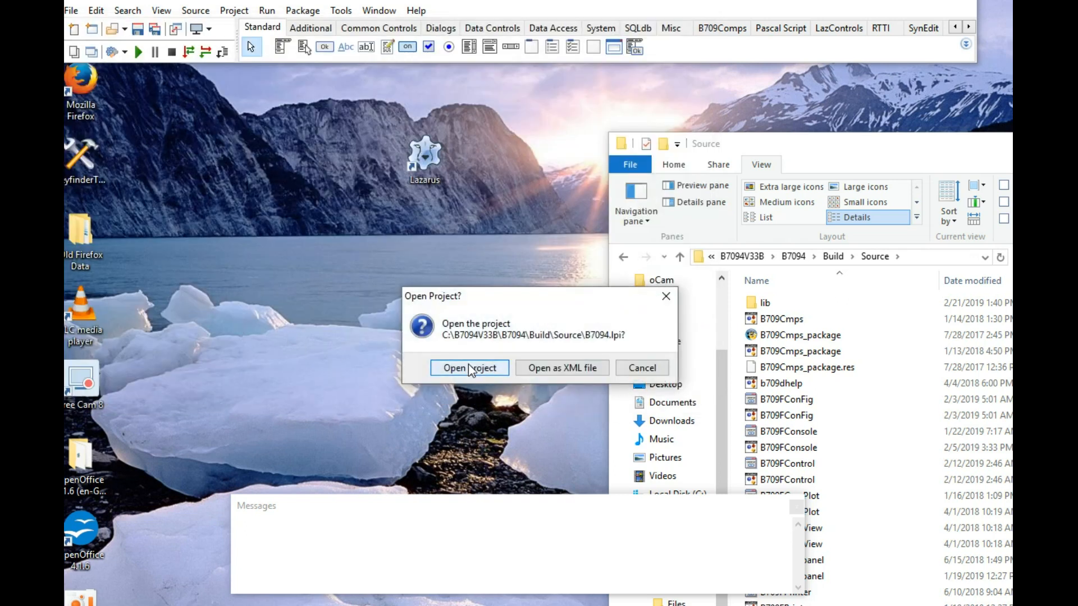
{"action": "left_click", "coordinate": [469, 368]}
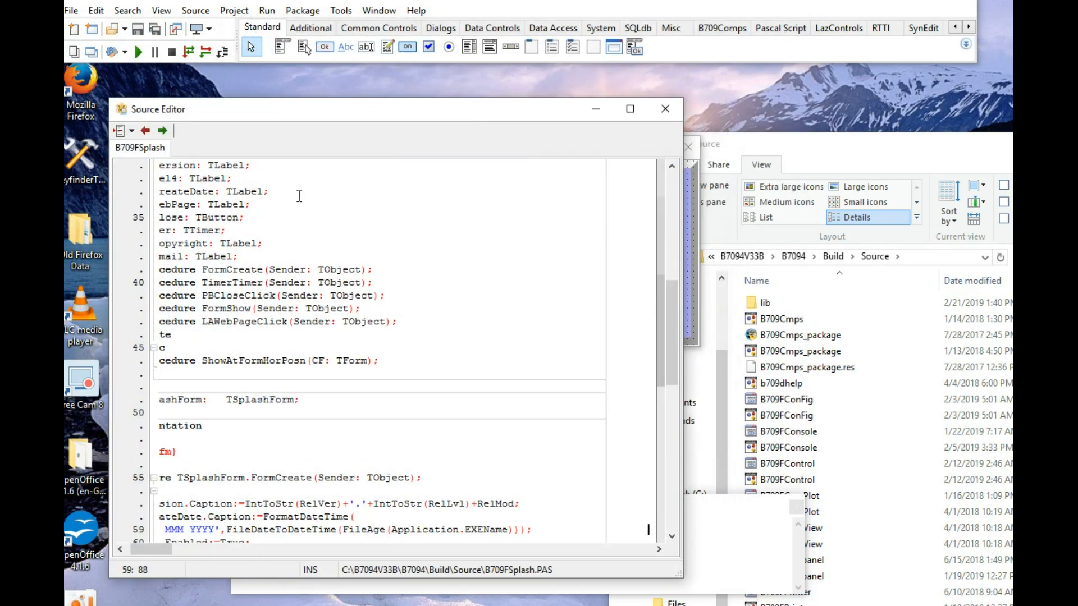
{"action": "mouse_move", "coordinate": [302, 275]}
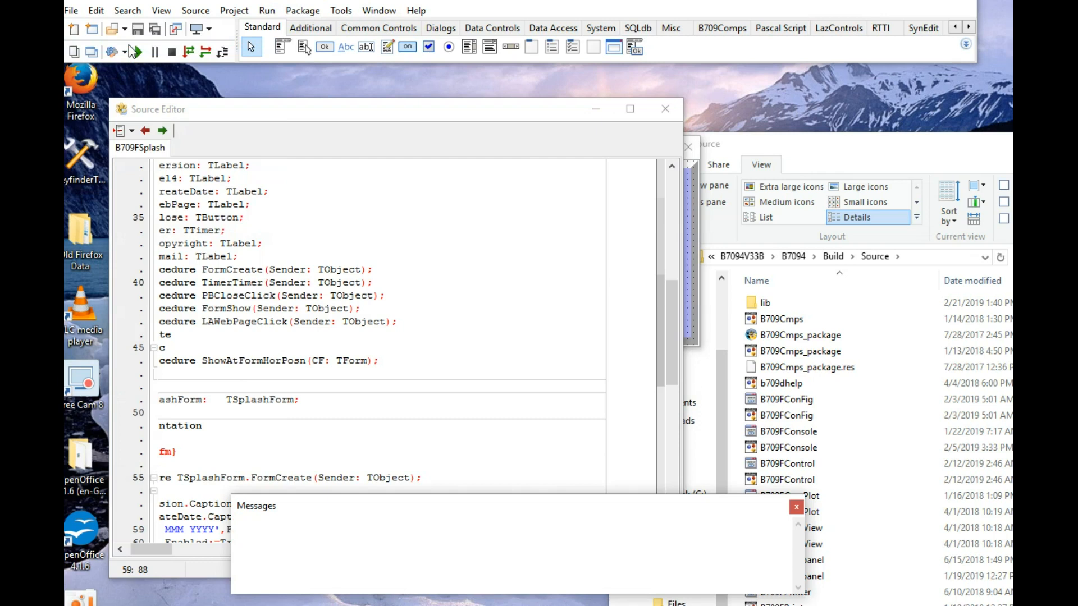
Build the B7094 project, run the compiled emulator, and dismiss the execution-stopped notice
{"action": "left_click", "coordinate": [133, 52]}
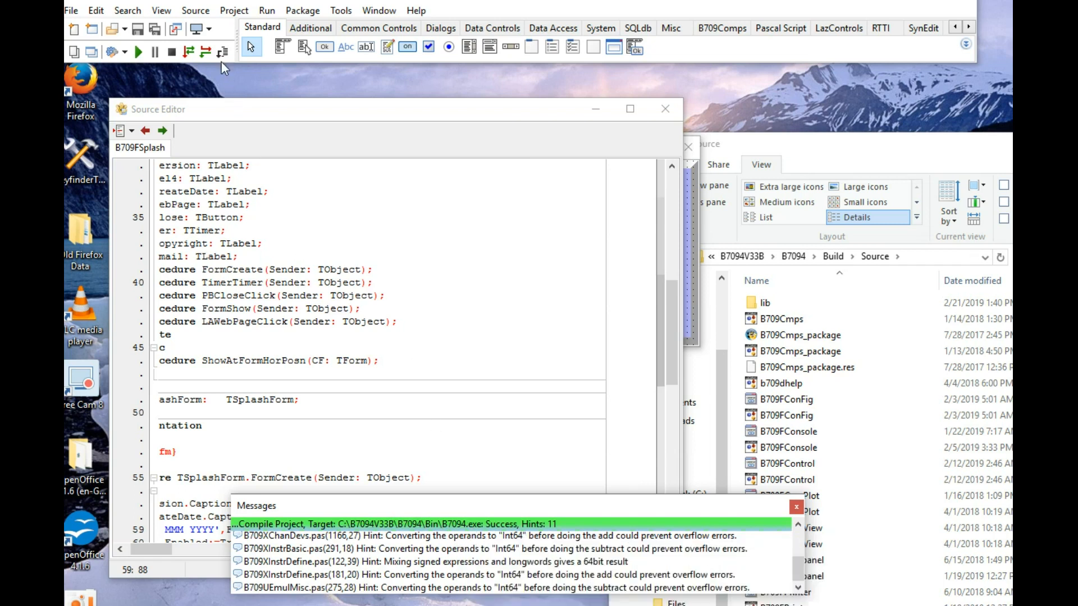
{"action": "mouse_move", "coordinate": [139, 53]}
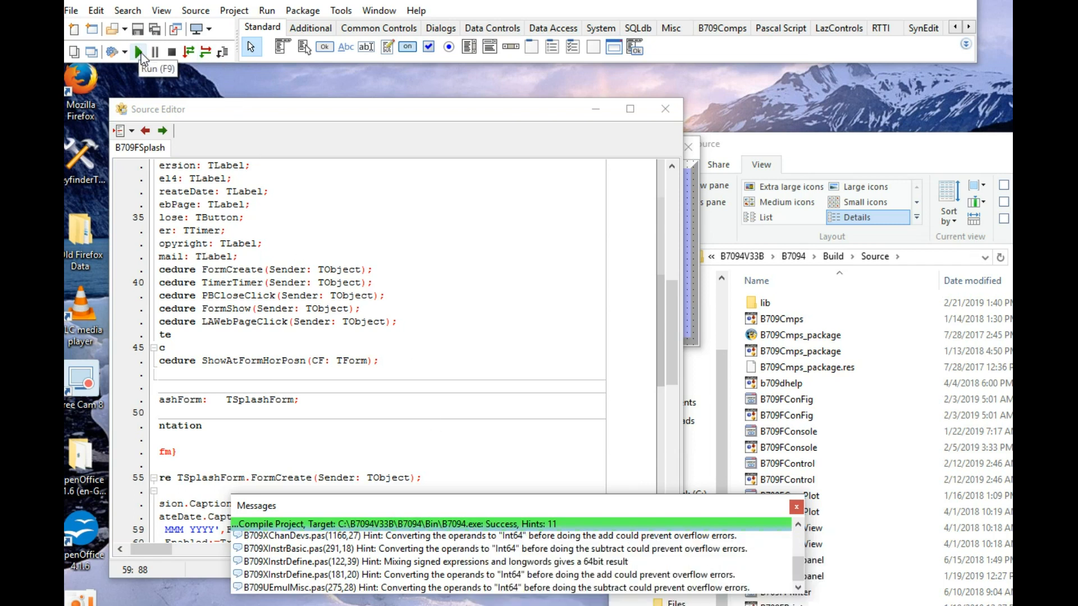
{"action": "left_click", "coordinate": [138, 51]}
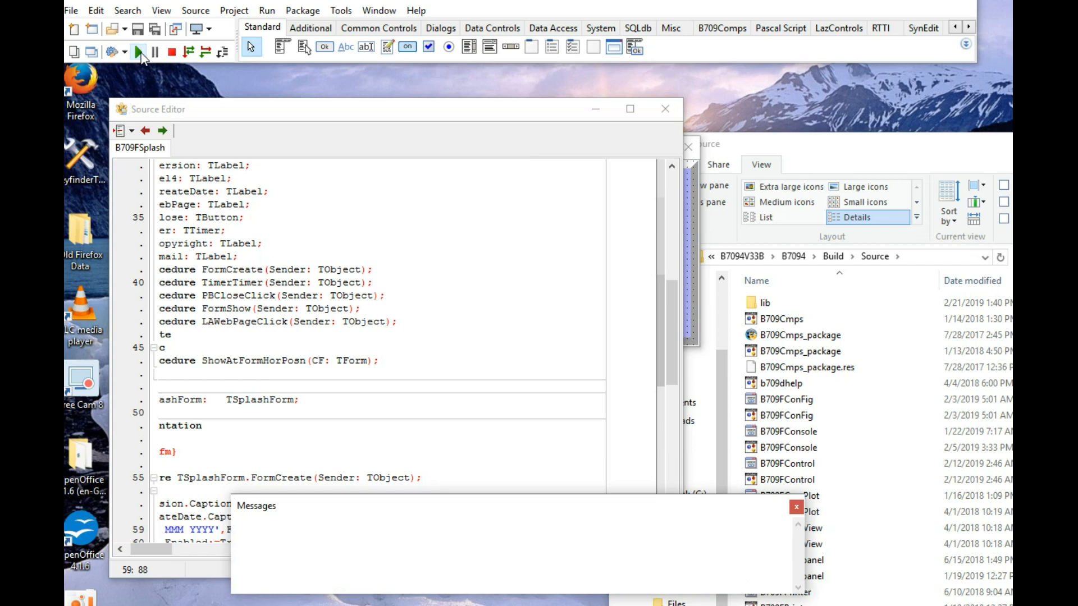
{"action": "left_click", "coordinate": [137, 53]}
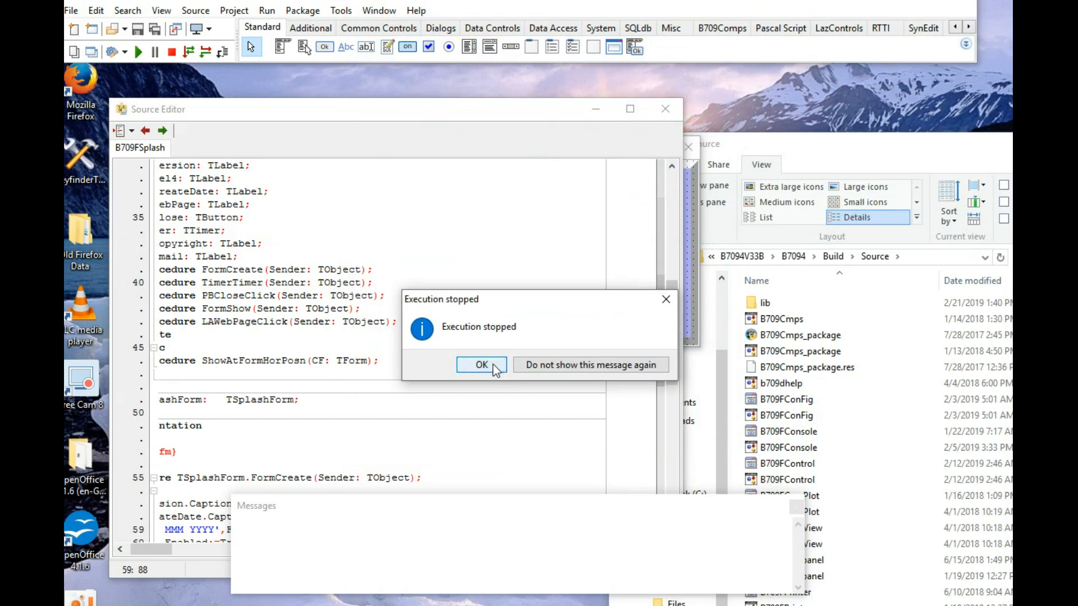
{"action": "left_click", "coordinate": [482, 364]}
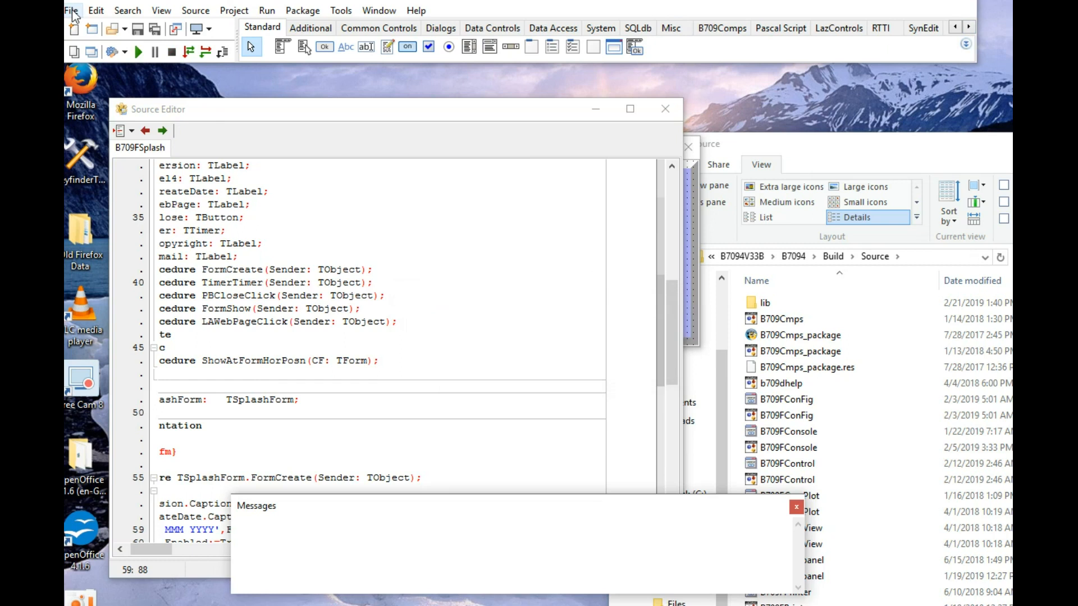
Quit Lazarus and select the compiled B7094 application in the B7094\Bin folder
{"action": "left_click", "coordinate": [70, 10]}
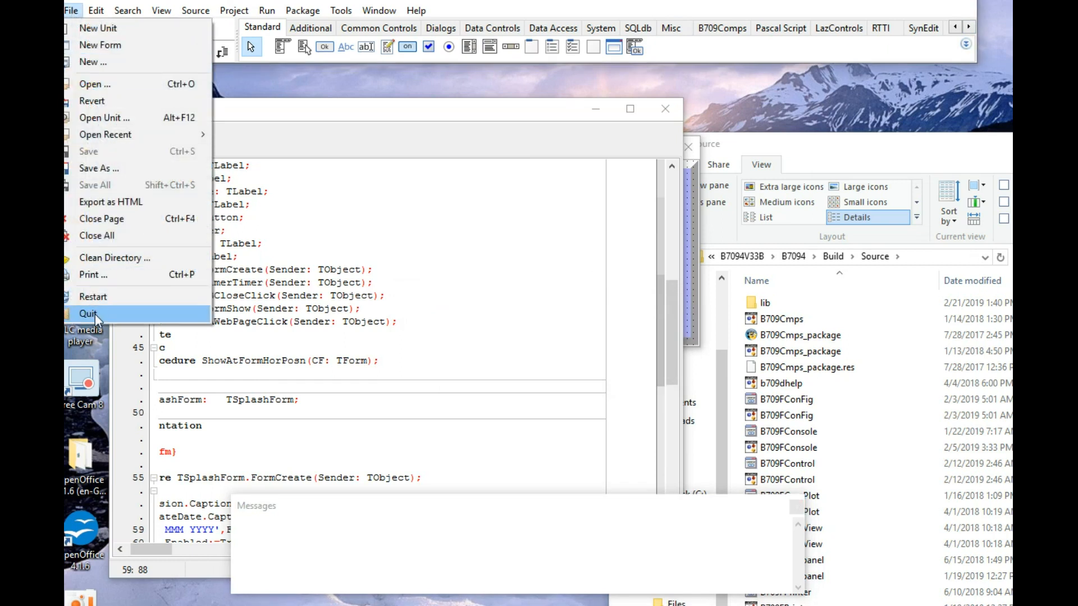
{"action": "left_click", "coordinate": [88, 313]}
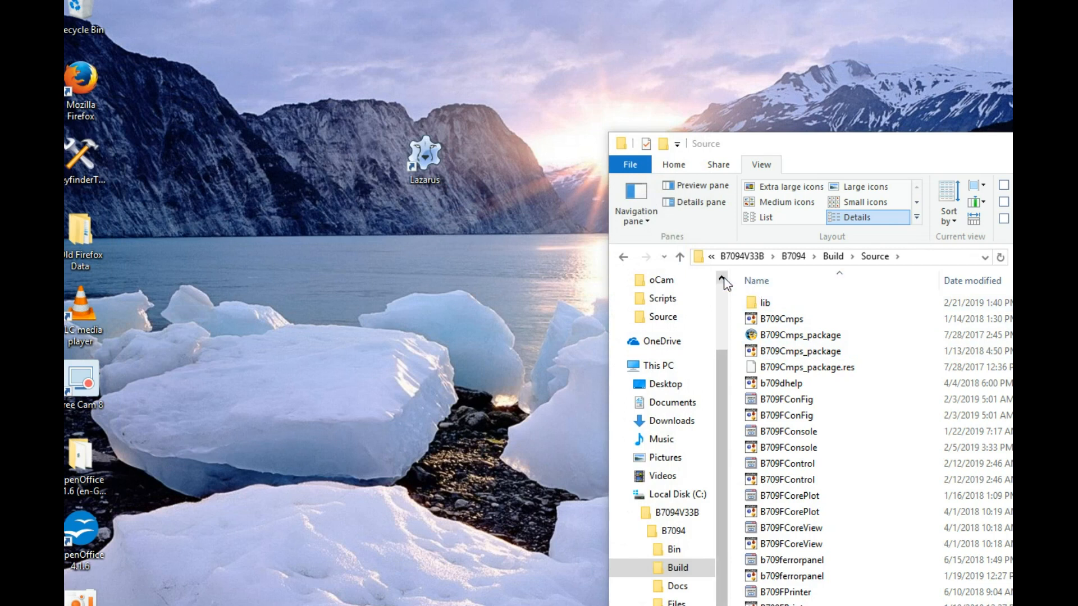
{"action": "left_click", "coordinate": [673, 549]}
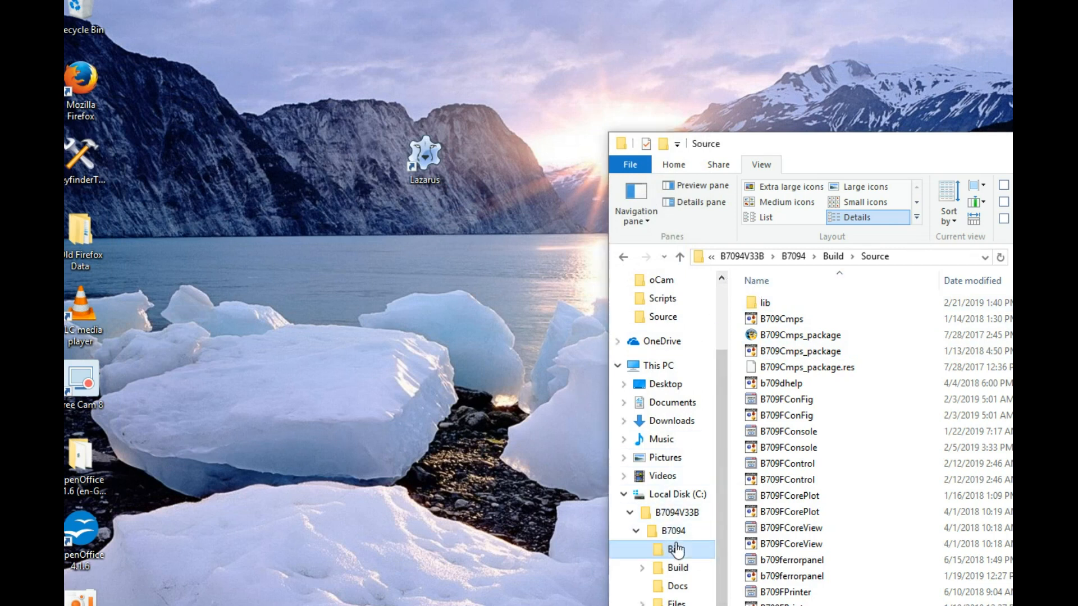
{"action": "left_click", "coordinate": [673, 549]}
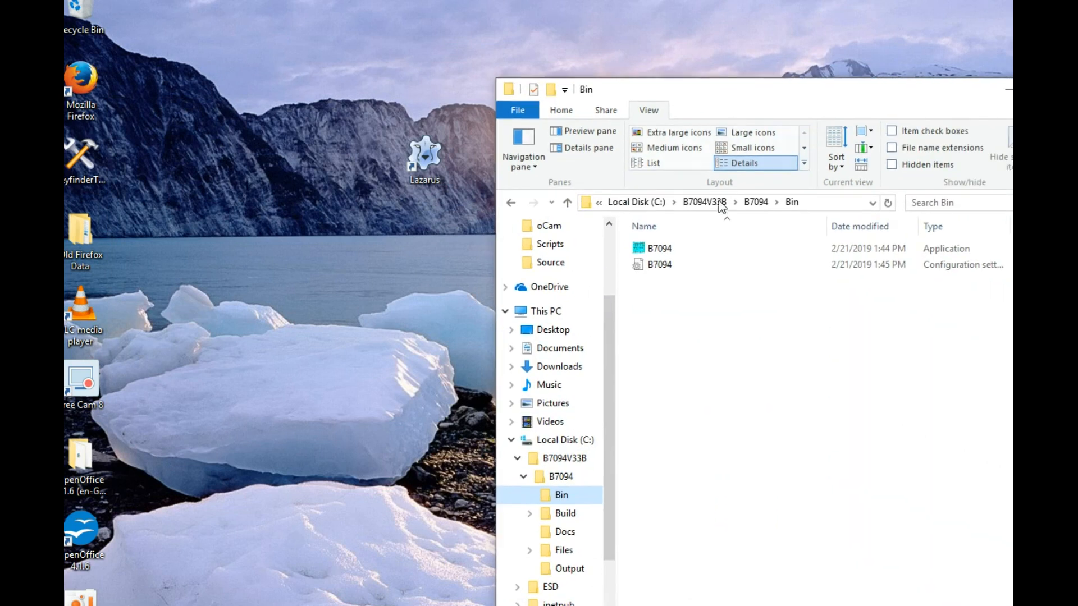
{"action": "left_click", "coordinate": [659, 248]}
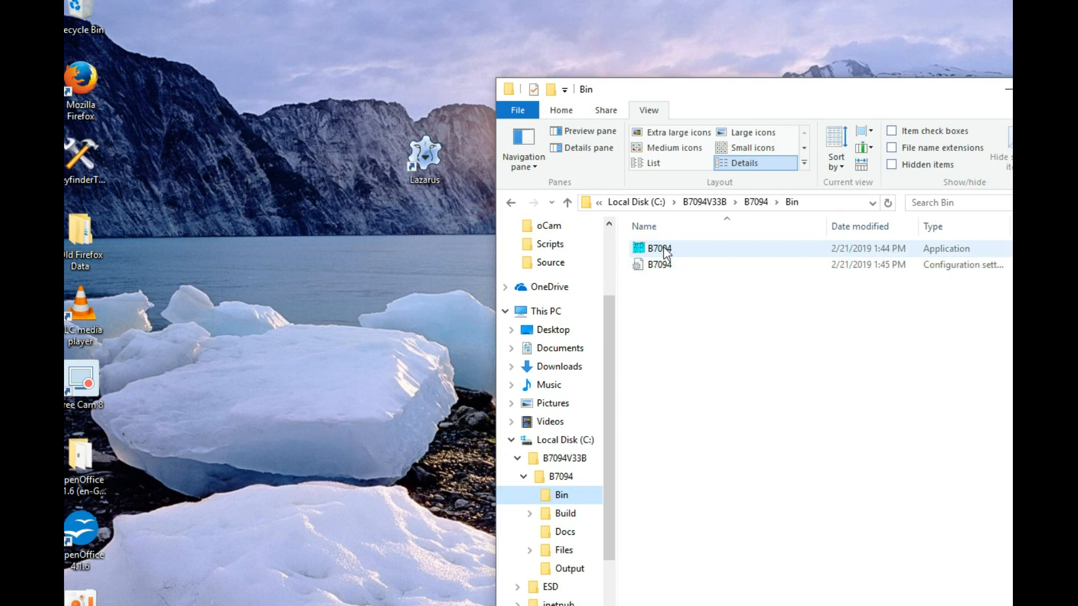
Launch B7094.exe and continue past the IBM 7094 Scripter welcome into the demo script
{"action": "double_click", "coordinate": [659, 248]}
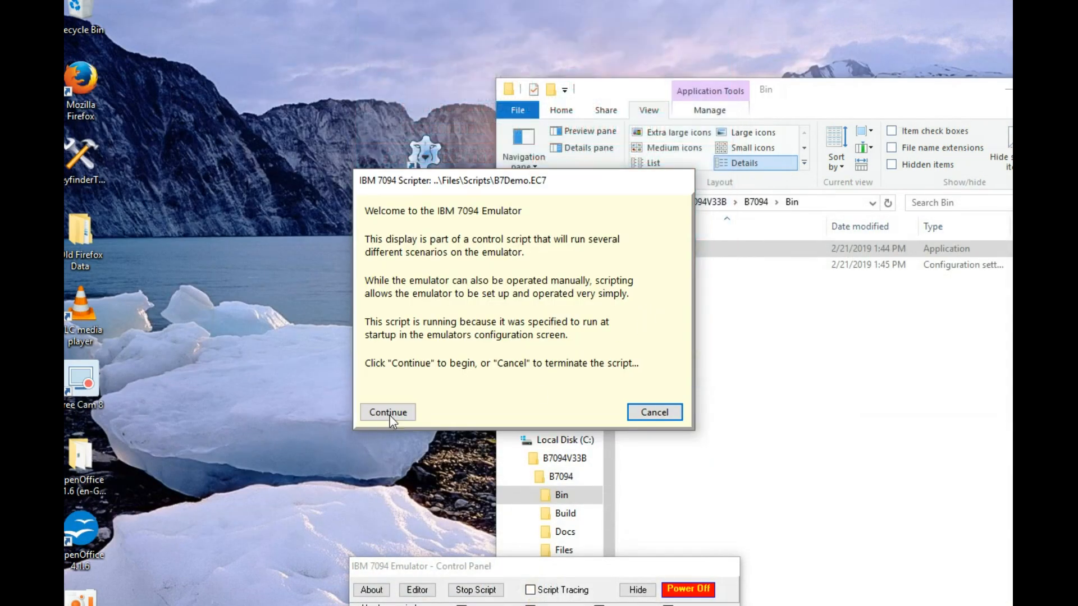
{"action": "left_click", "coordinate": [387, 412]}
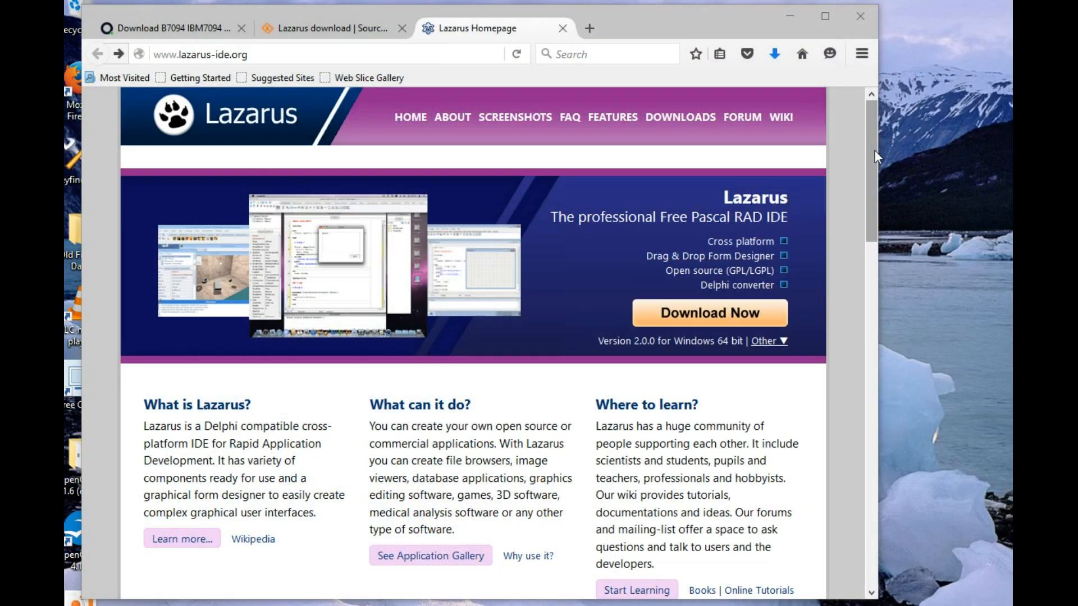
Scroll through the lazarus-ide.org homepage links, then minimize Firefox to show the desktop
{"action": "scroll", "scroll_direction": "down", "scroll_amount": 3}
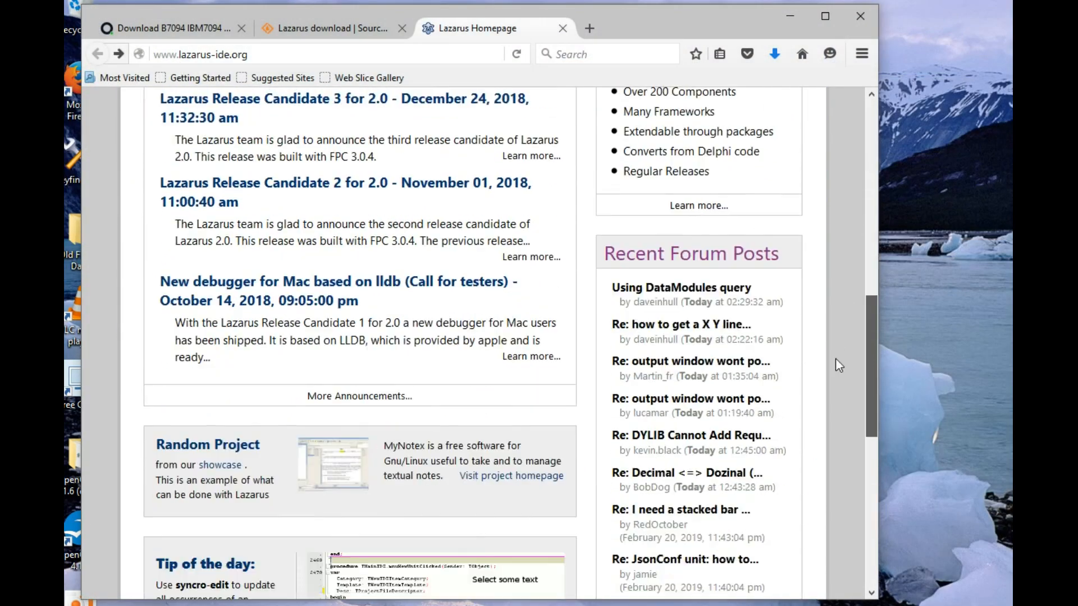
{"action": "scroll", "scroll_direction": "down", "scroll_amount": 3}
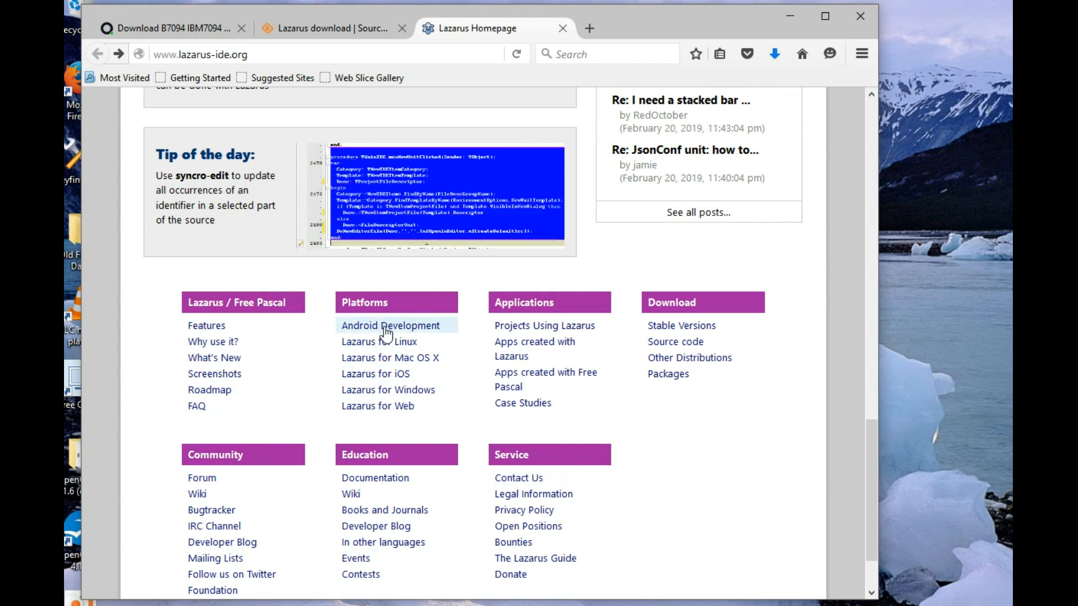
{"action": "mouse_move", "coordinate": [379, 341]}
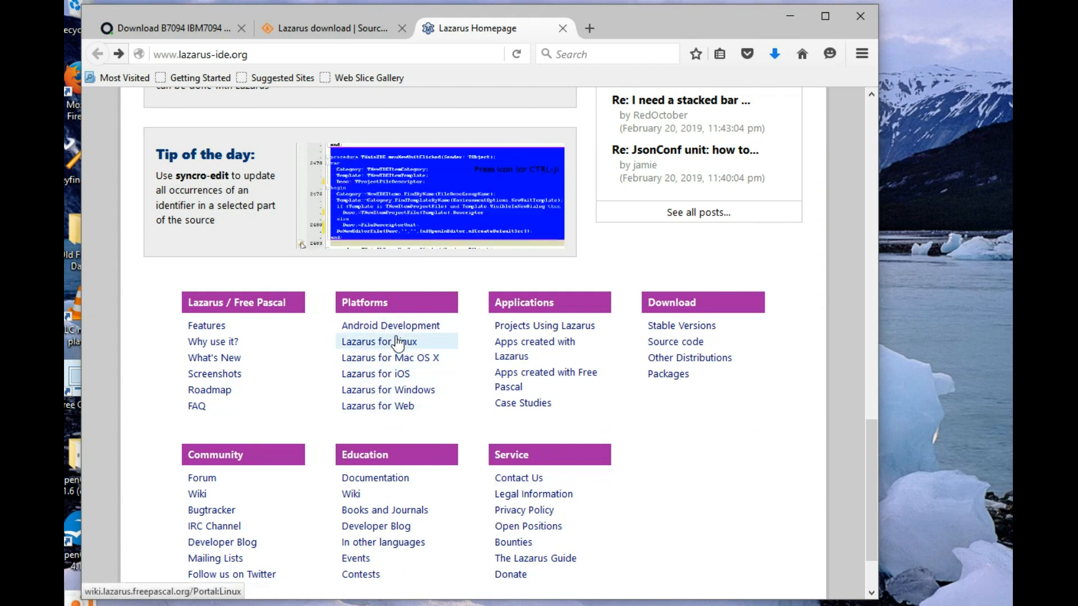
{"action": "mouse_move", "coordinate": [378, 406]}
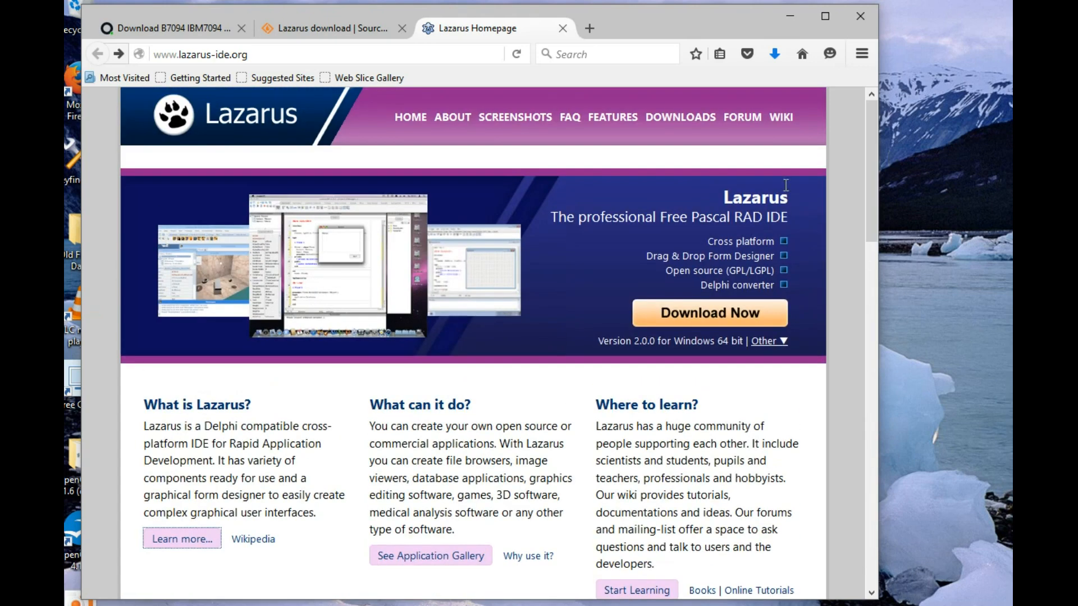
{"action": "mouse_move", "coordinate": [473, 165]}
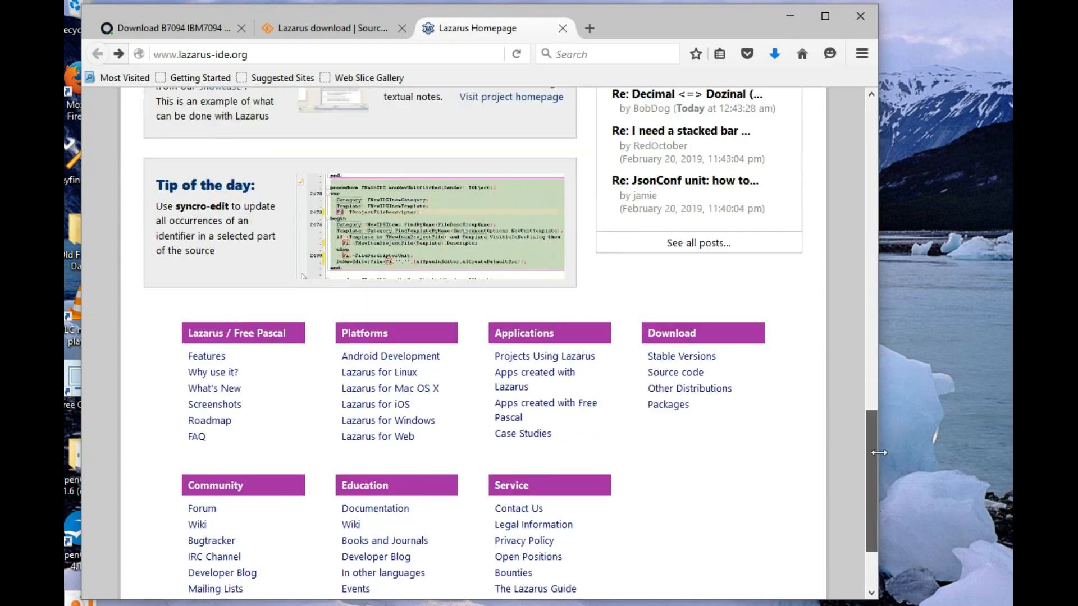
{"action": "scroll", "scroll_direction": "up", "scroll_amount": 3}
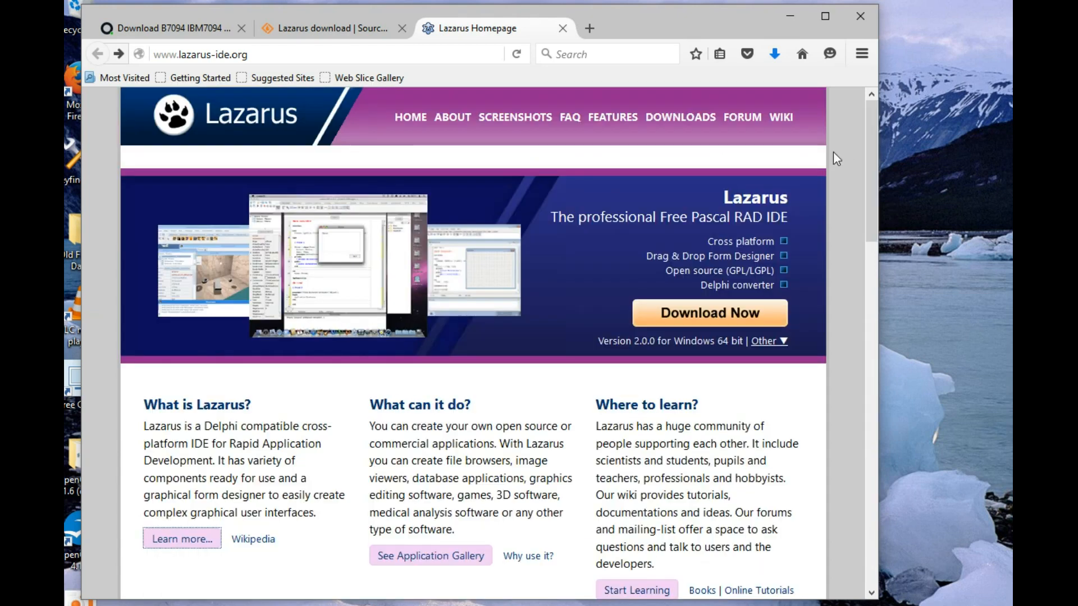
{"action": "mouse_move", "coordinate": [822, 164]}
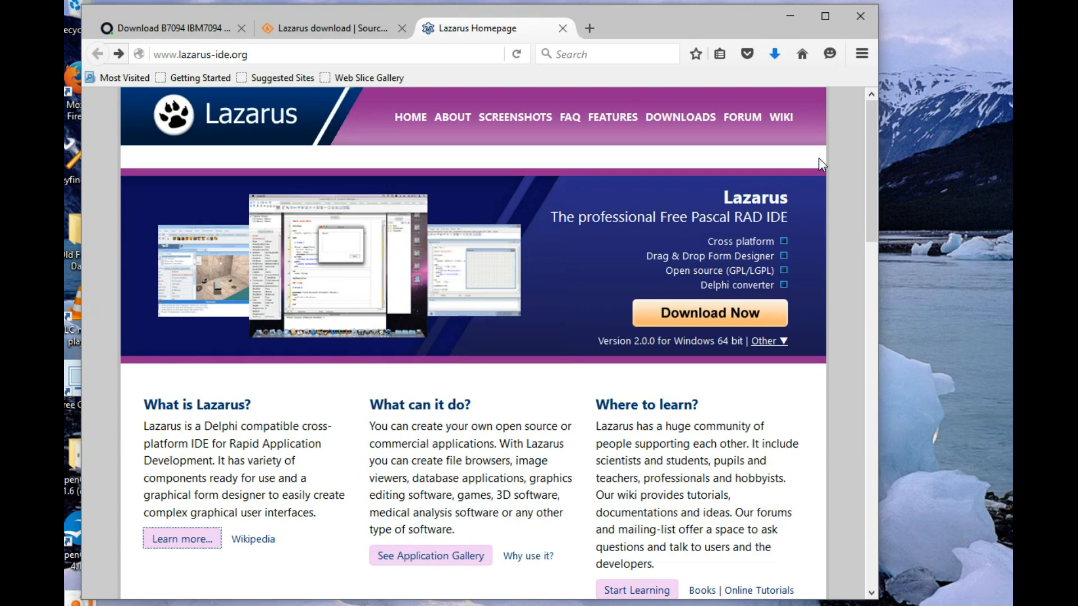
{"action": "mouse_move", "coordinate": [709, 117]}
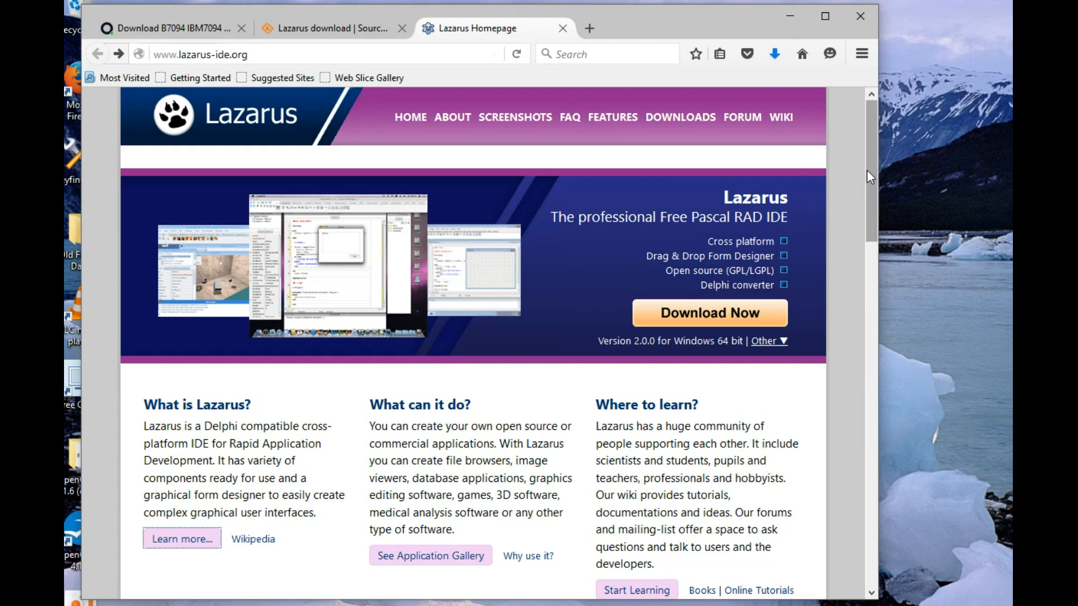
{"action": "scroll", "scroll_direction": "down", "scroll_amount": 3}
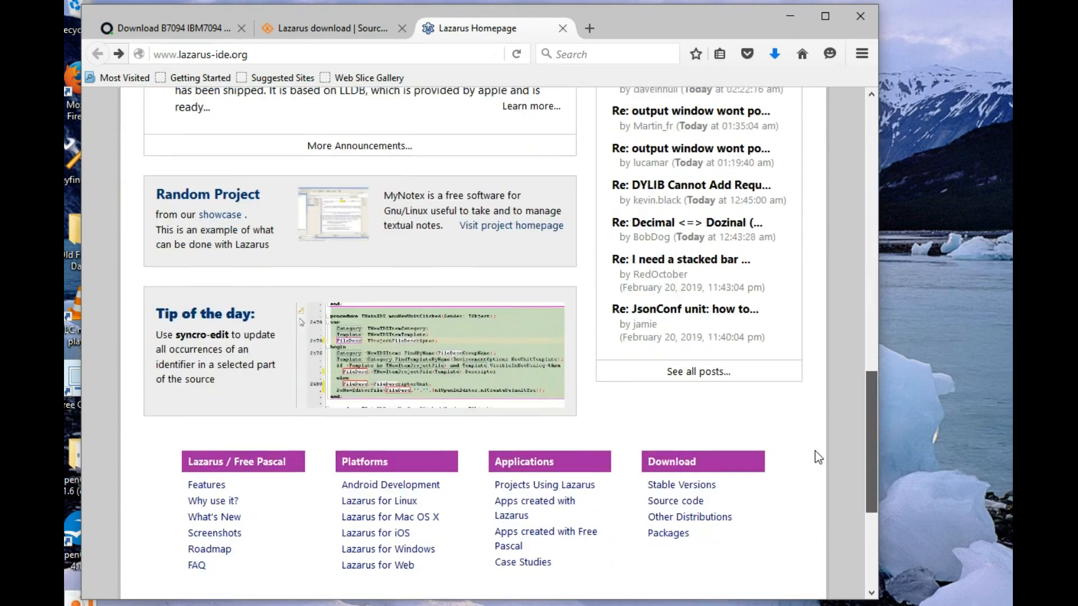
{"action": "left_click", "coordinate": [790, 16]}
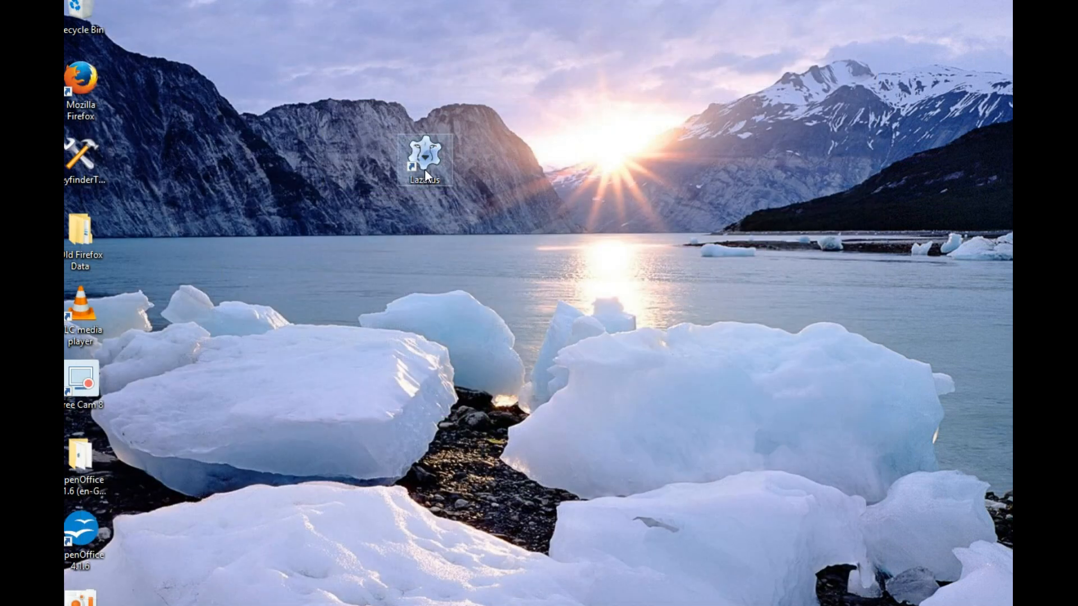
Launch Lazarus again from its desktop shortcut
{"action": "double_click", "coordinate": [424, 162]}
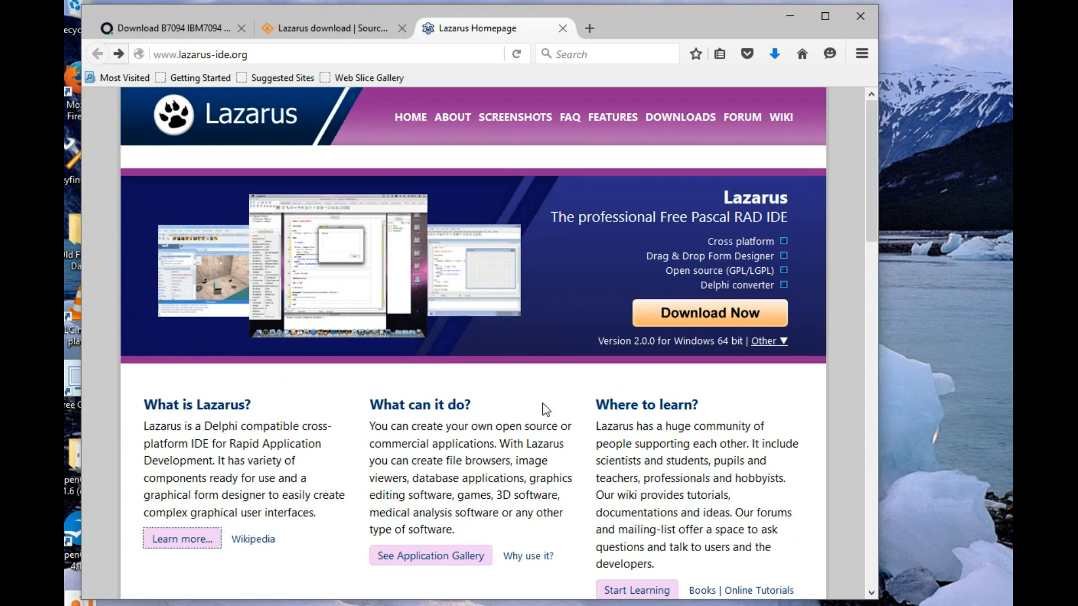
{"action": "mouse_move", "coordinate": [873, 172]}
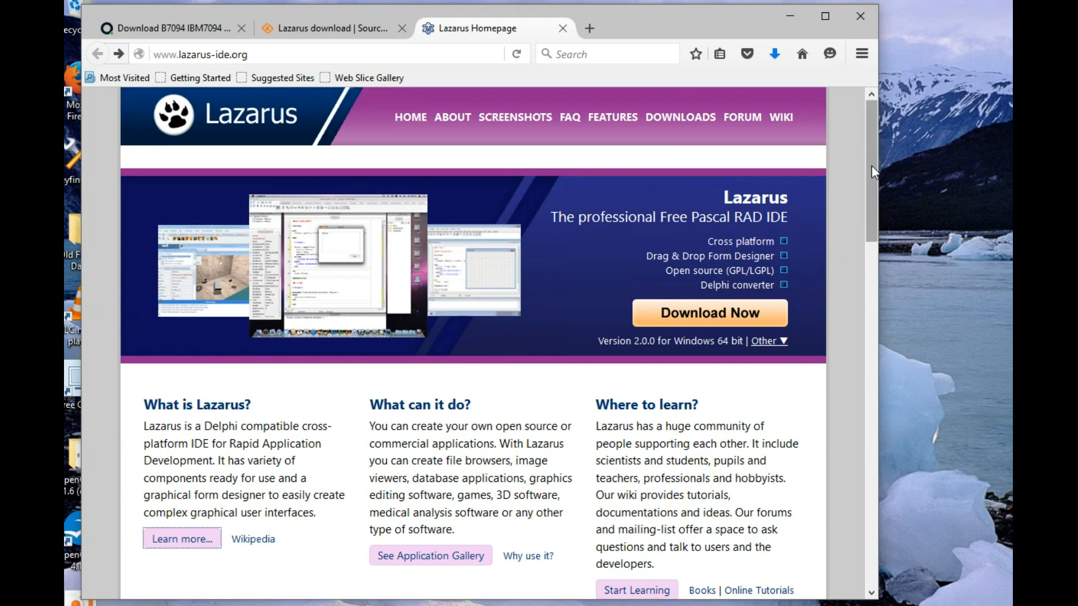
{"action": "scroll", "scroll_direction": "down", "scroll_amount": 3}
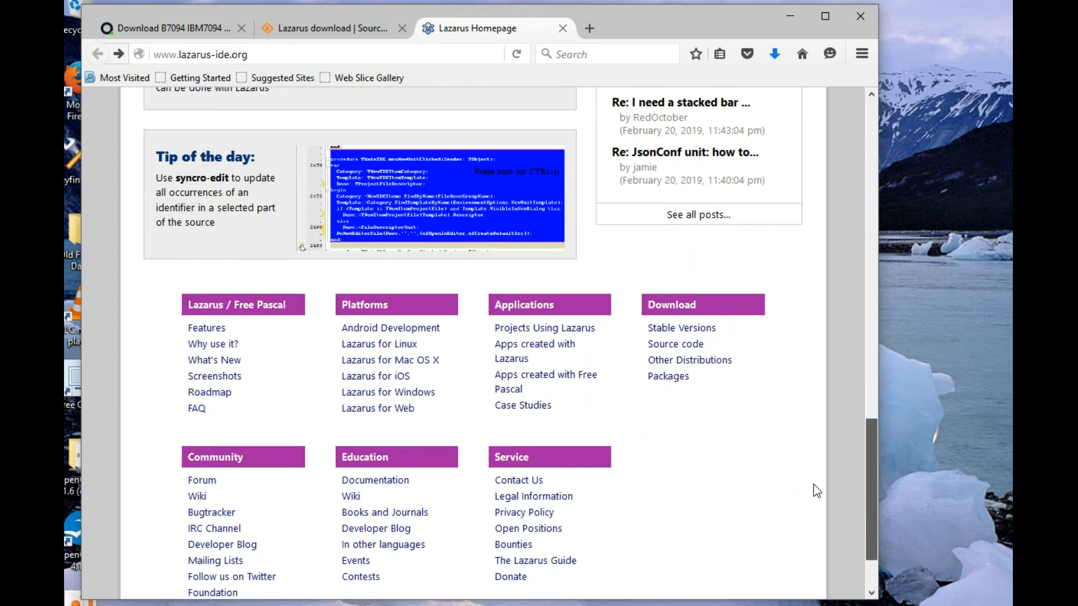
{"action": "scroll", "scroll_direction": "down", "scroll_amount": 3}
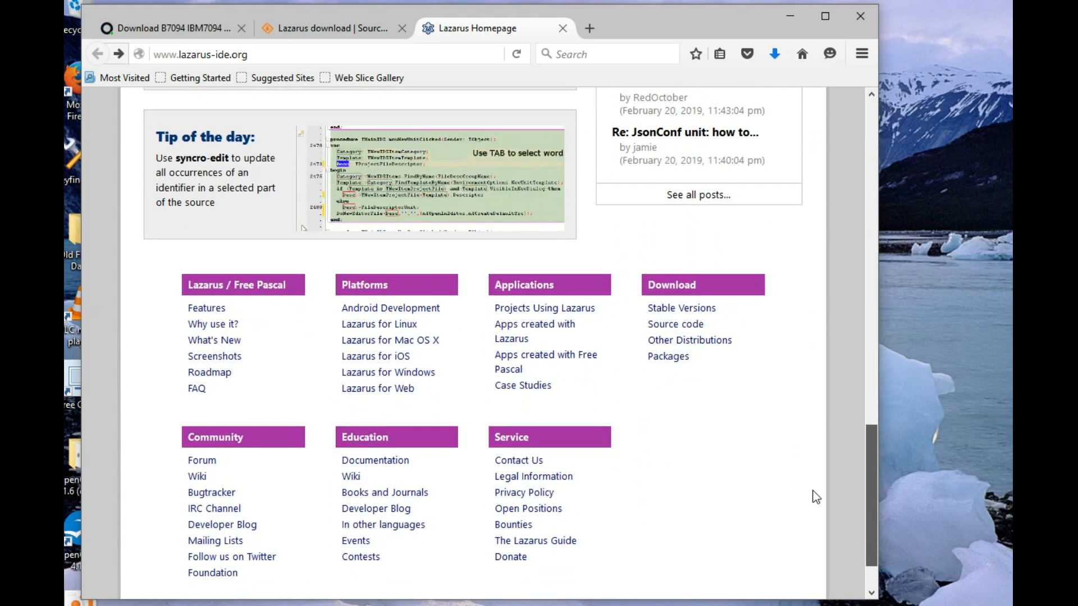
{"action": "scroll", "scroll_direction": "up", "scroll_amount": 3}
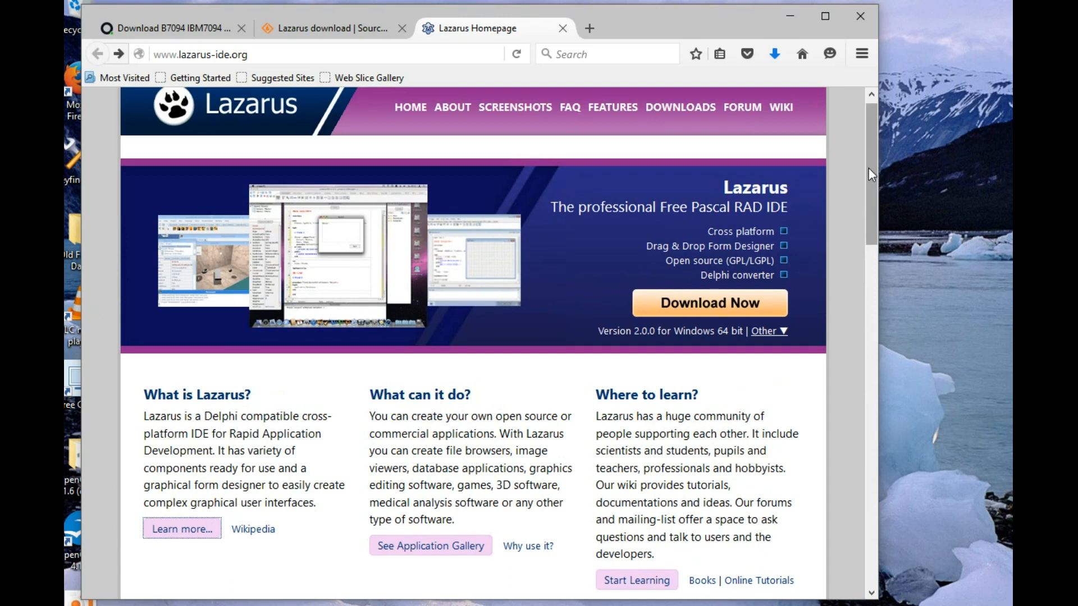
{"action": "mouse_move", "coordinate": [543, 26]}
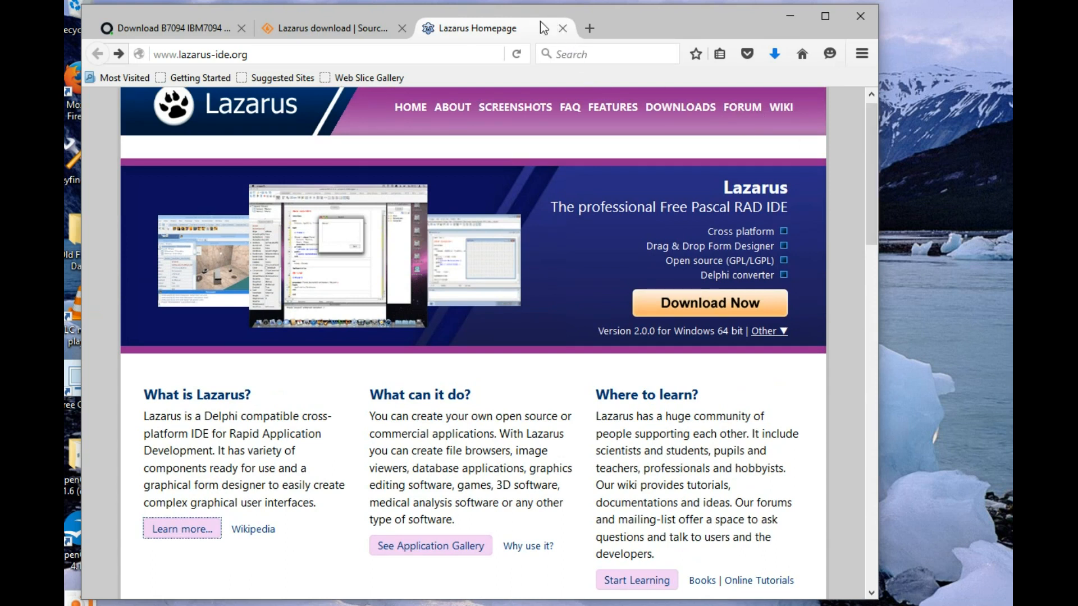
{"action": "mouse_move", "coordinate": [479, 29]}
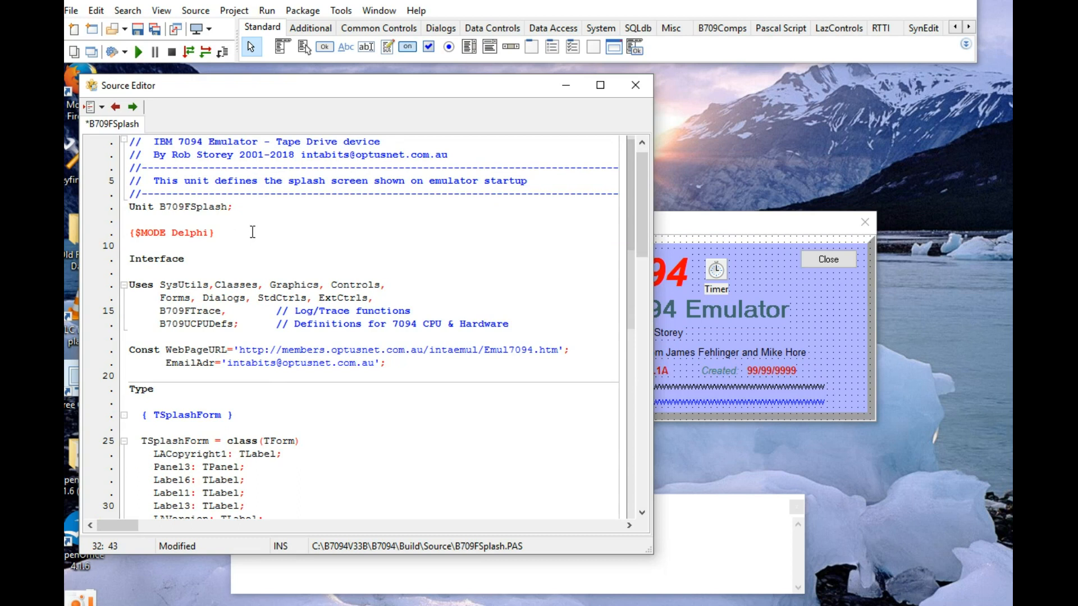
{"action": "mouse_move", "coordinate": [327, 192]}
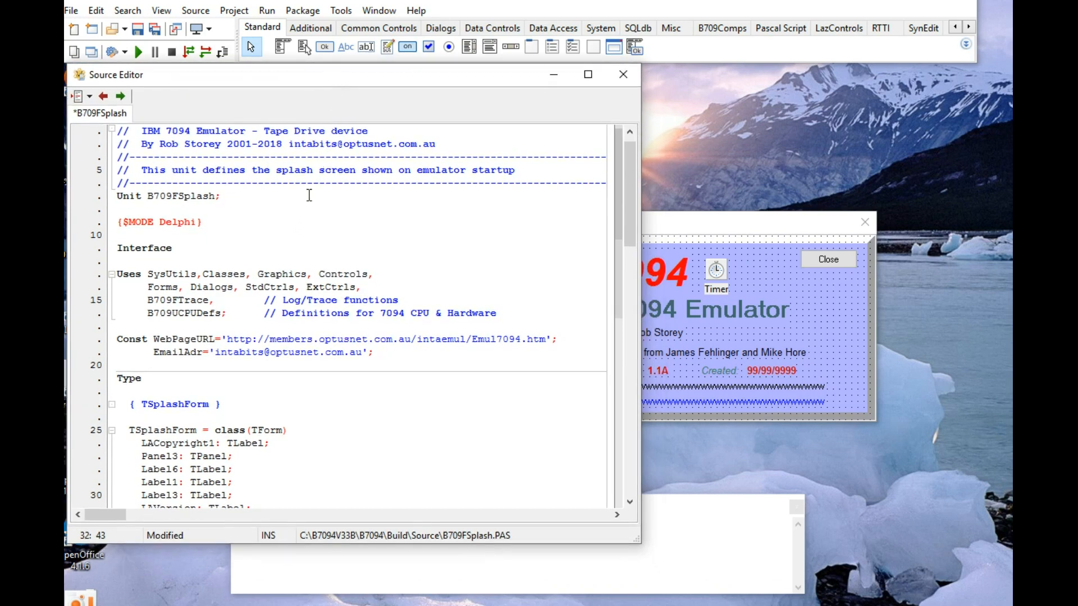
{"action": "mouse_move", "coordinate": [359, 217]}
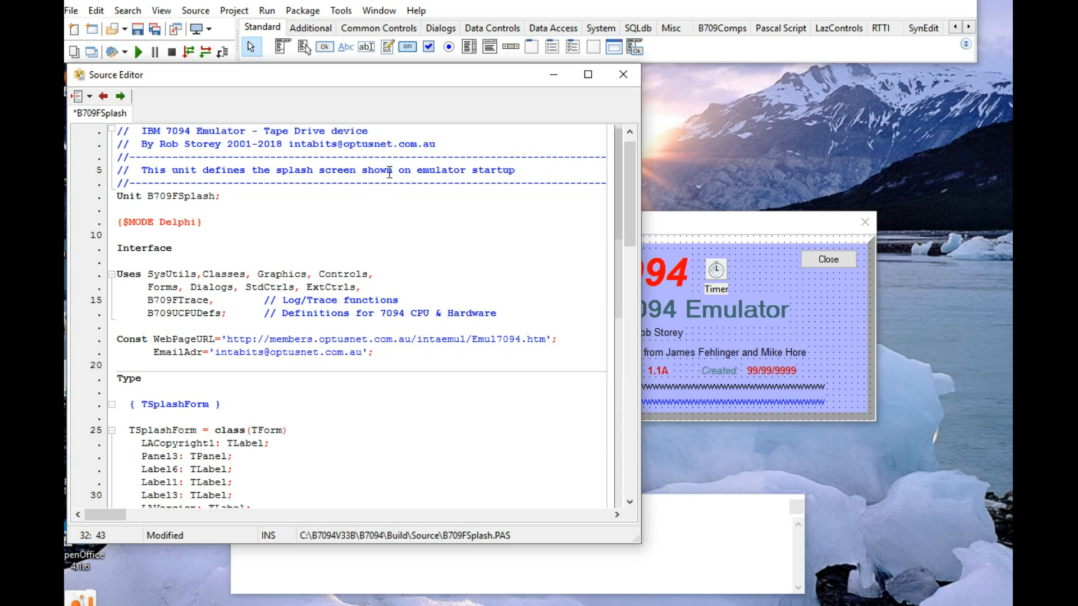
{"action": "mouse_move", "coordinate": [409, 85]}
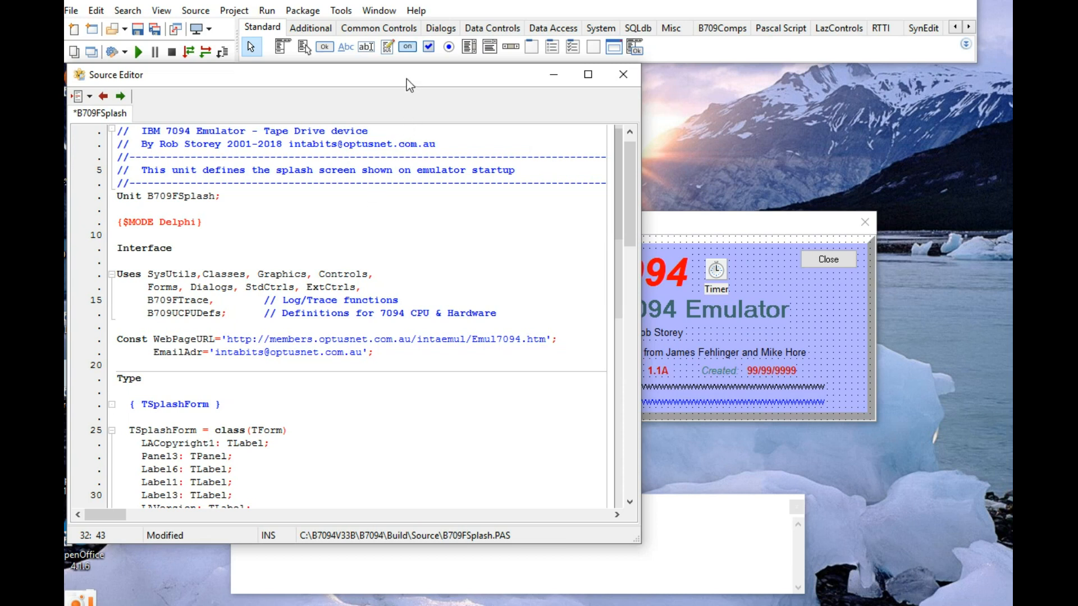